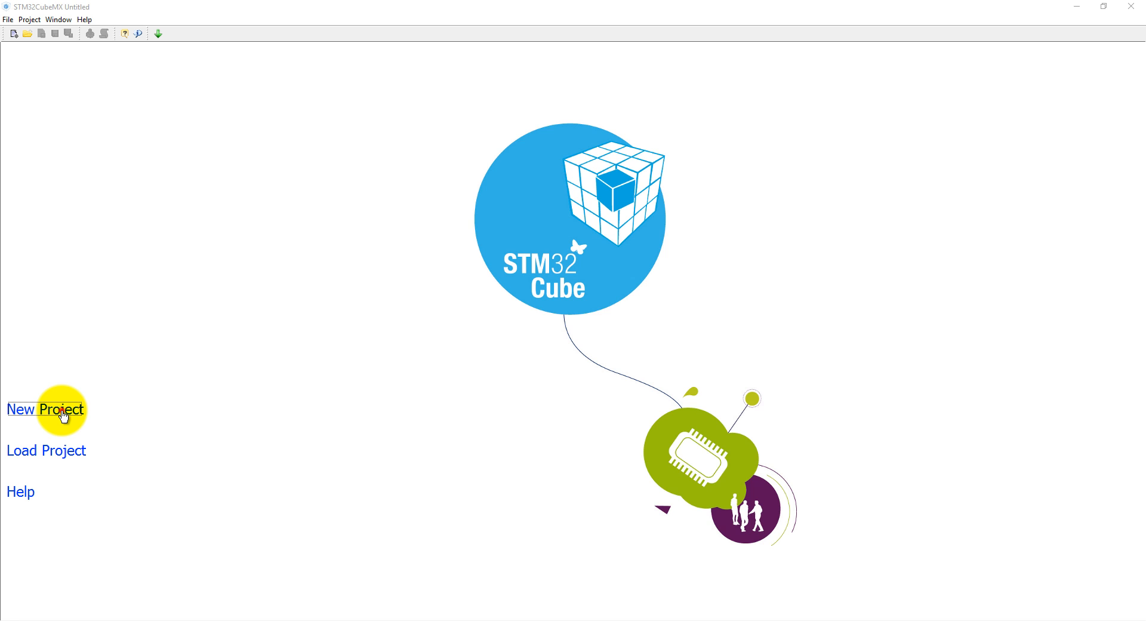
Step: Create a new project for the STM32F746G-DISCO board from the Discovery board list
{"action": "left_click", "coordinate": [46, 409]}
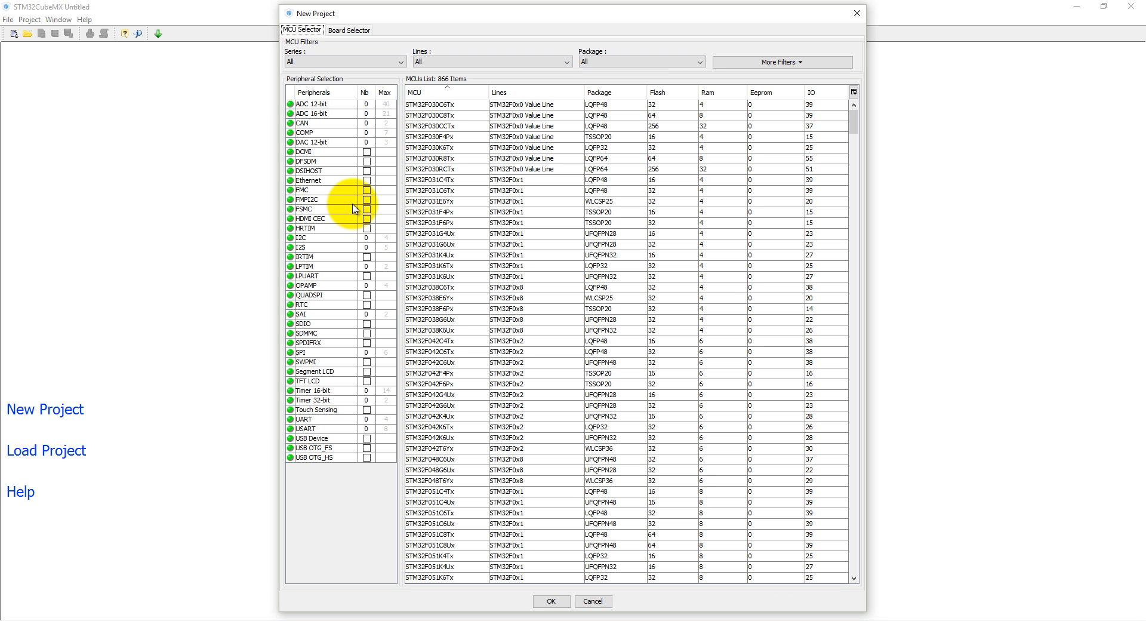
{"action": "left_click", "coordinate": [349, 29]}
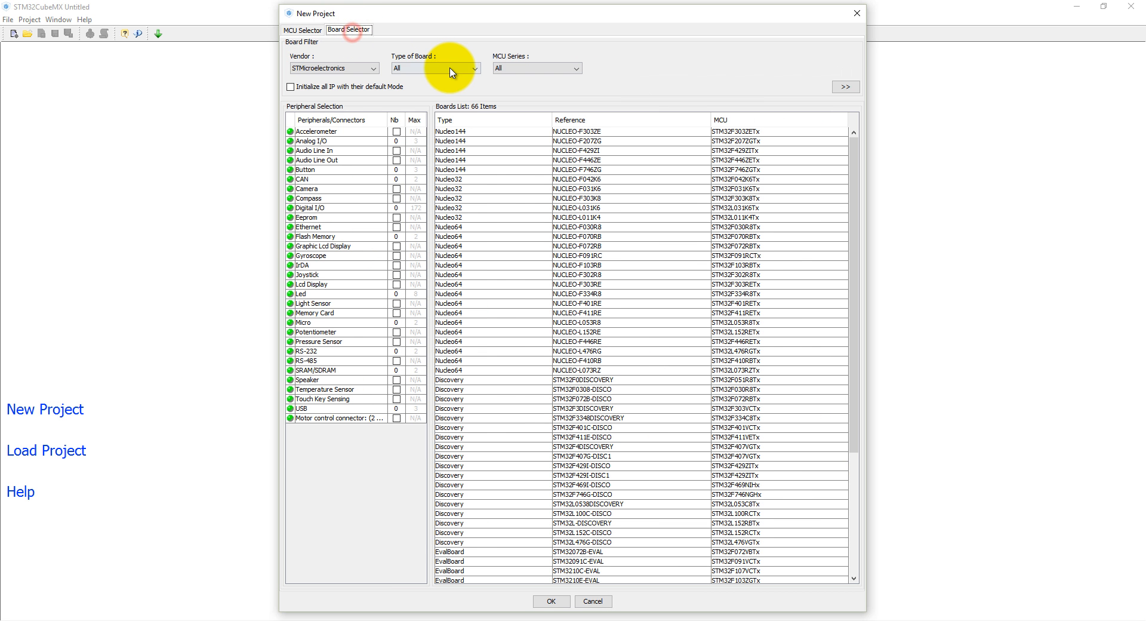
{"action": "left_click", "coordinate": [431, 68]}
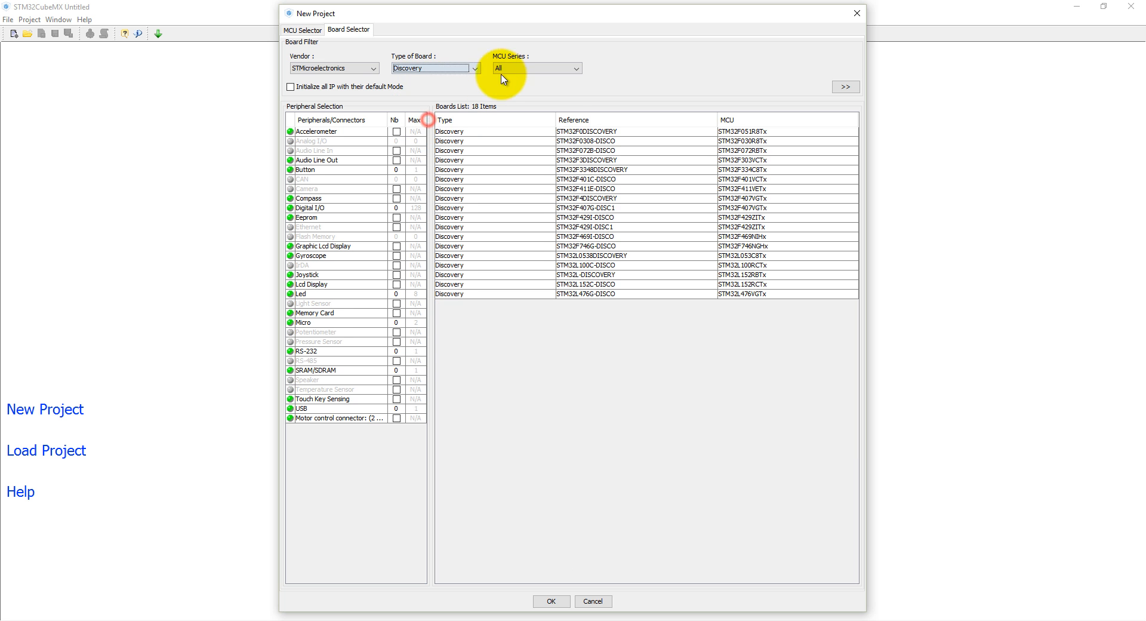
{"action": "left_click", "coordinate": [534, 67]}
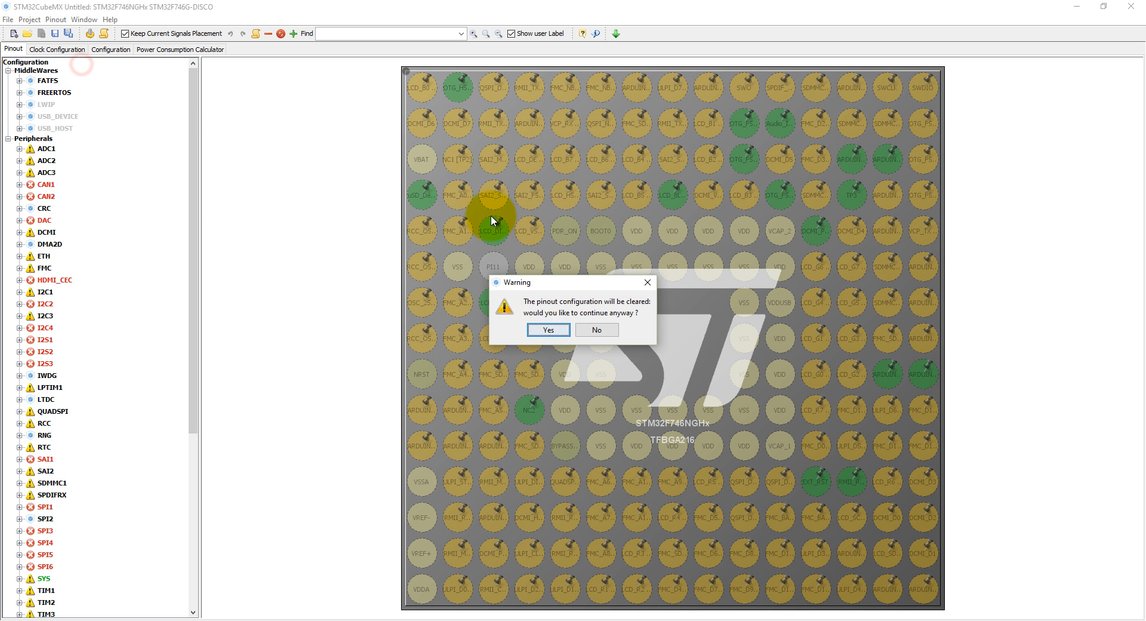
Step: Clear the default board pinout and set SYS debug to Serial Wire
{"action": "left_click", "coordinate": [547, 329]}
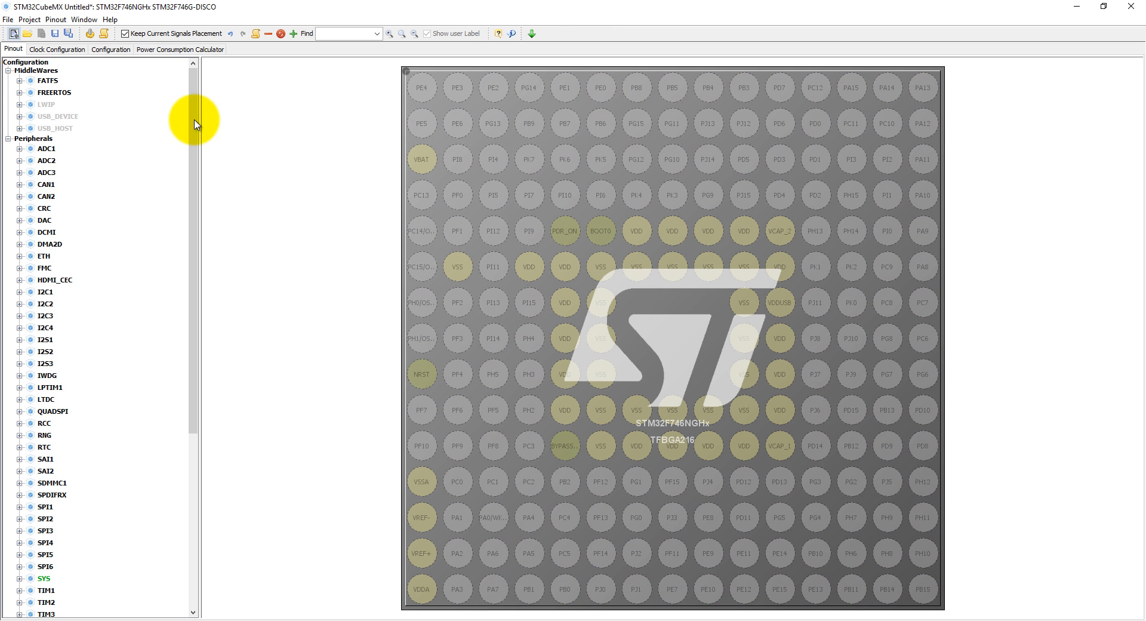
{"action": "scroll", "scroll_direction": "down", "scroll_amount": 3}
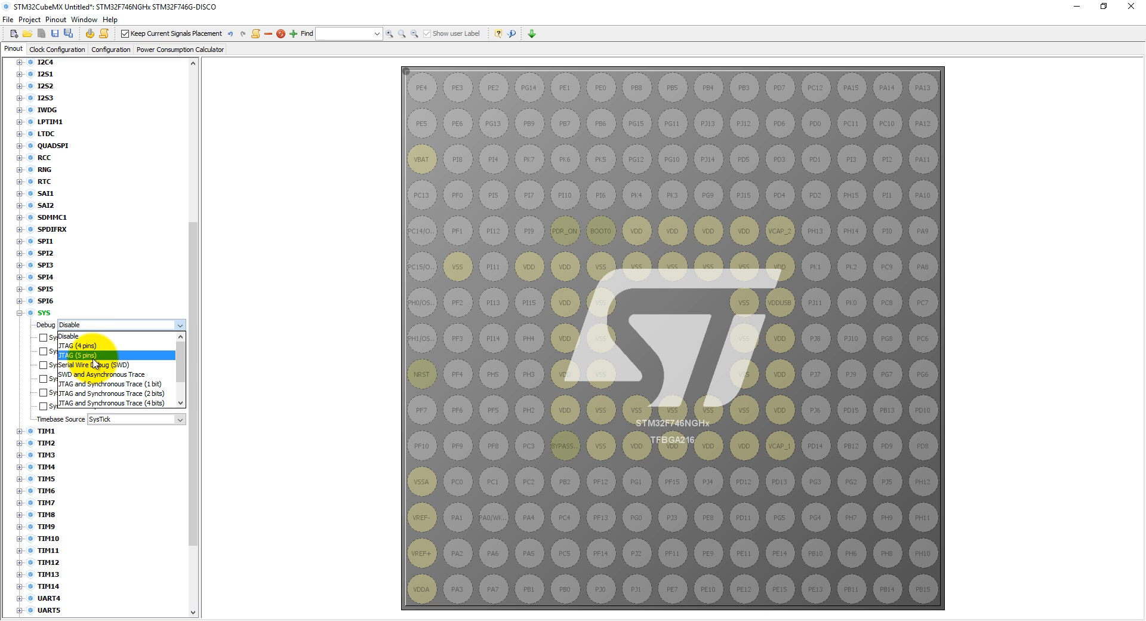
{"action": "left_click", "coordinate": [94, 365]}
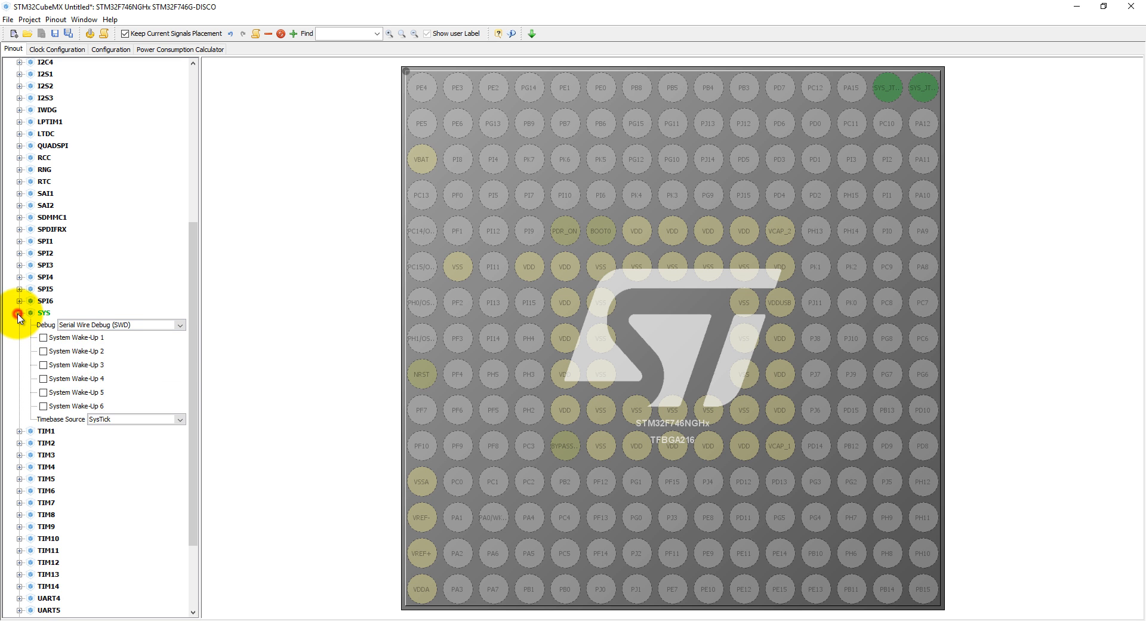
{"action": "left_click", "coordinate": [19, 315]}
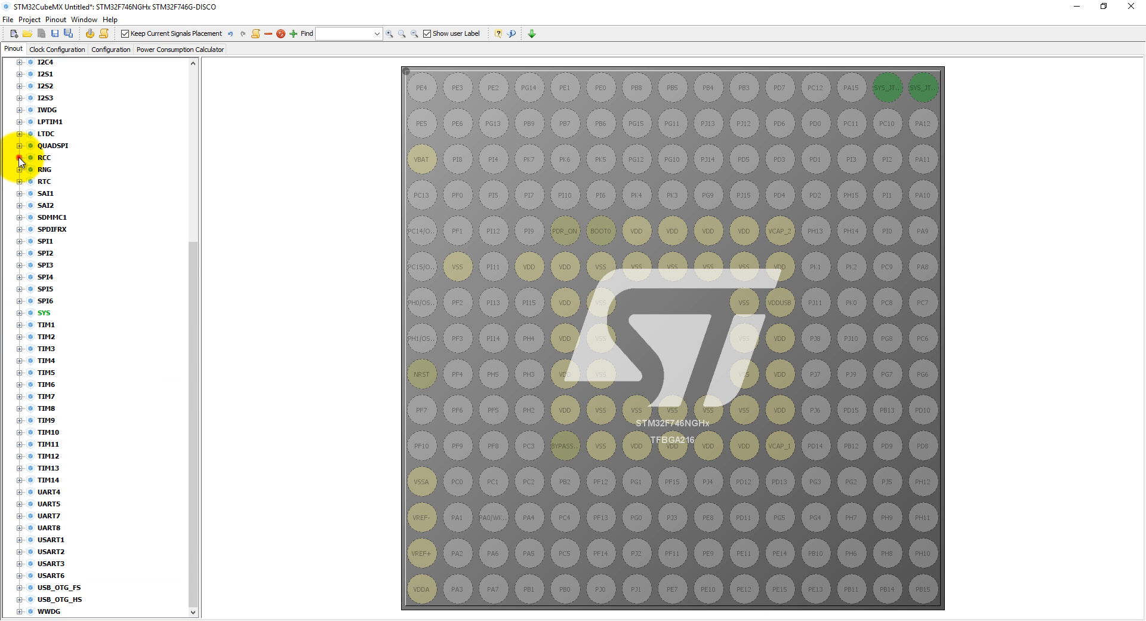
Step: Set RCC HSE to Crystal/Ceramic Resonator and SDMMC1 to SD 1 bit mode
{"action": "left_click", "coordinate": [20, 158]}
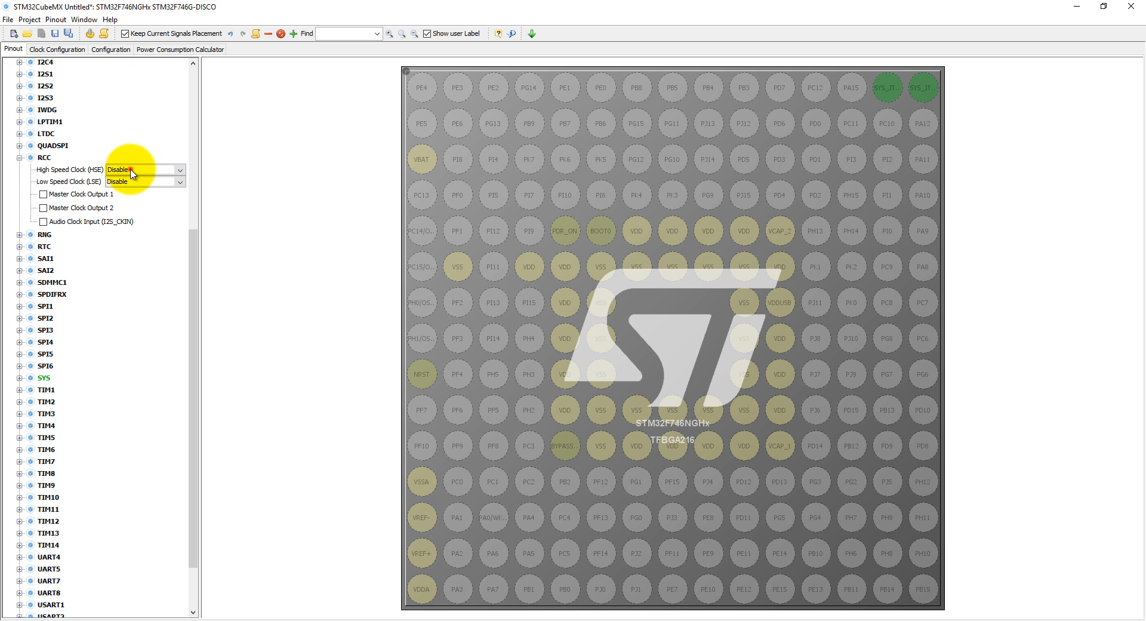
{"action": "left_click", "coordinate": [144, 169]}
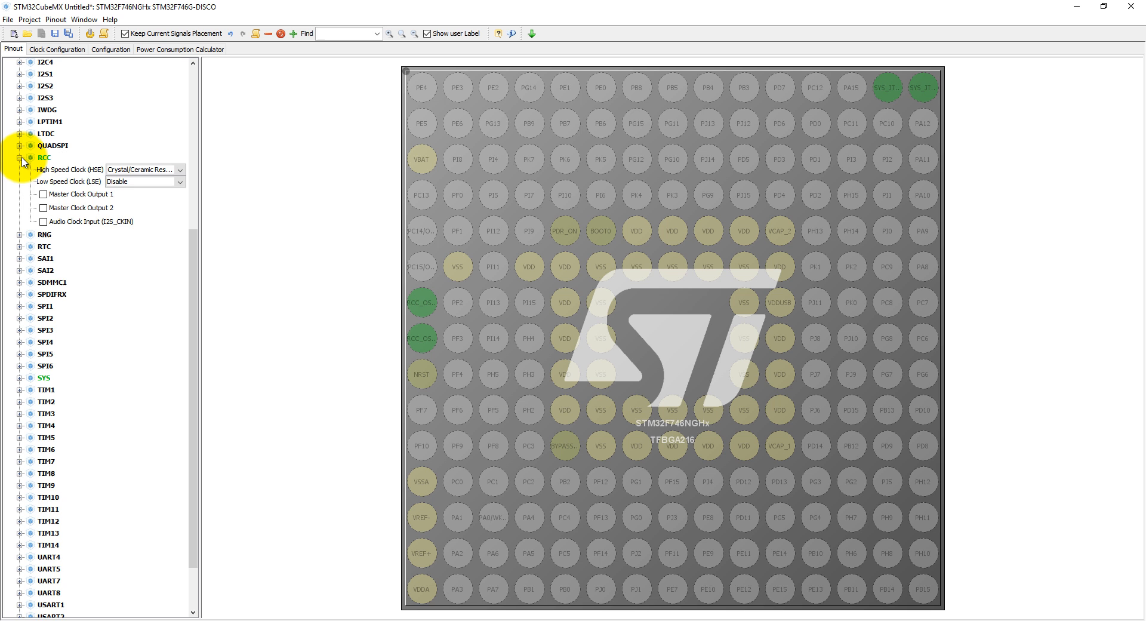
{"action": "left_click", "coordinate": [20, 158]}
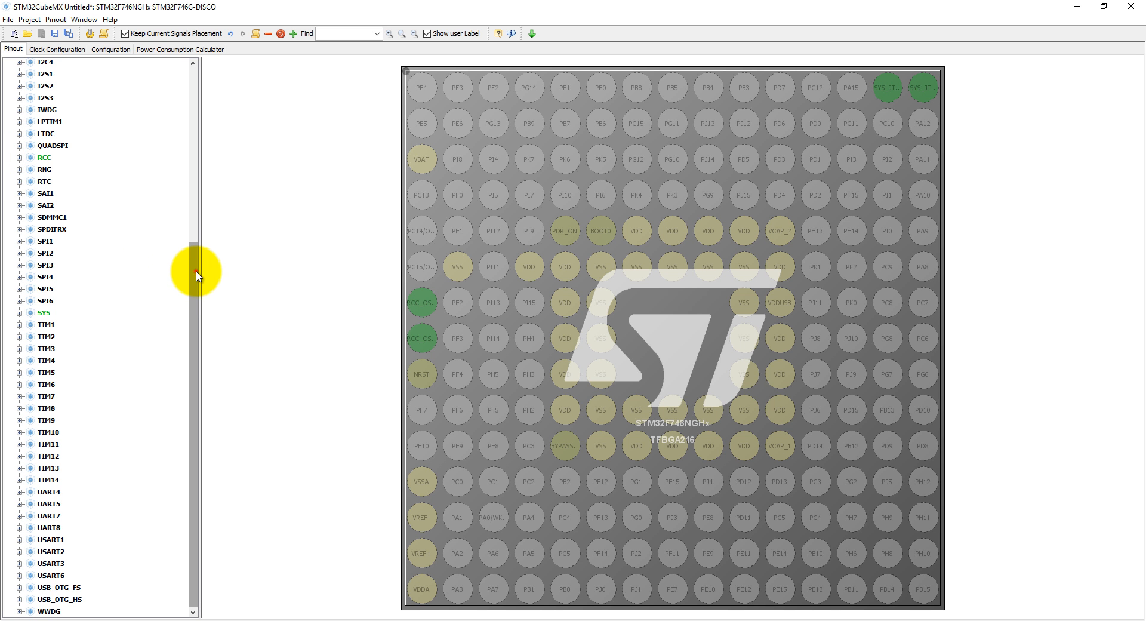
{"action": "mouse_move", "coordinate": [65, 245]}
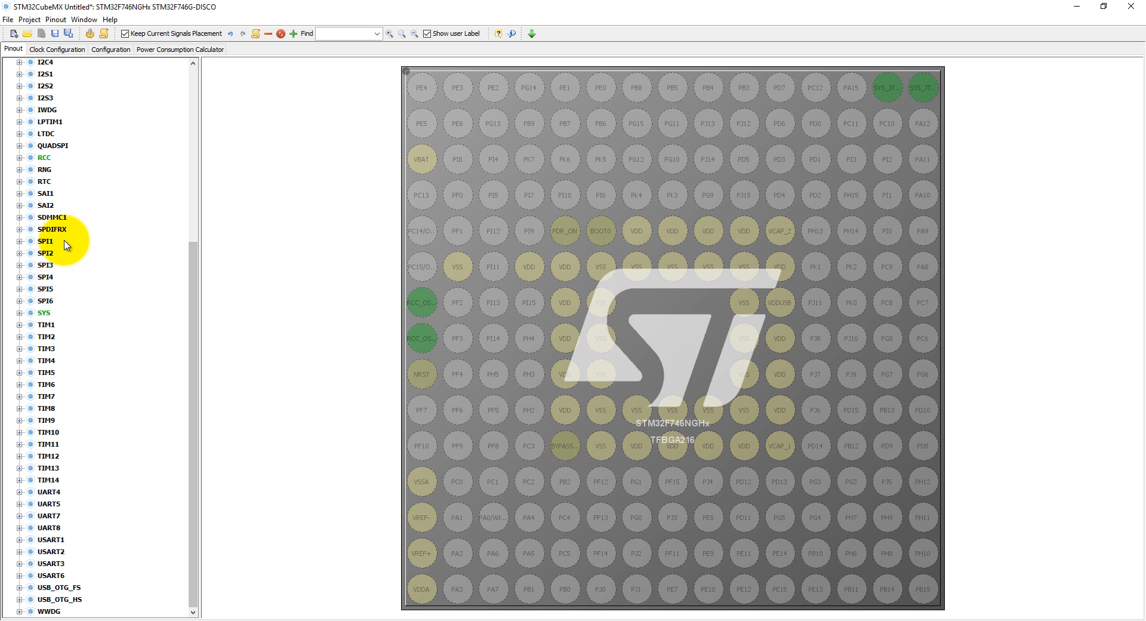
{"action": "left_click", "coordinate": [19, 219]}
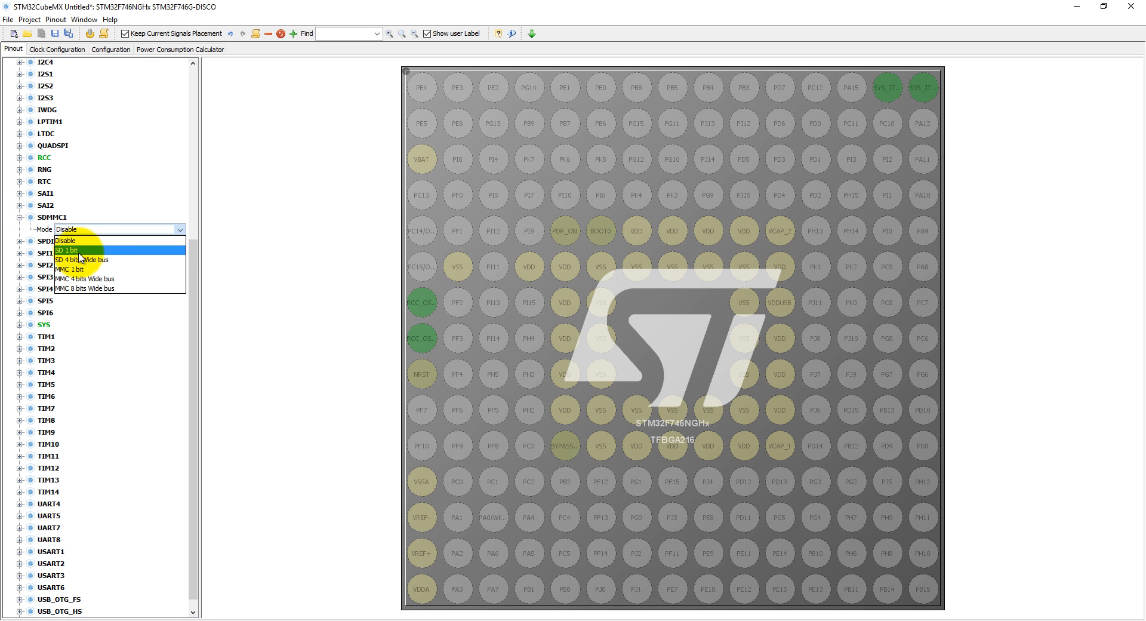
{"action": "left_click", "coordinate": [68, 250]}
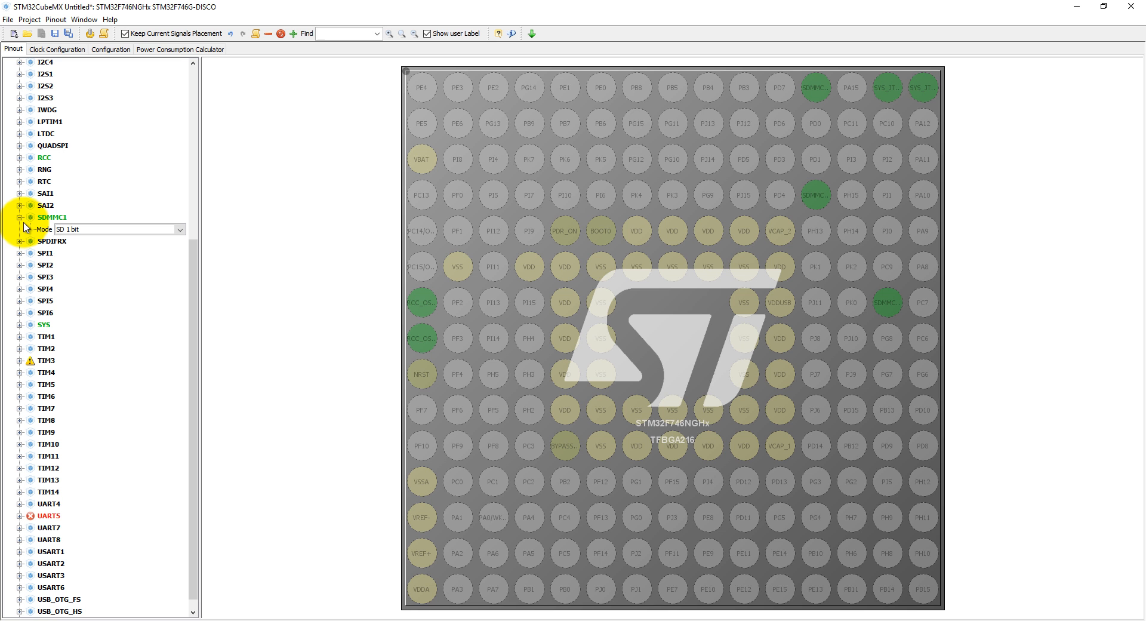
{"action": "mouse_move", "coordinate": [810, 87]}
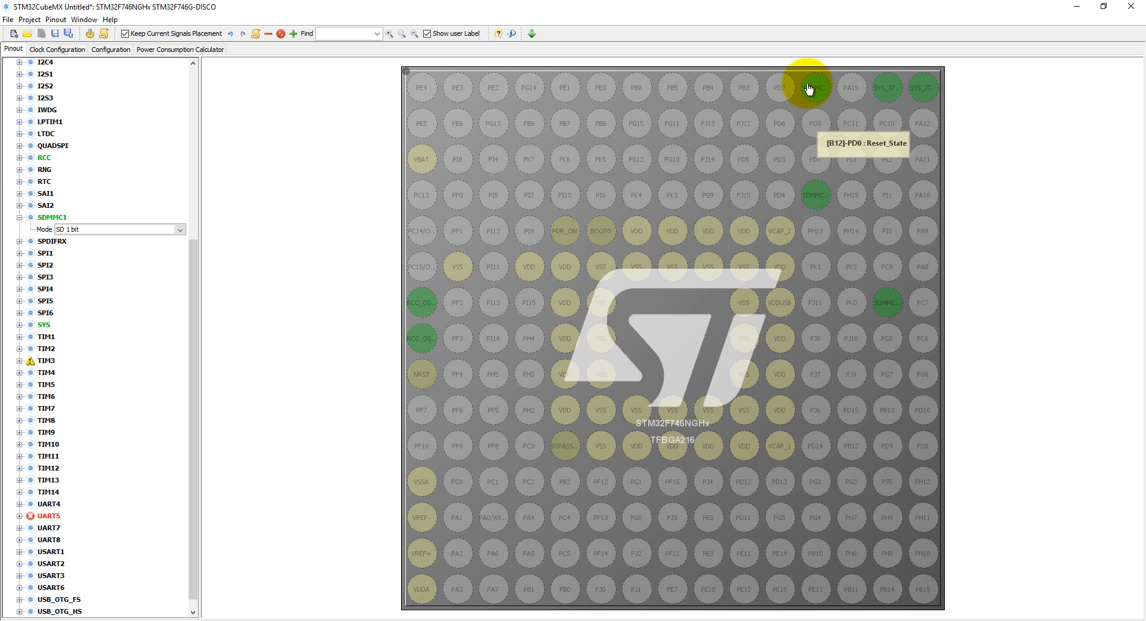
{"action": "mouse_move", "coordinate": [371, 283]}
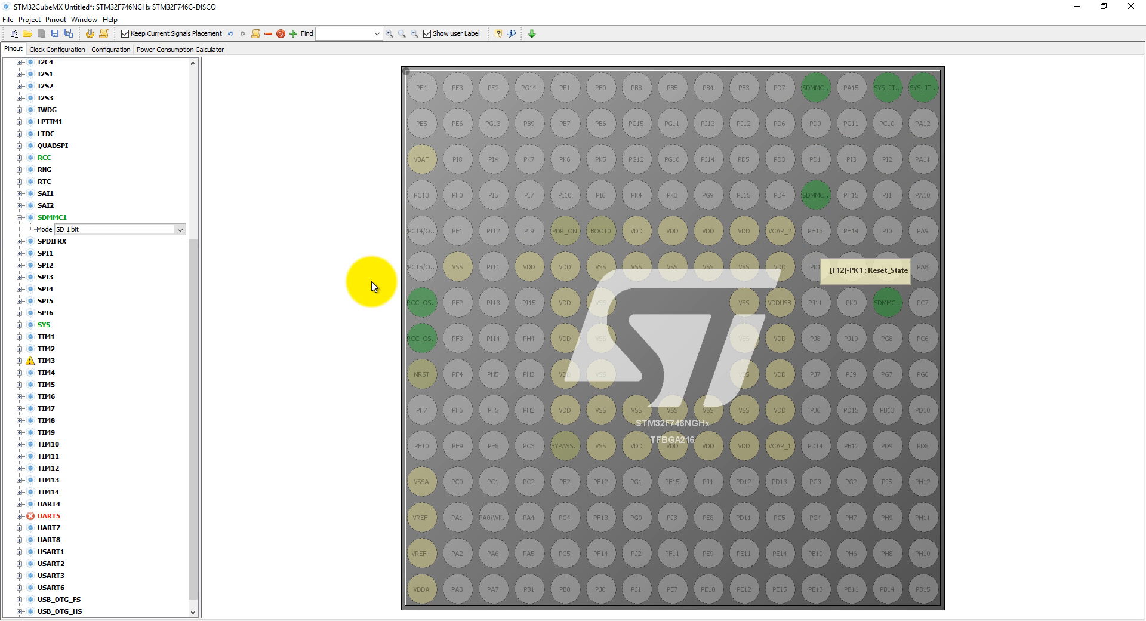
{"action": "left_click", "coordinate": [18, 217]}
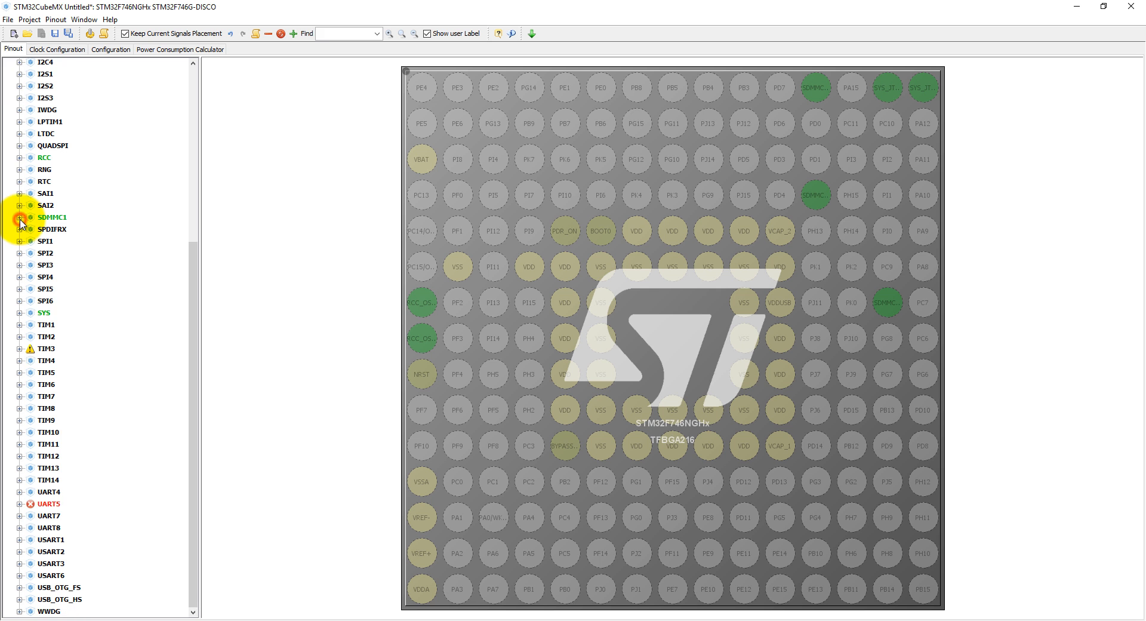
Step: Set the clock tree for a 216 MHz HCLK (SDMMC at 72 MHz), then view the configuration overview
{"action": "left_click", "coordinate": [56, 49]}
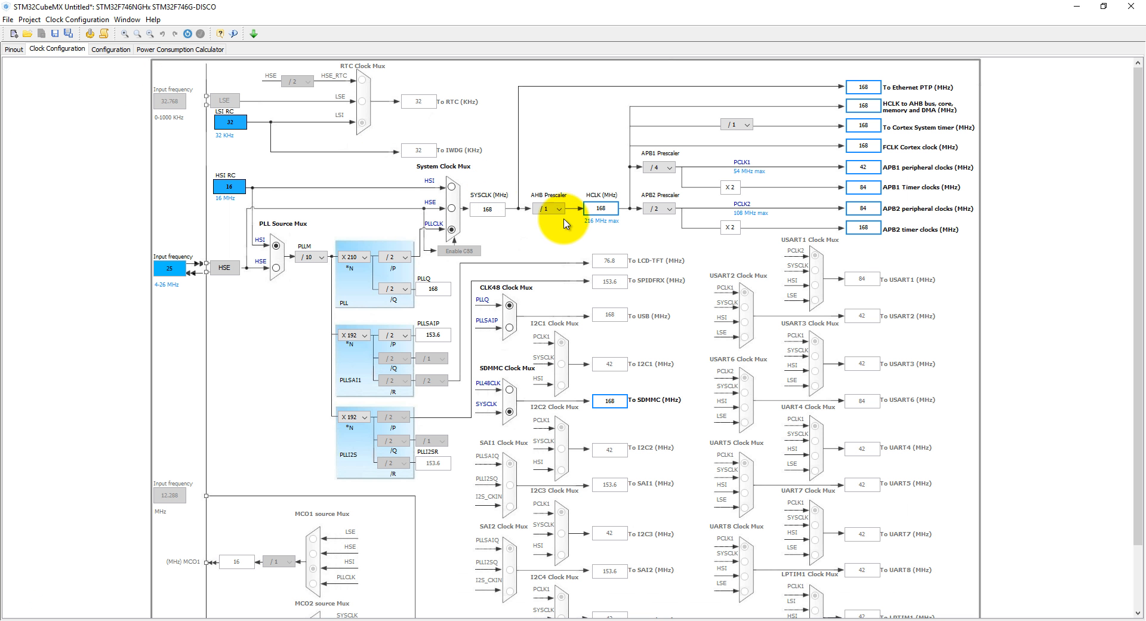
{"action": "mouse_move", "coordinate": [570, 271]}
{"action": "type", "text": "216"}
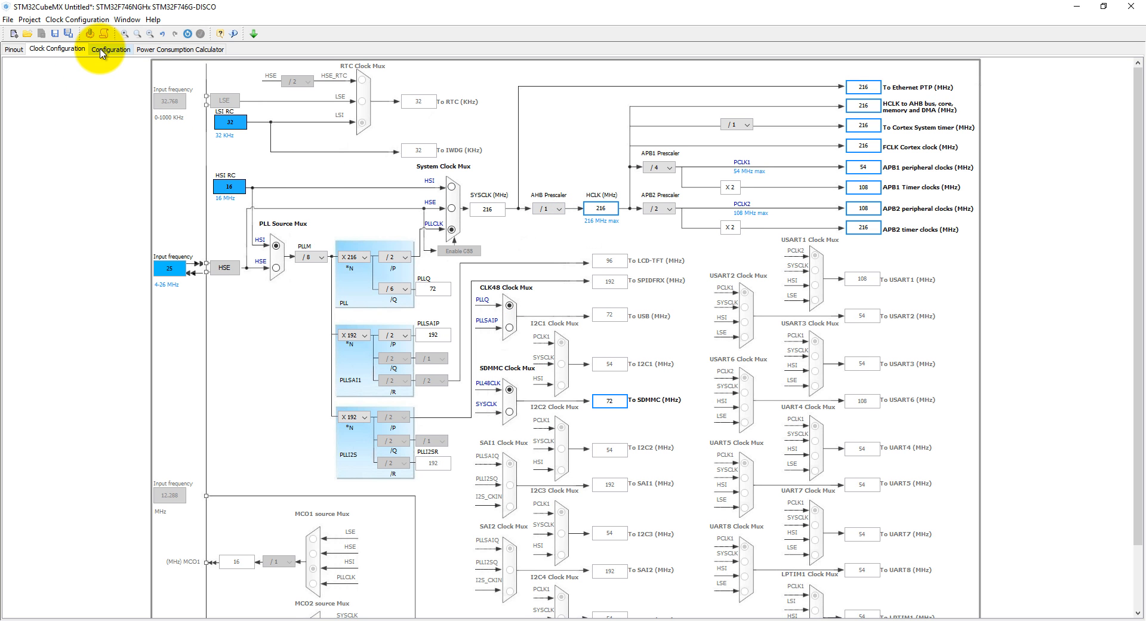
{"action": "left_click", "coordinate": [111, 49]}
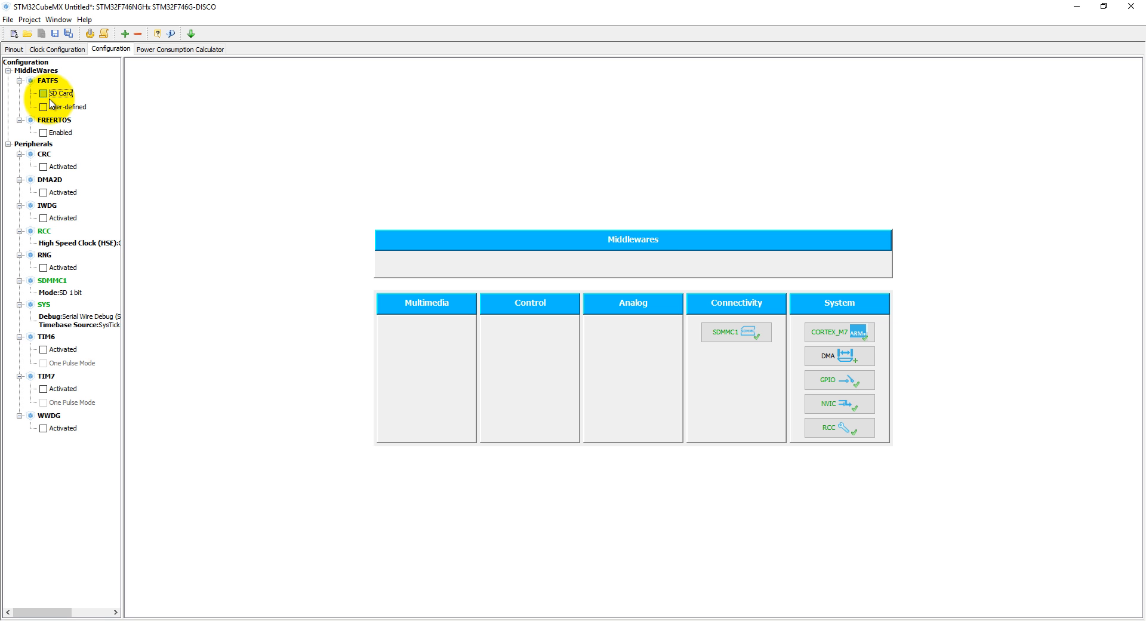
Step: Tick SD Card under FATFS in the Pinout view and return to the Configuration overview
{"action": "left_click", "coordinate": [13, 49]}
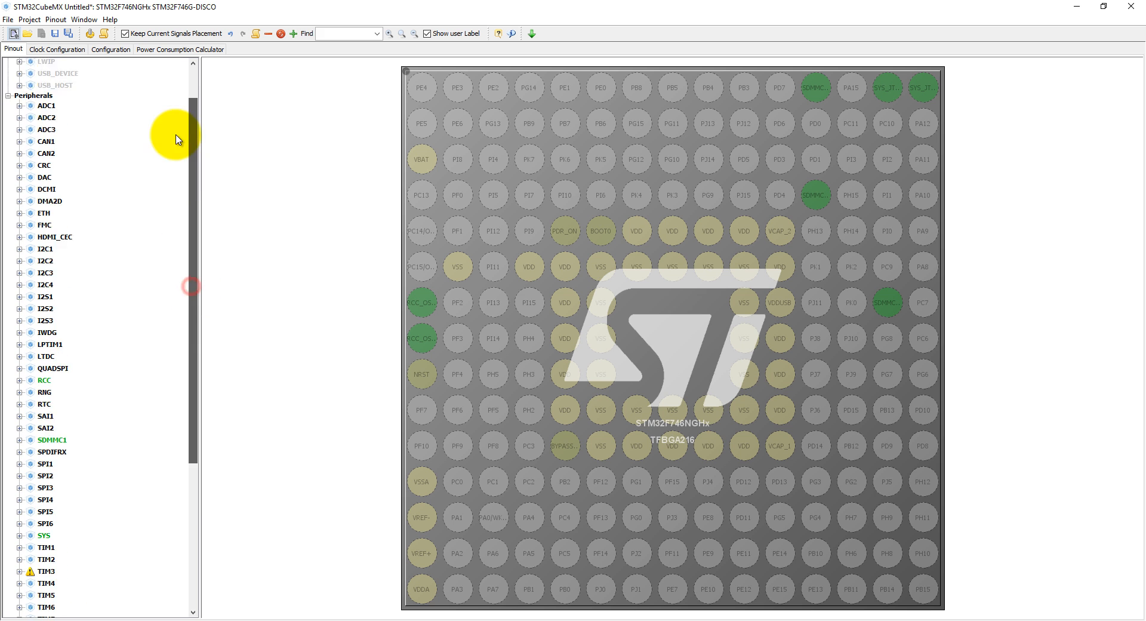
{"action": "scroll", "scroll_direction": "up", "scroll_amount": 3}
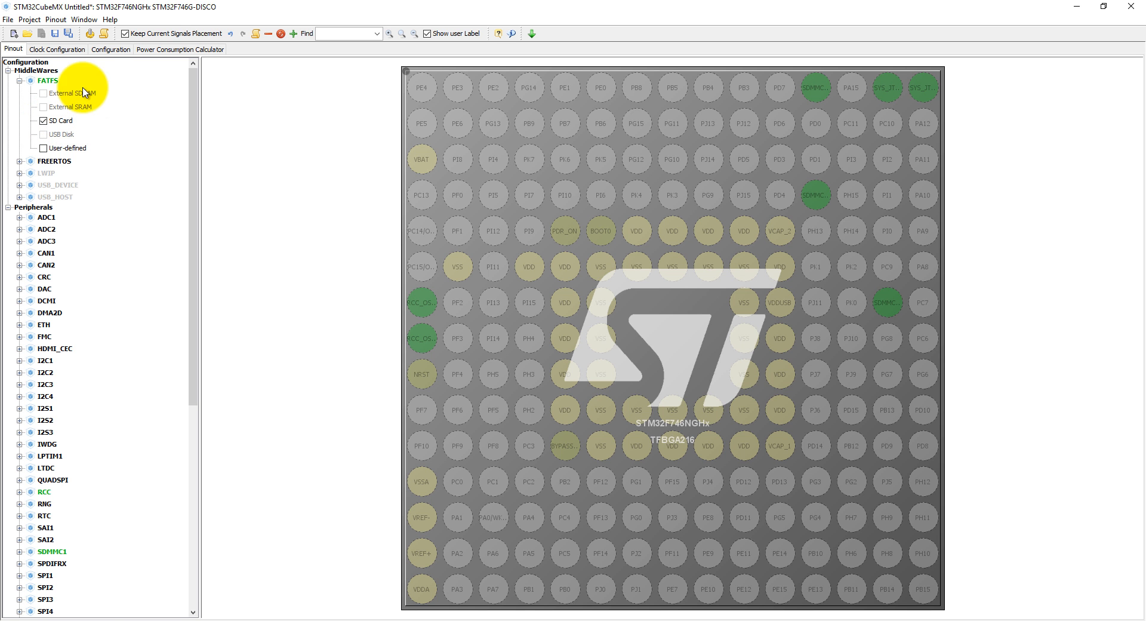
{"action": "left_click", "coordinate": [111, 49]}
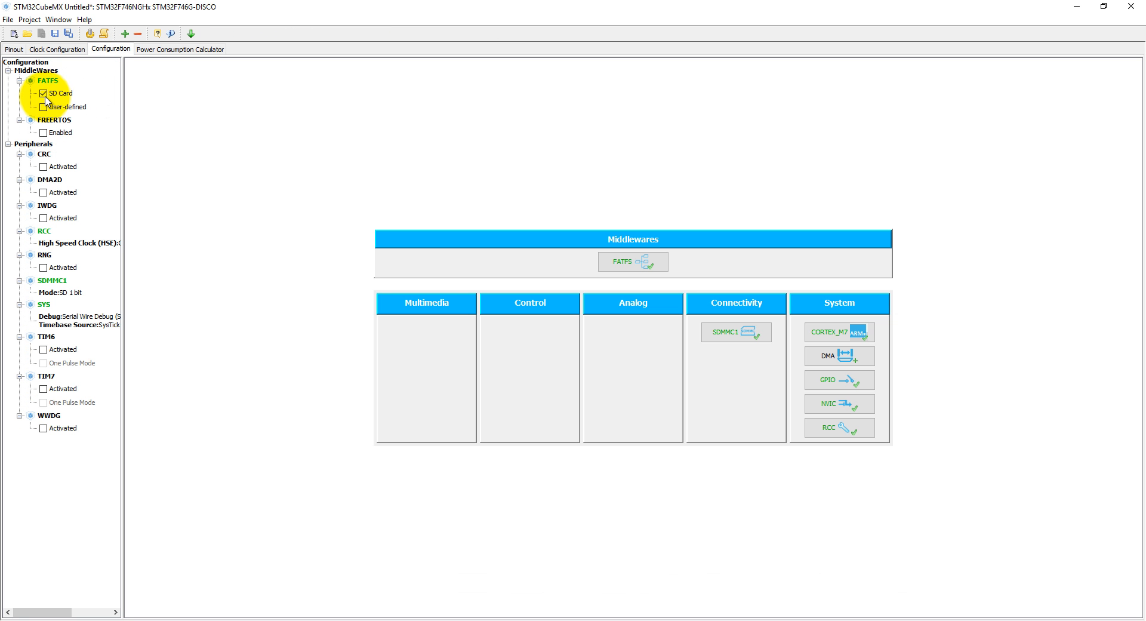
{"action": "mouse_move", "coordinate": [47, 206]}
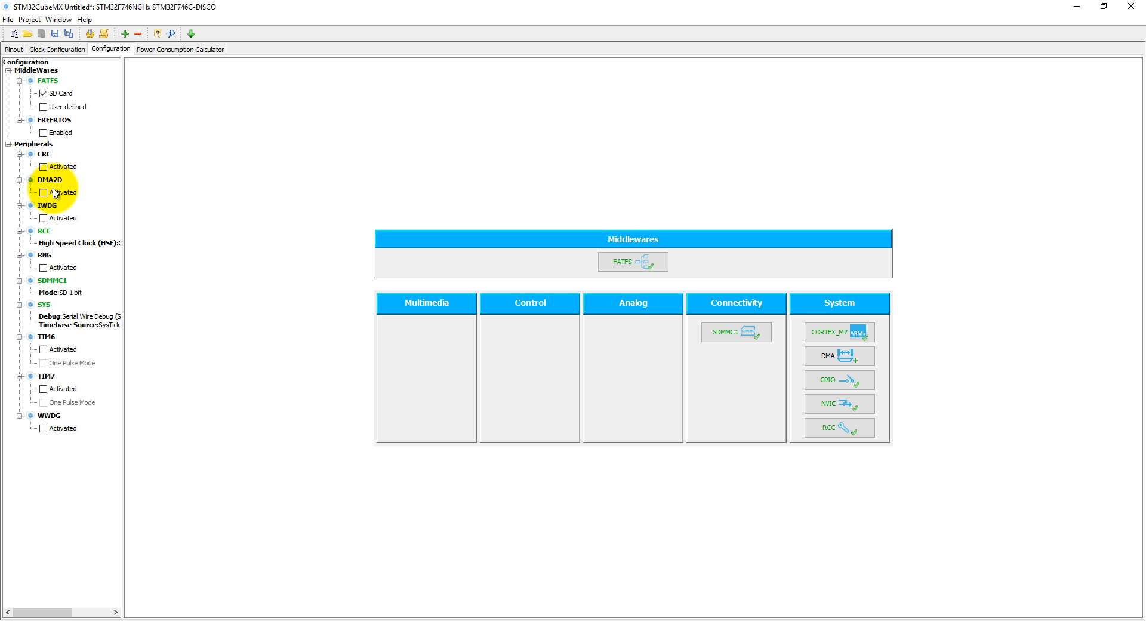
{"action": "mouse_move", "coordinate": [323, 295]}
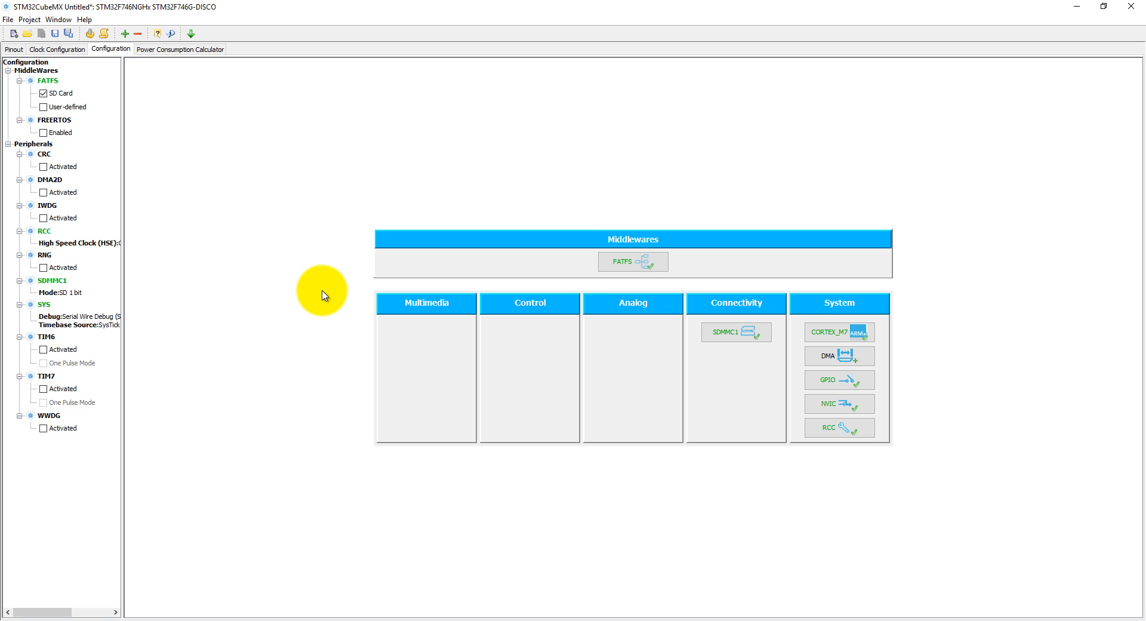
{"action": "mouse_move", "coordinate": [633, 261]}
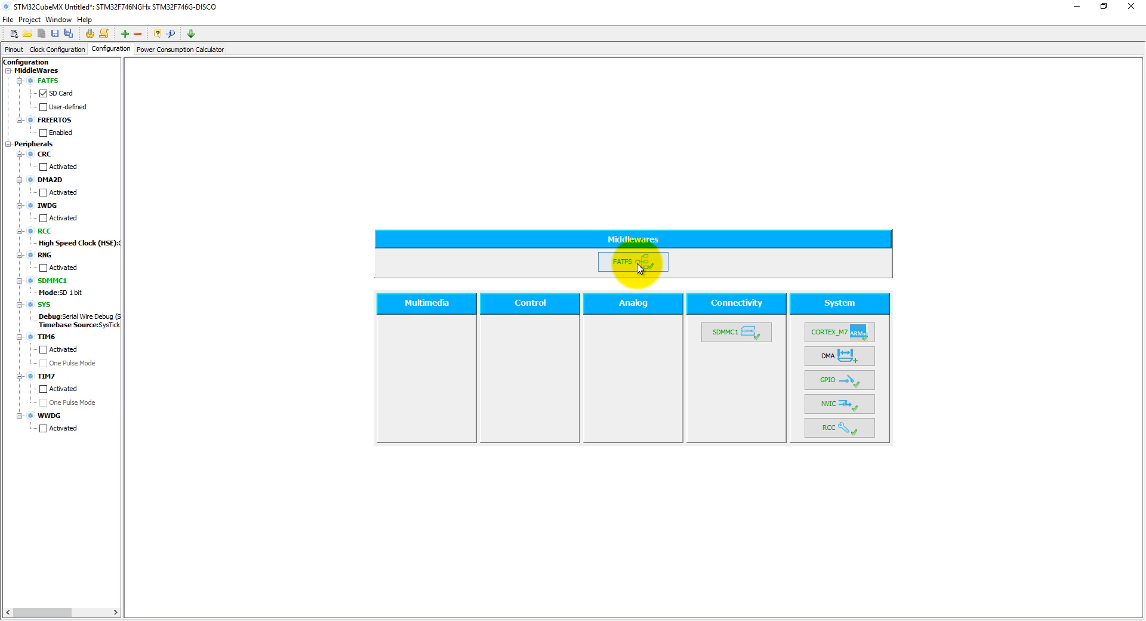
Step: Review FATFS settings without changes, then enable the RCC global interrupt in NVIC Settings
{"action": "left_click", "coordinate": [632, 261]}
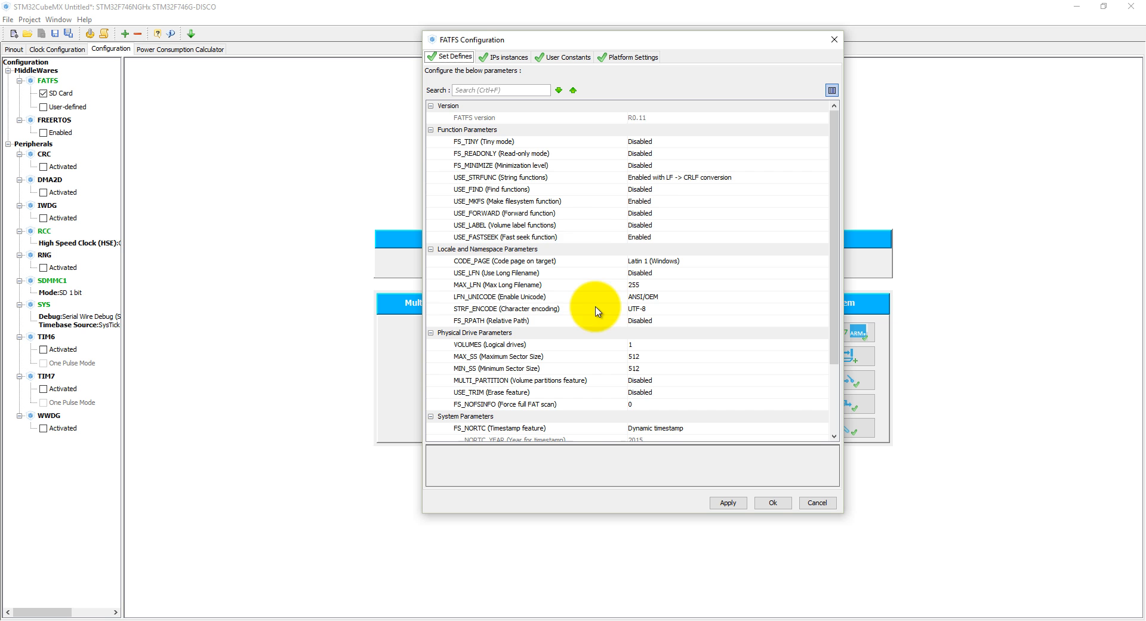
{"action": "mouse_move", "coordinate": [579, 212]}
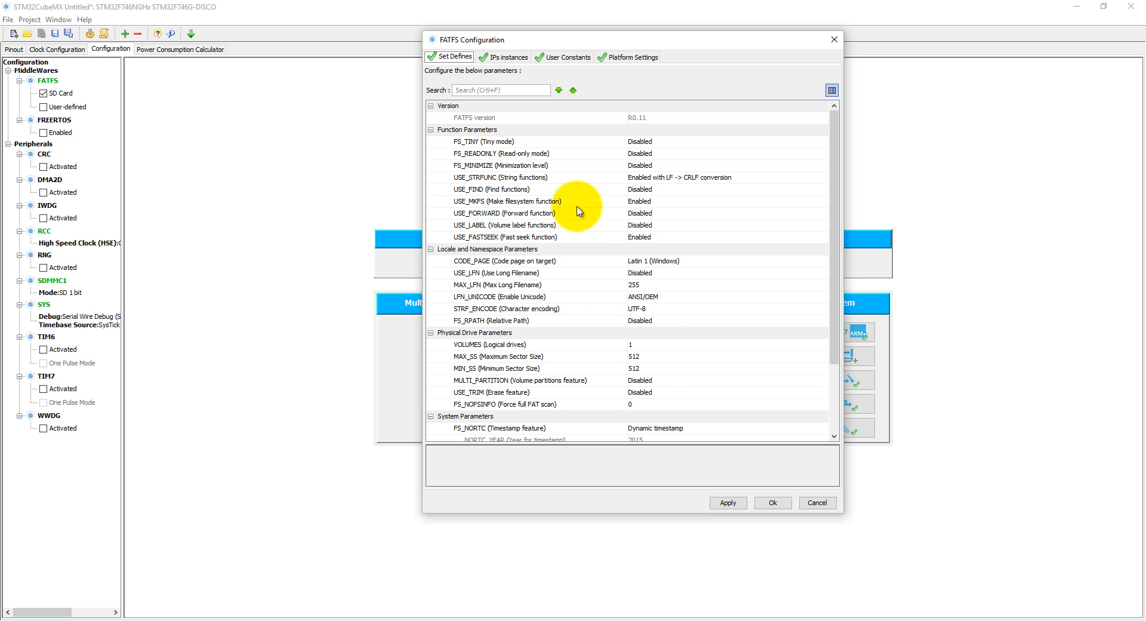
{"action": "mouse_move", "coordinate": [464, 157]}
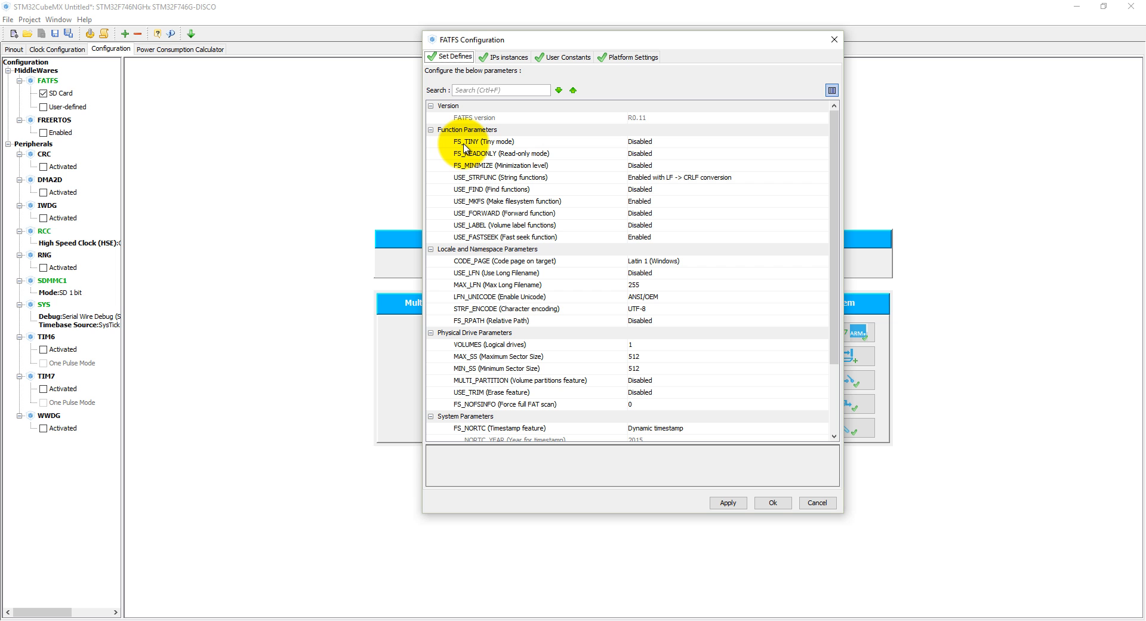
{"action": "mouse_move", "coordinate": [475, 158]}
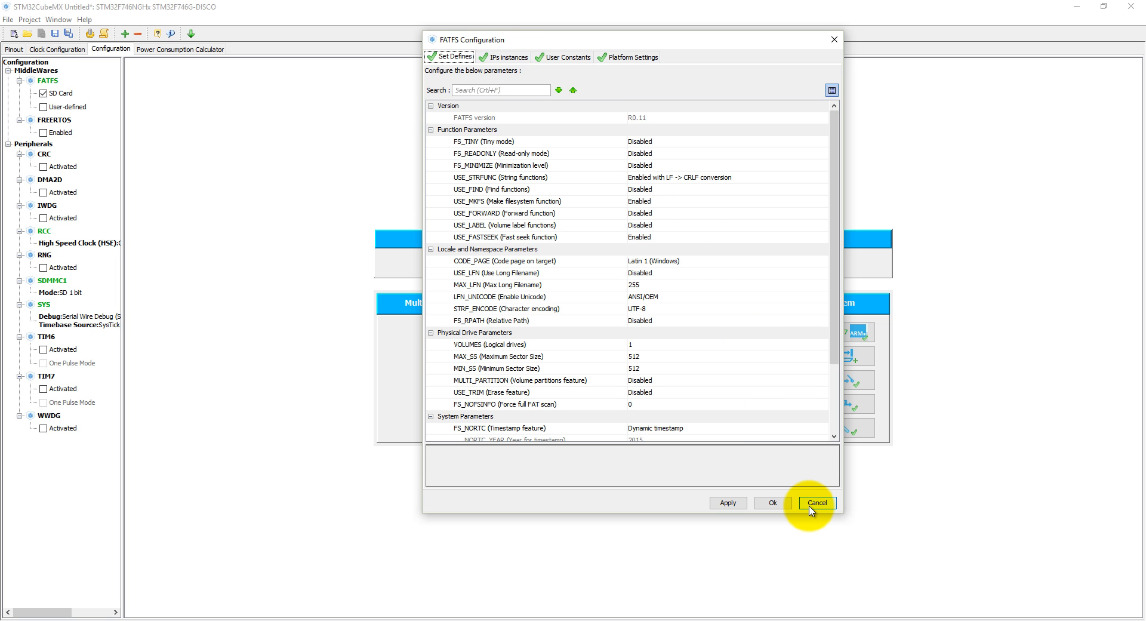
{"action": "mouse_move", "coordinate": [541, 153]}
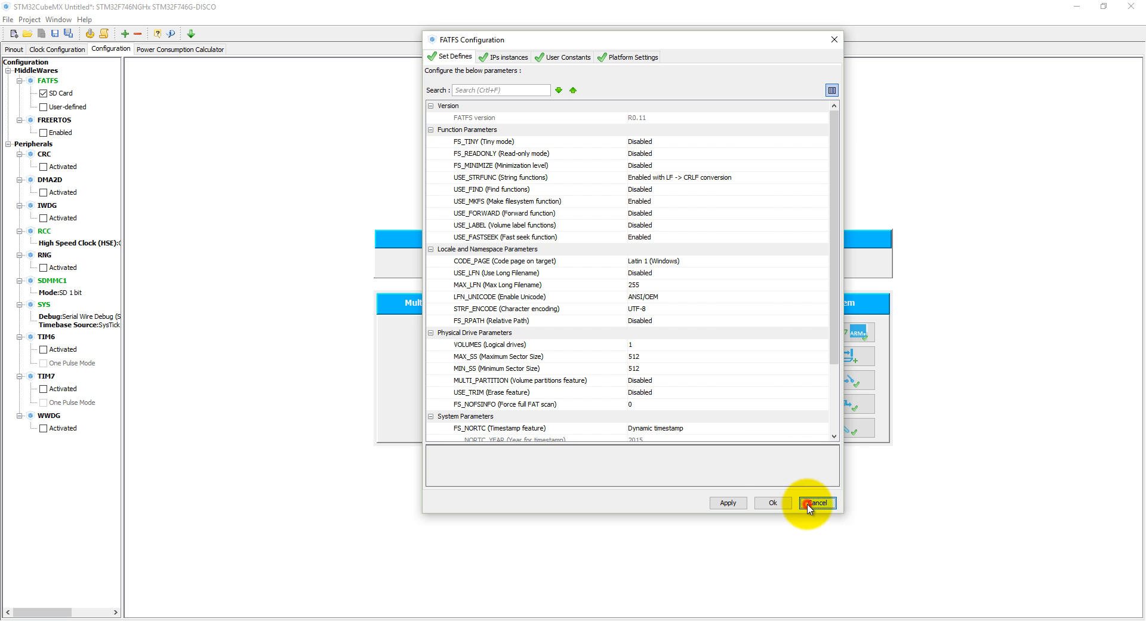
{"action": "left_click", "coordinate": [817, 503]}
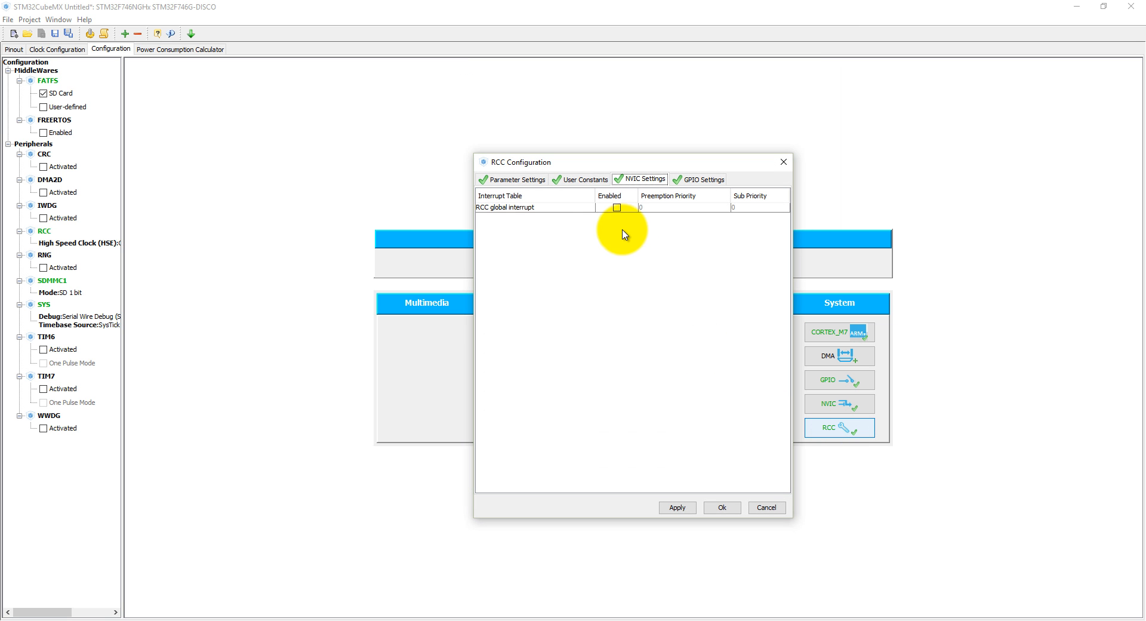
{"action": "left_click", "coordinate": [615, 207]}
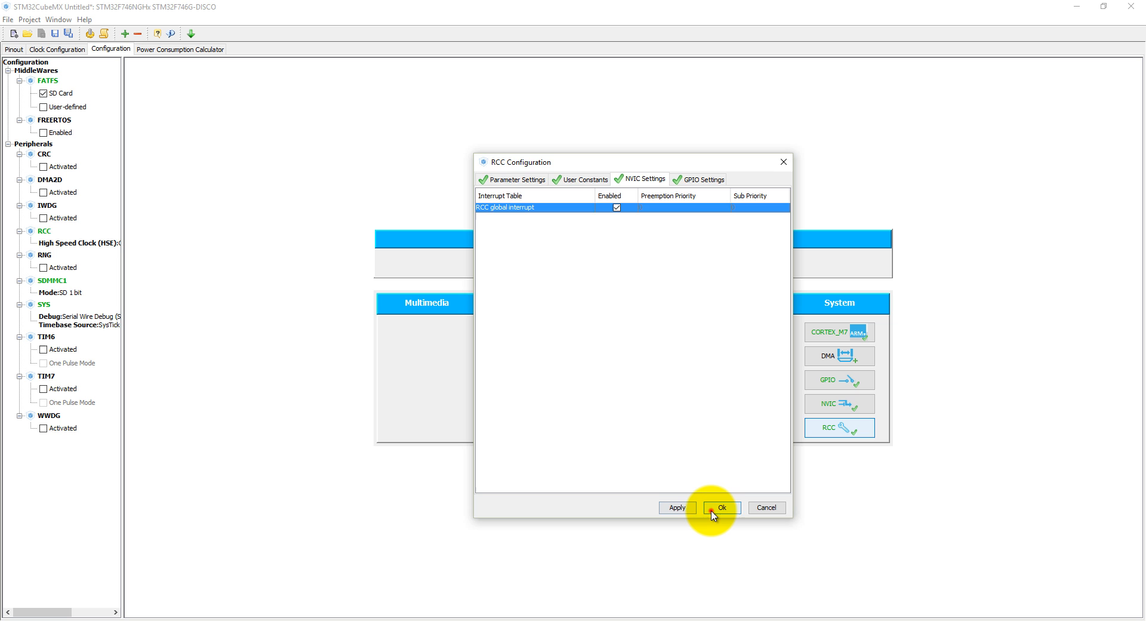
{"action": "left_click", "coordinate": [720, 507]}
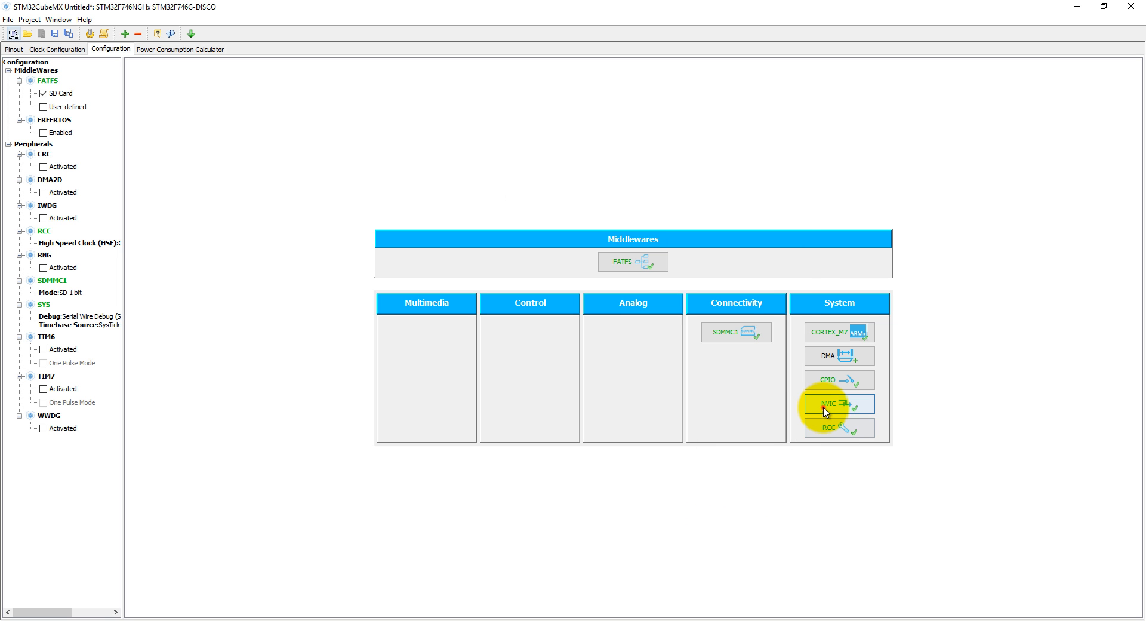
Step: Set Instruction Prefetch, CPU ICache and CPU DCache to Enabled in CORTEX_M7 and confirm
{"action": "left_click", "coordinate": [838, 404]}
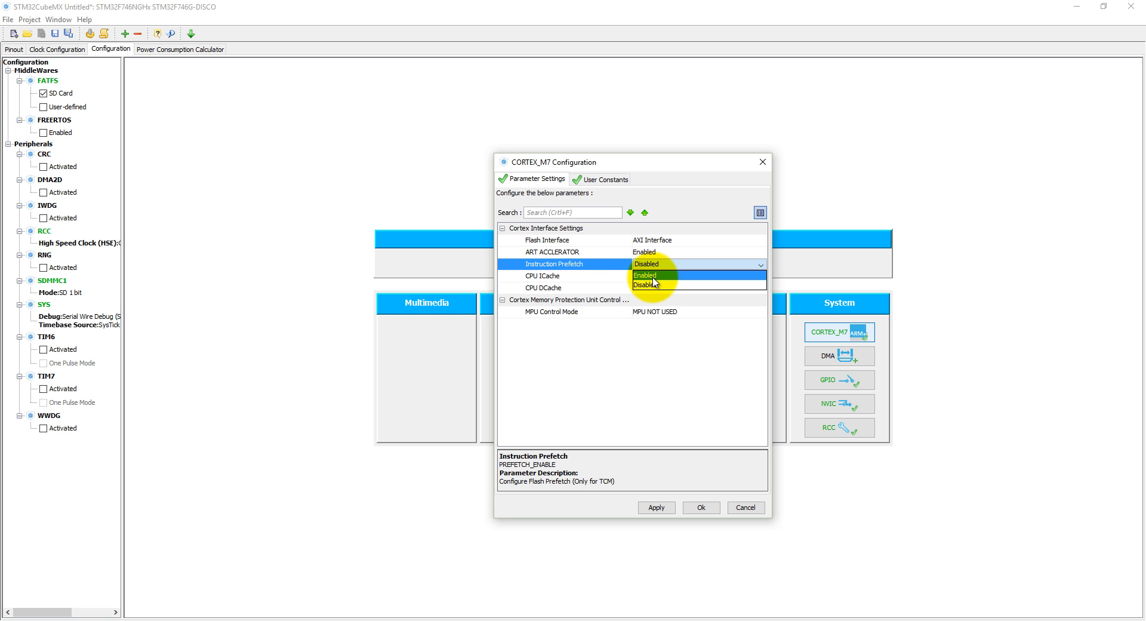
{"action": "left_click", "coordinate": [644, 276]}
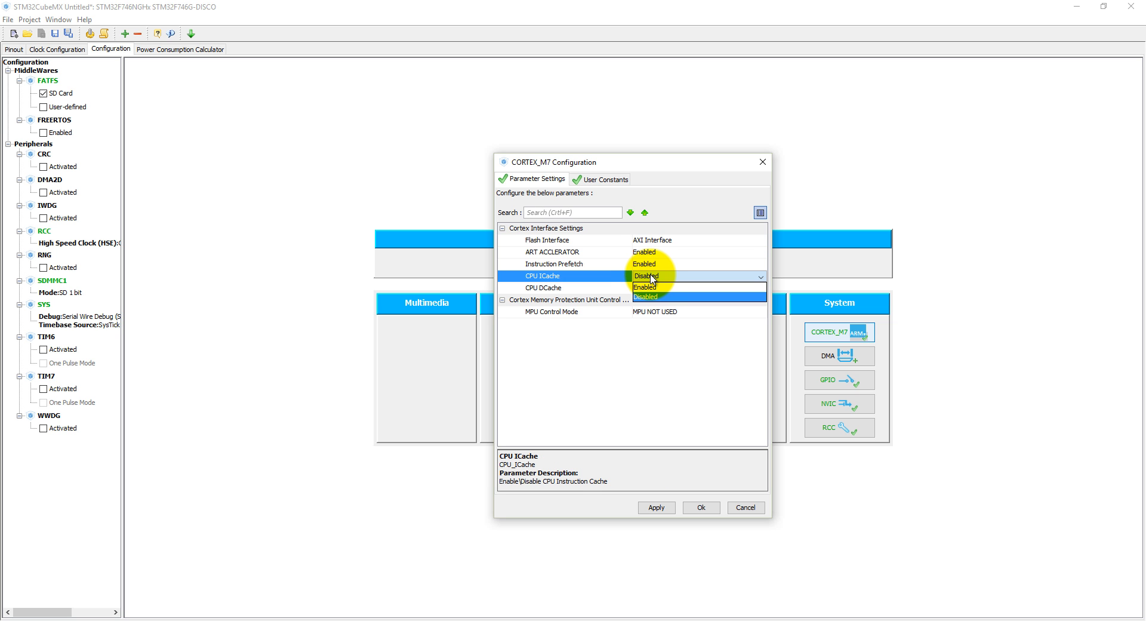
{"action": "left_click", "coordinate": [644, 286]}
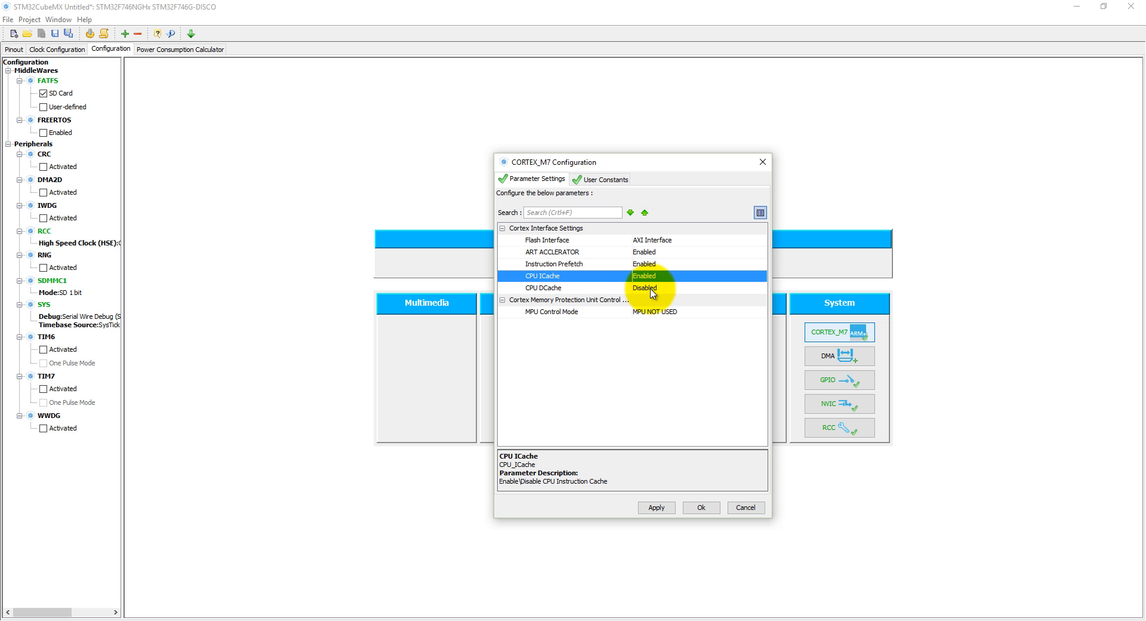
{"action": "left_click", "coordinate": [645, 287]}
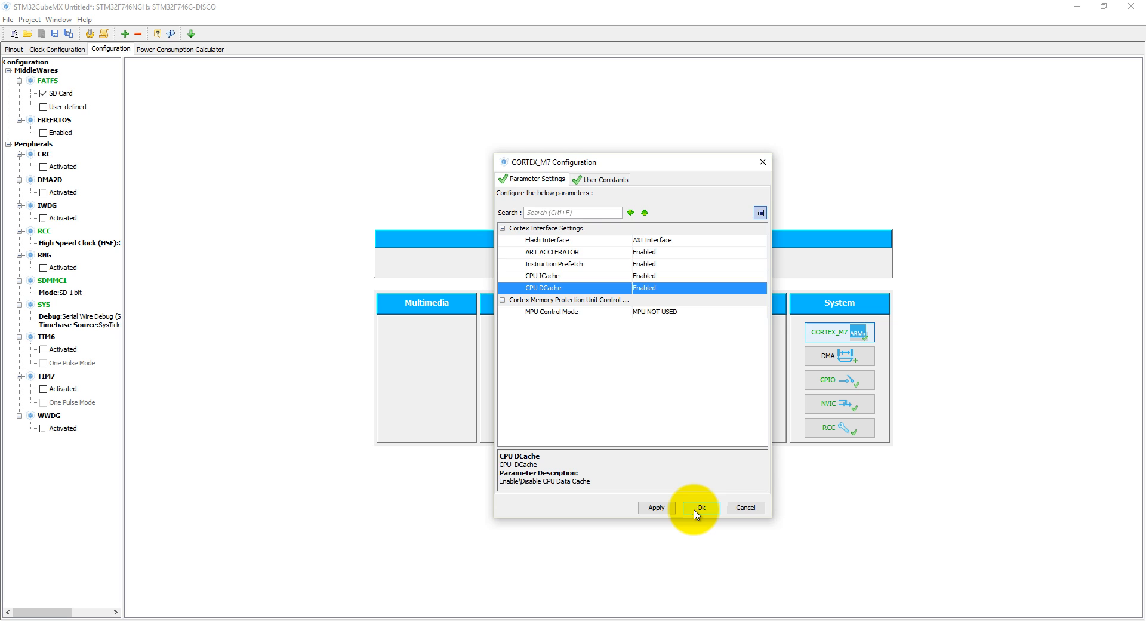
{"action": "left_click", "coordinate": [699, 508]}
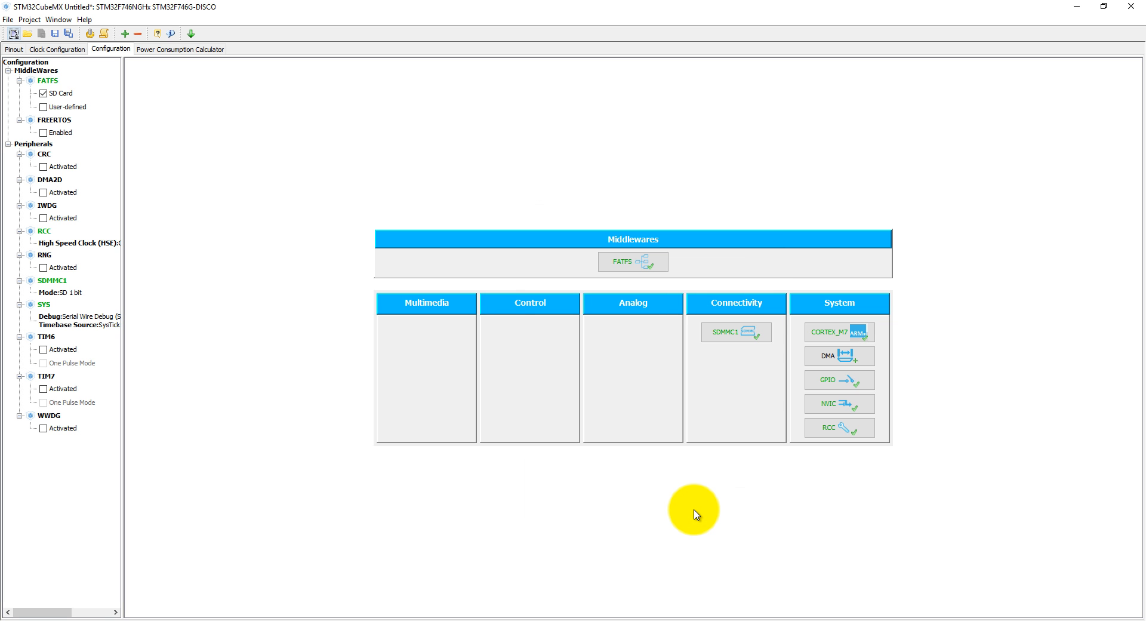
{"action": "mouse_move", "coordinate": [632, 261]}
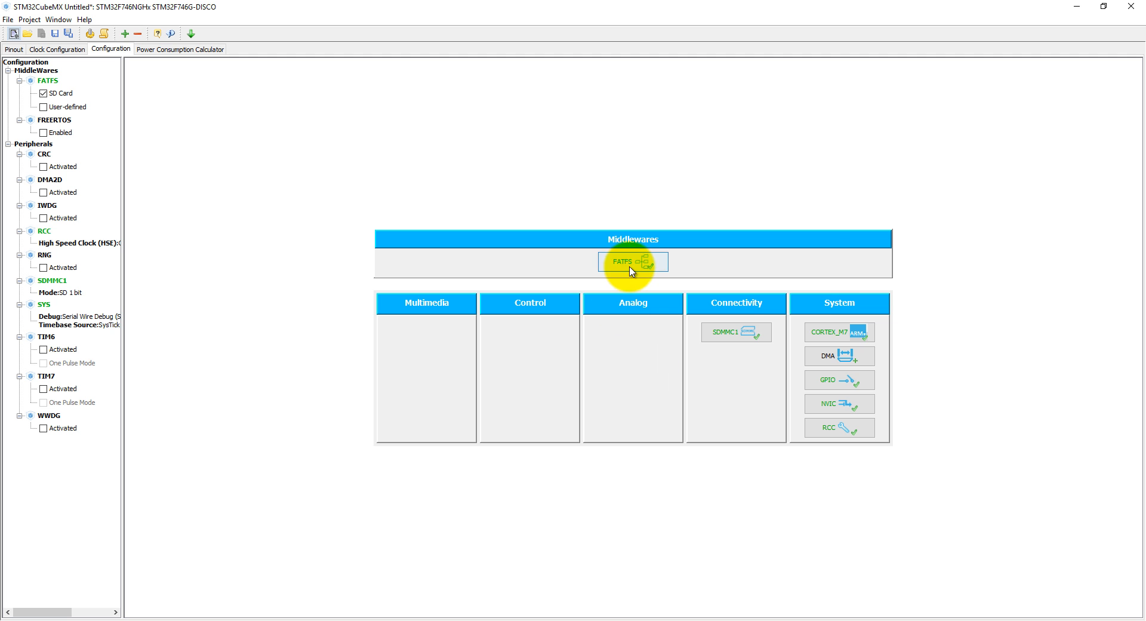
Step: Open the FATFS Set Defines dialog, showing long filenames disabled and Latin 1 code page
{"action": "left_click", "coordinate": [633, 261]}
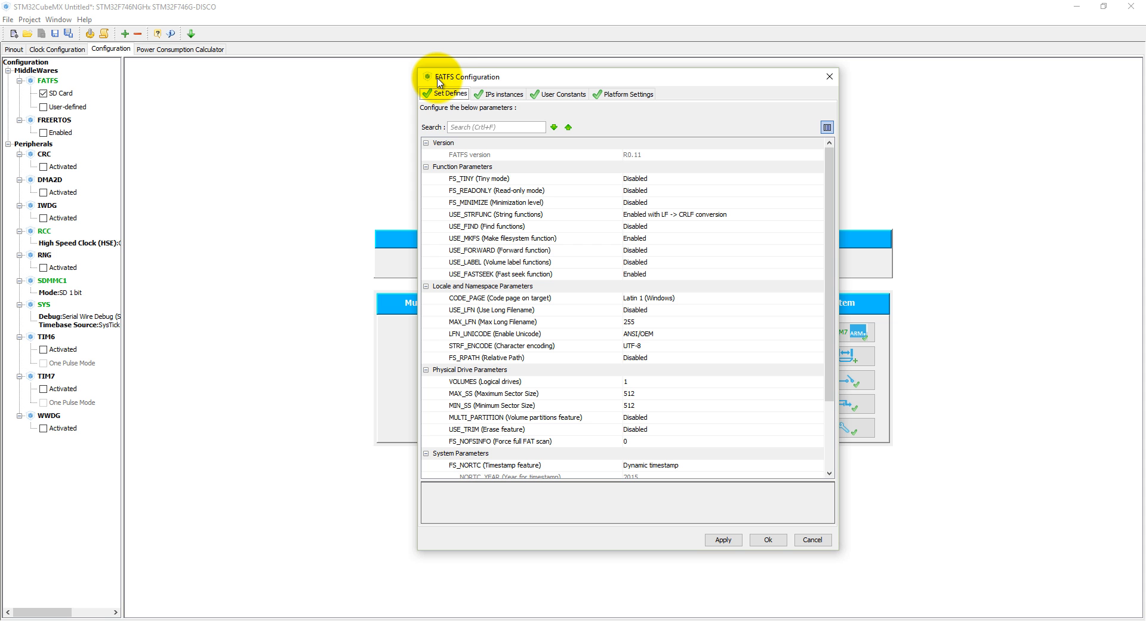
{"action": "mouse_move", "coordinate": [486, 614]}
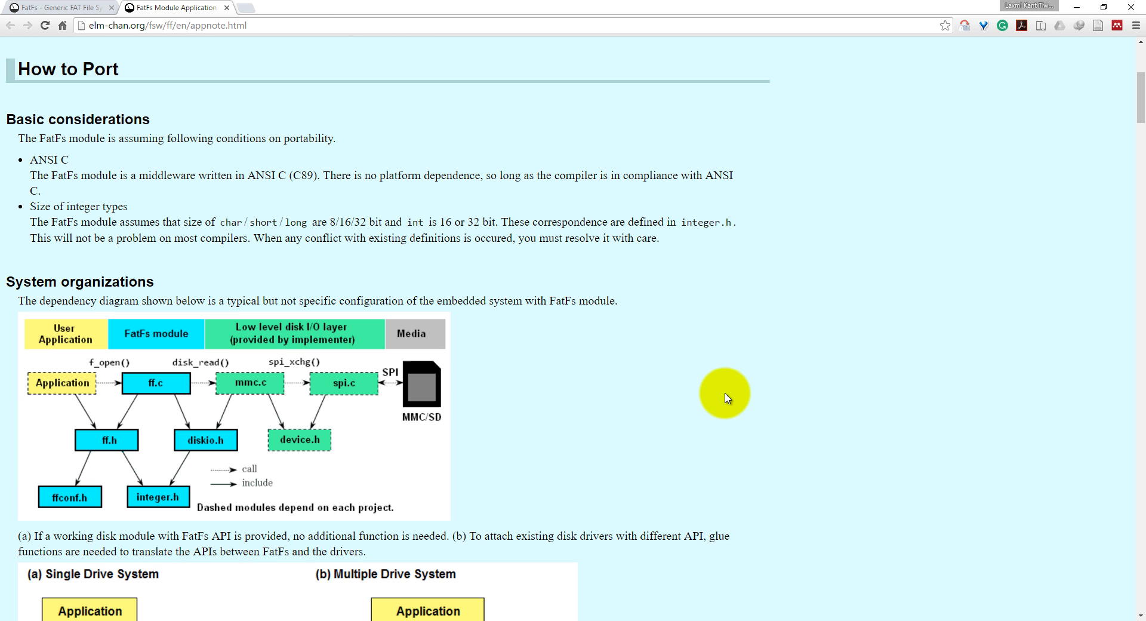
Step: Scroll the elm-chan.org porting notes down to the System organizations dependency diagram
{"action": "scroll", "scroll_direction": "down", "scroll_amount": 3}
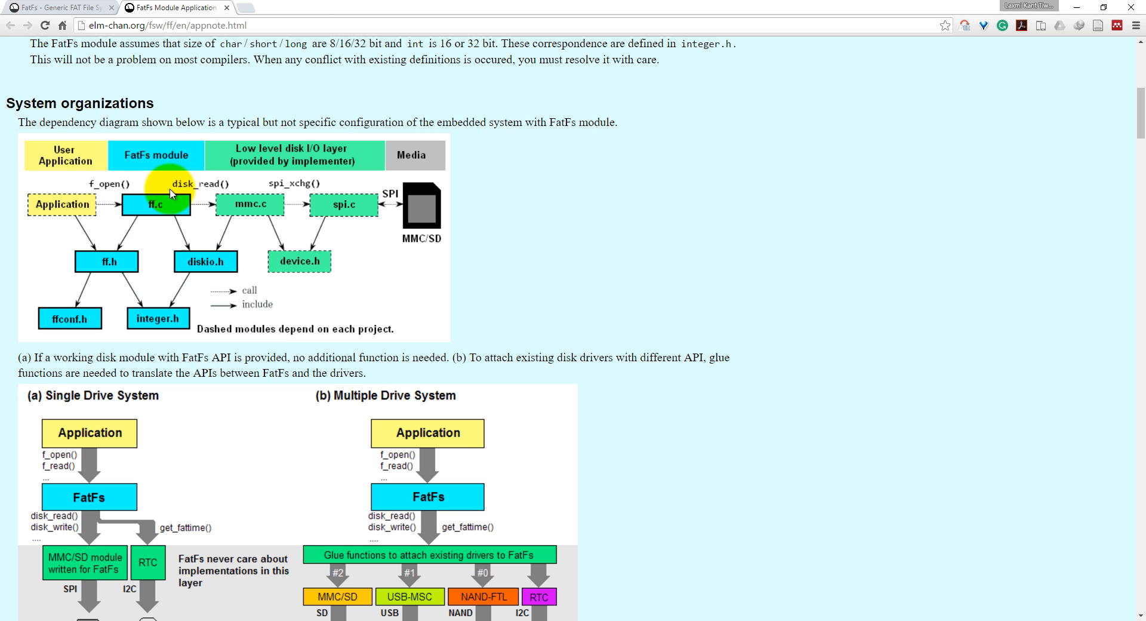
{"action": "mouse_move", "coordinate": [380, 207]}
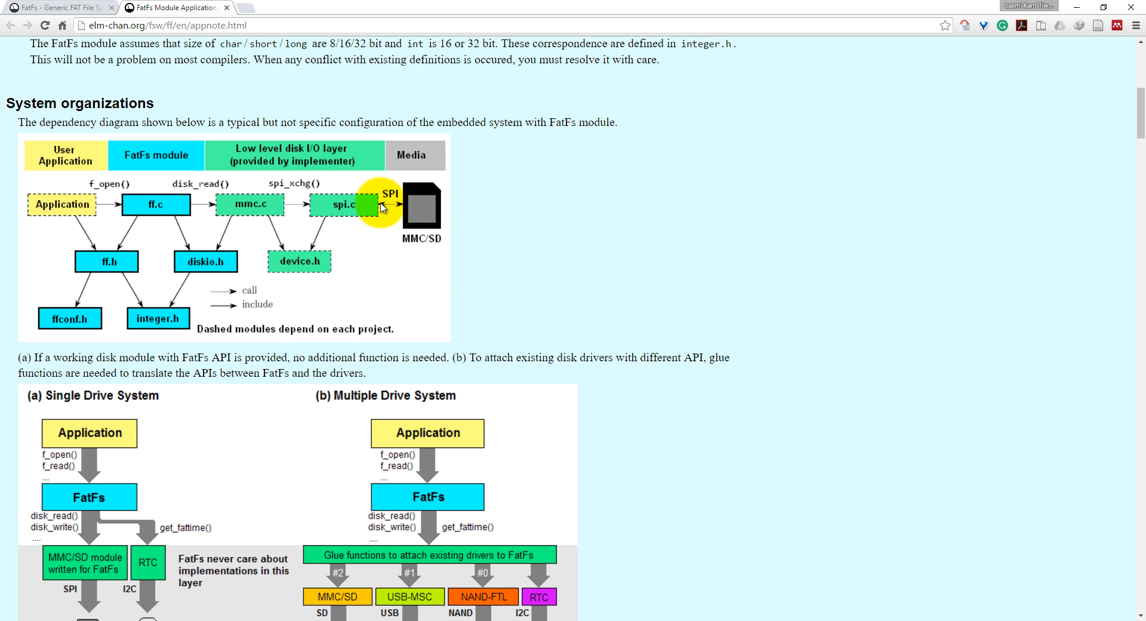
{"action": "mouse_move", "coordinate": [398, 205]}
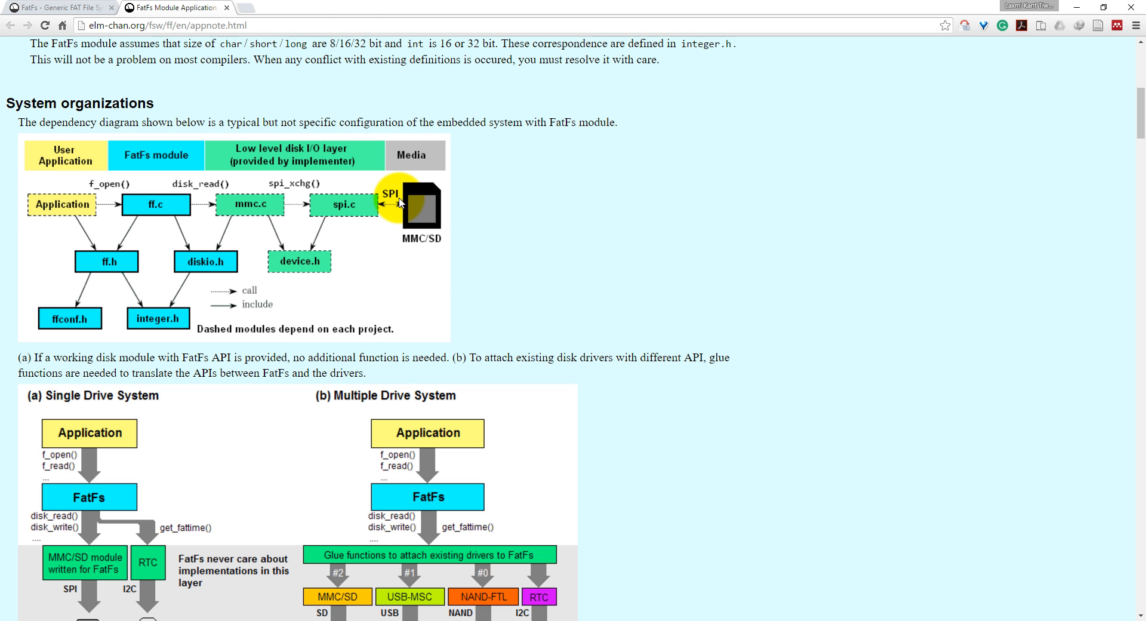
{"action": "mouse_move", "coordinate": [58, 252]}
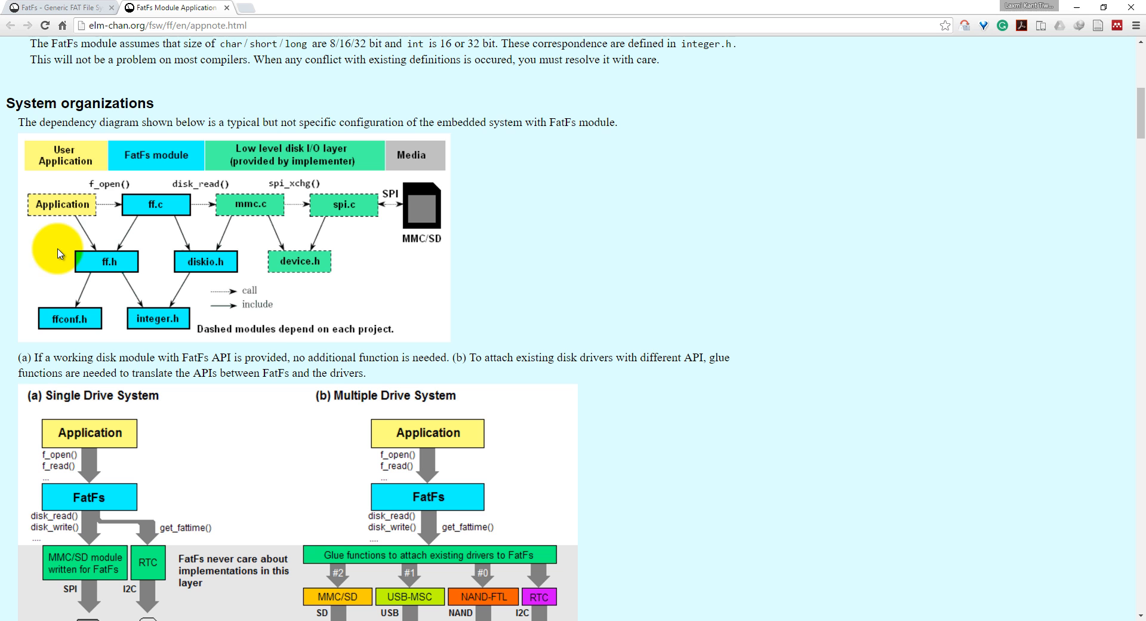
{"action": "mouse_move", "coordinate": [66, 208]}
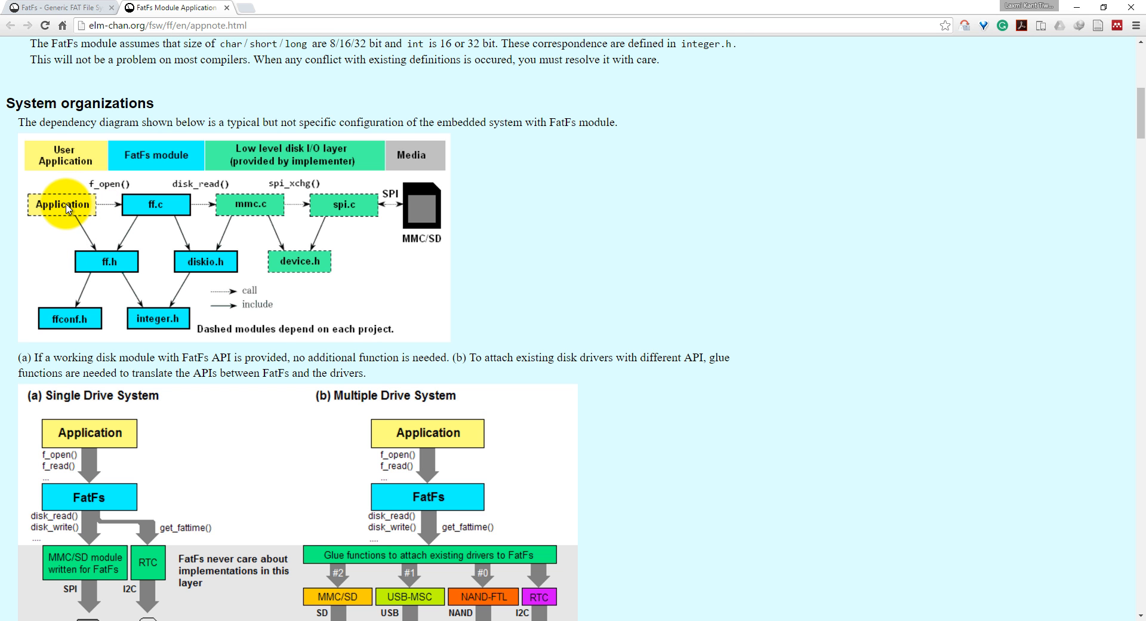
{"action": "mouse_move", "coordinate": [102, 193]}
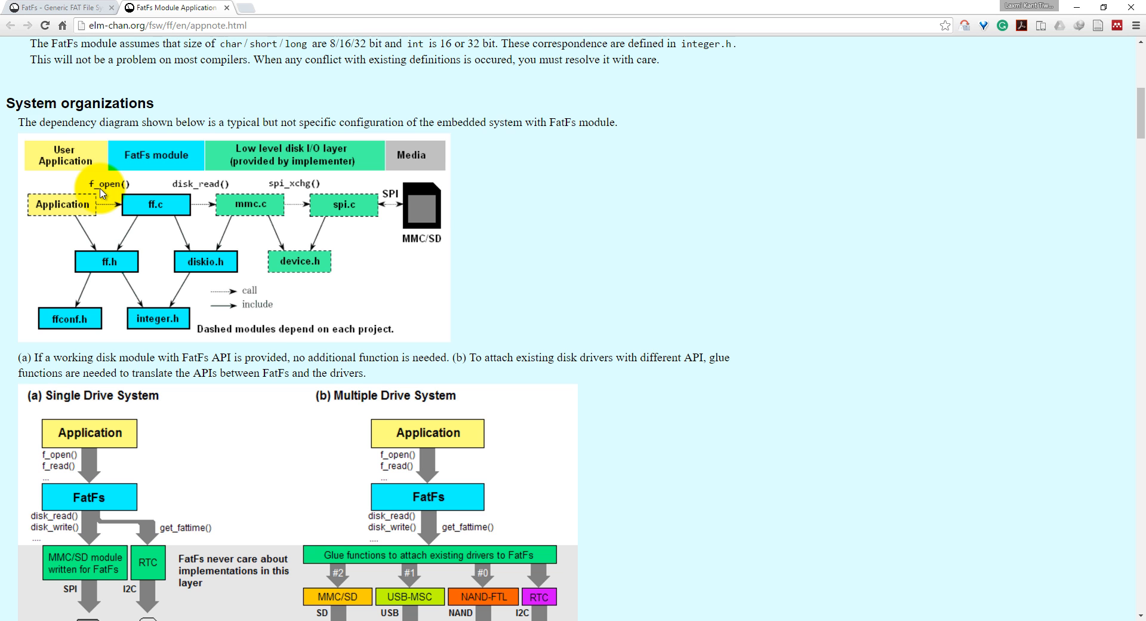
{"action": "mouse_move", "coordinate": [182, 191]}
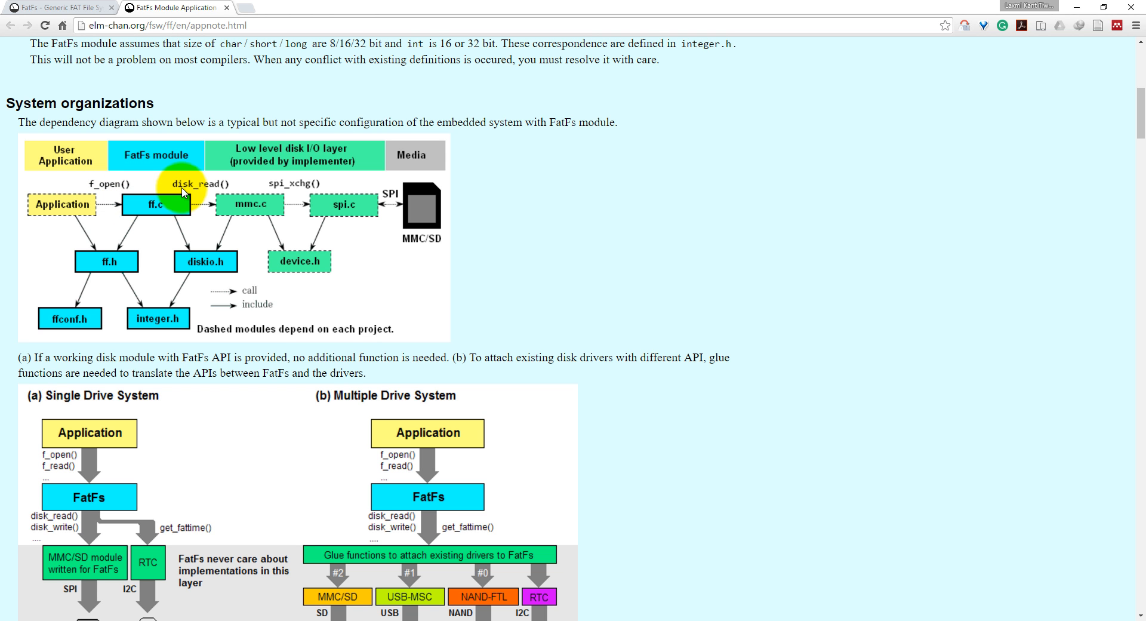
{"action": "mouse_move", "coordinate": [153, 212]}
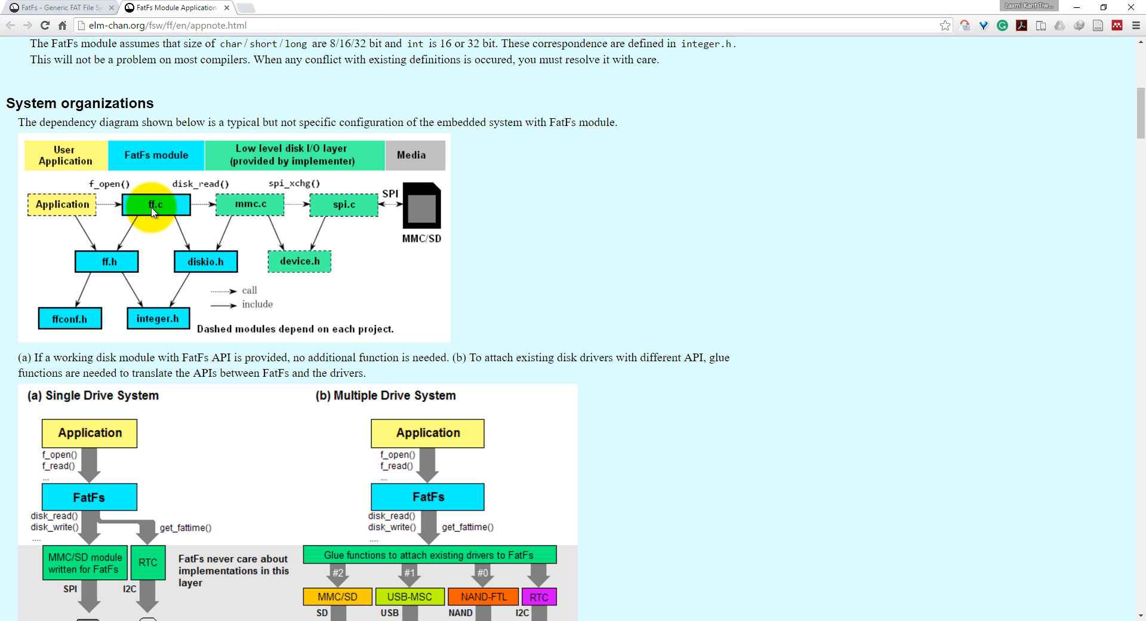
{"action": "mouse_move", "coordinate": [190, 203]}
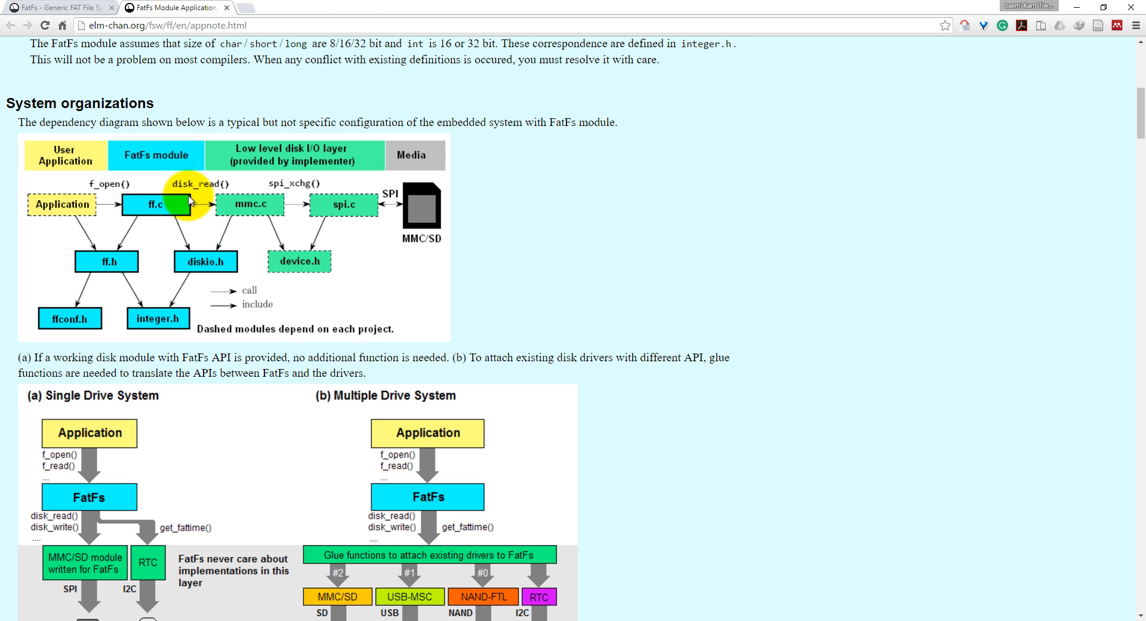
{"action": "mouse_move", "coordinate": [316, 198]}
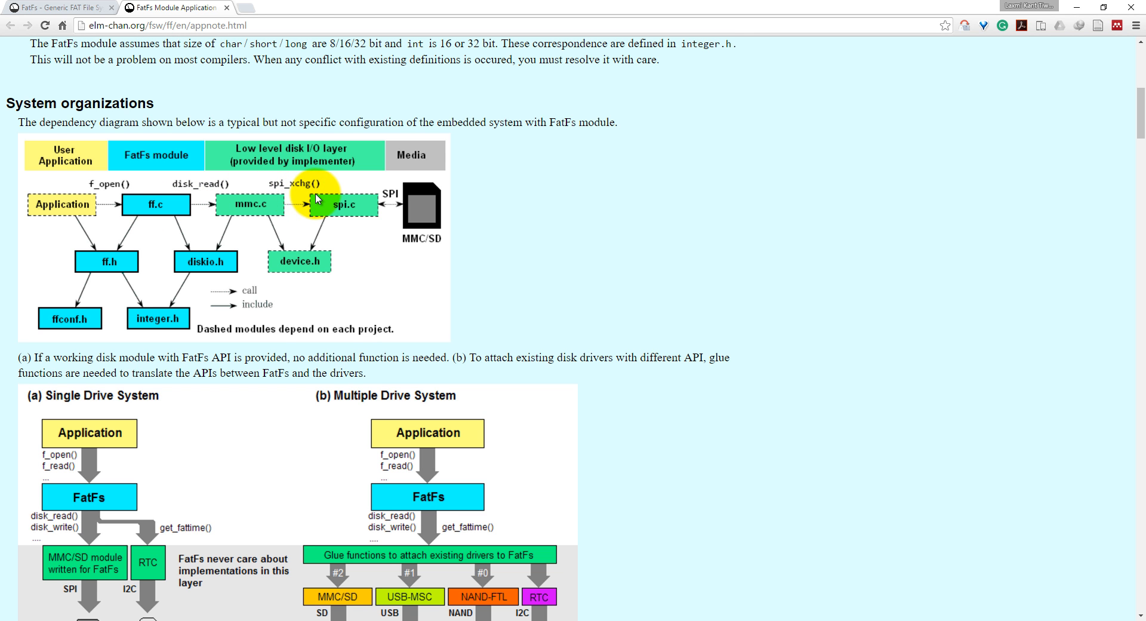
{"action": "mouse_move", "coordinate": [126, 287]}
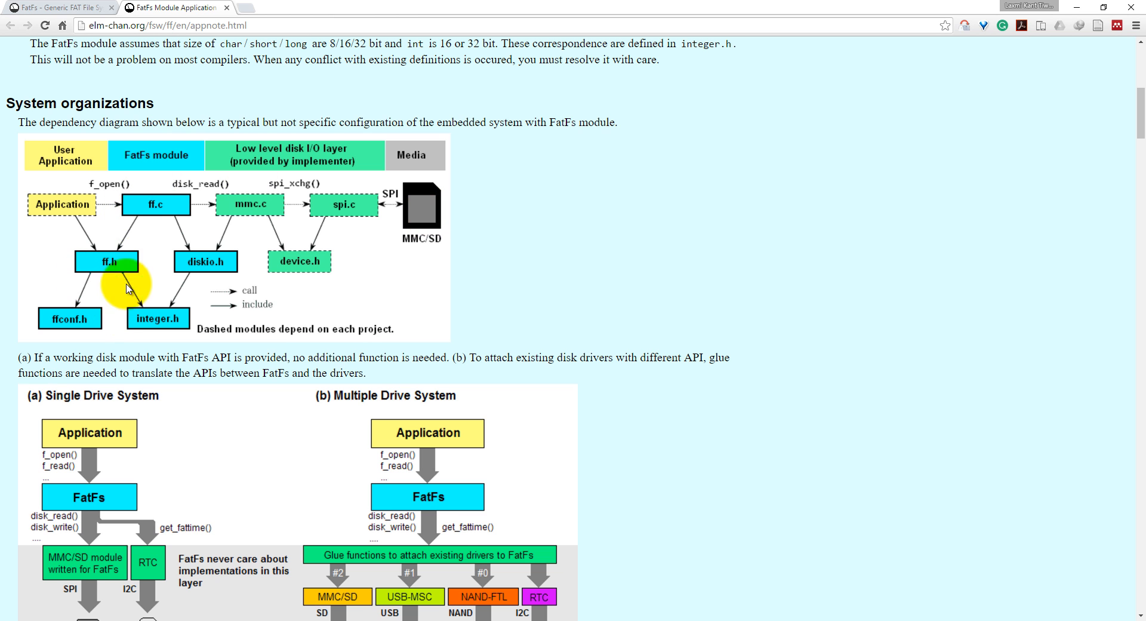
{"action": "mouse_move", "coordinate": [231, 221]}
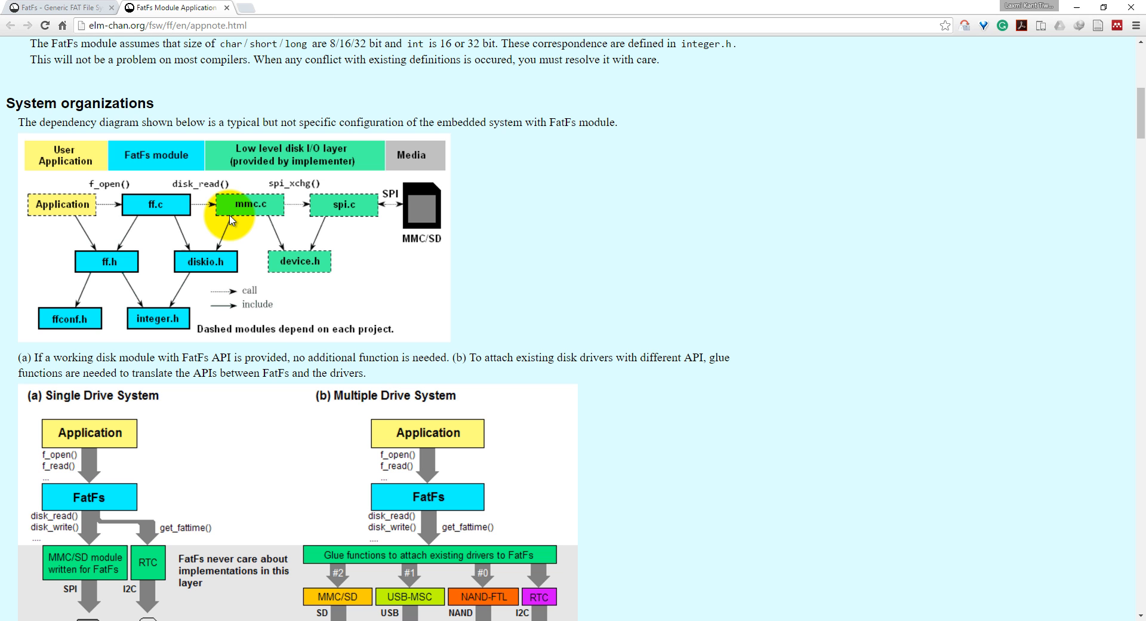
{"action": "mouse_move", "coordinate": [107, 261]}
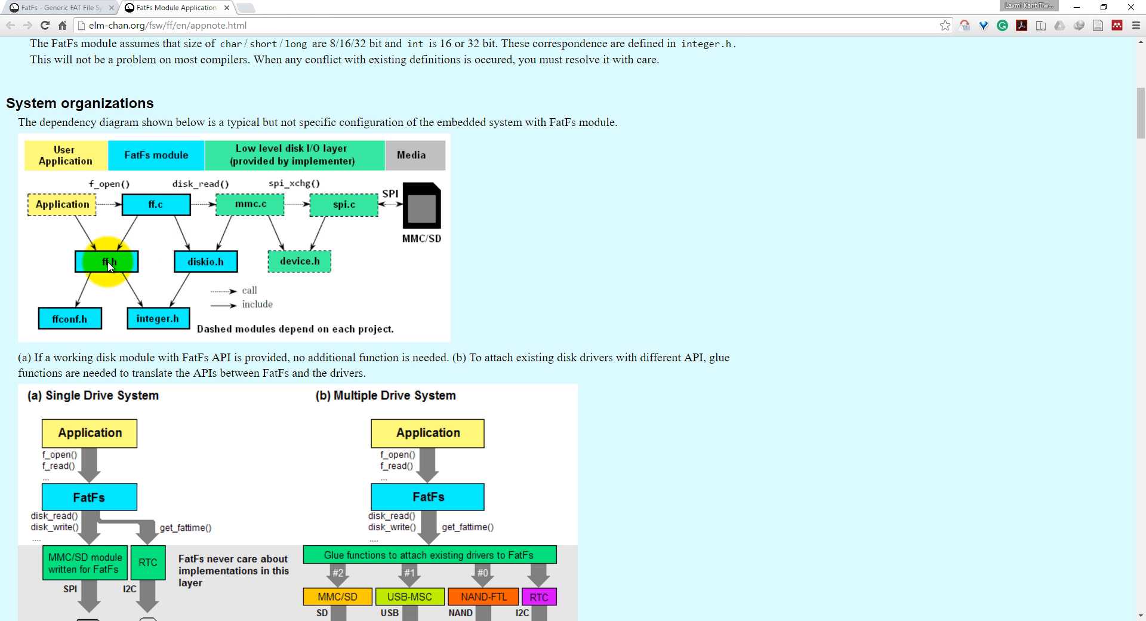
{"action": "mouse_move", "coordinate": [173, 319]}
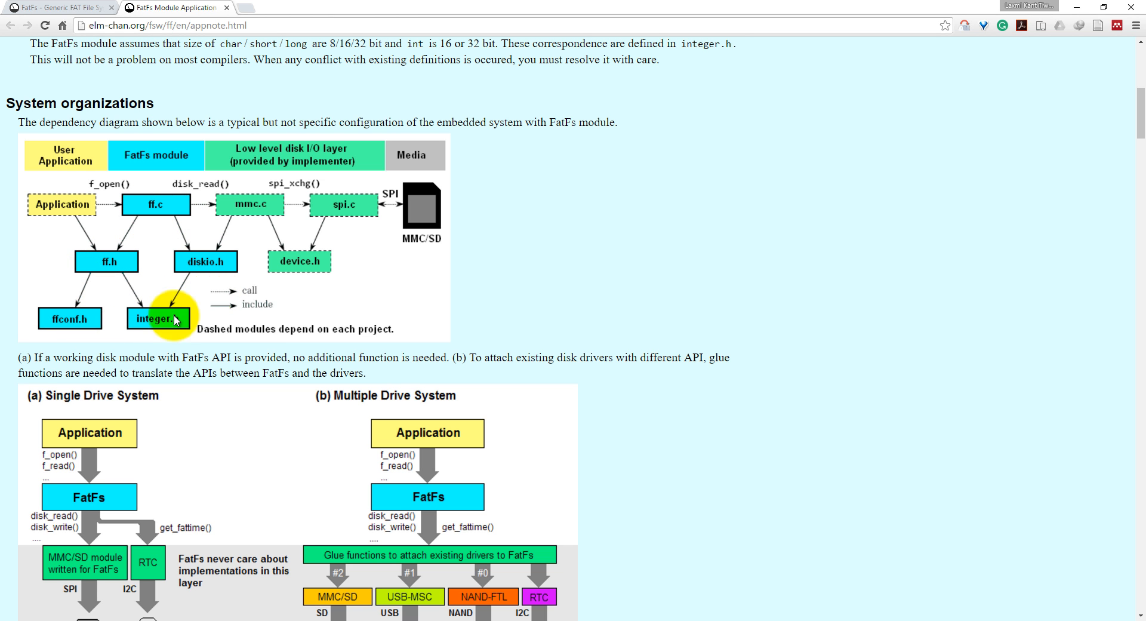
{"action": "mouse_move", "coordinate": [155, 205]}
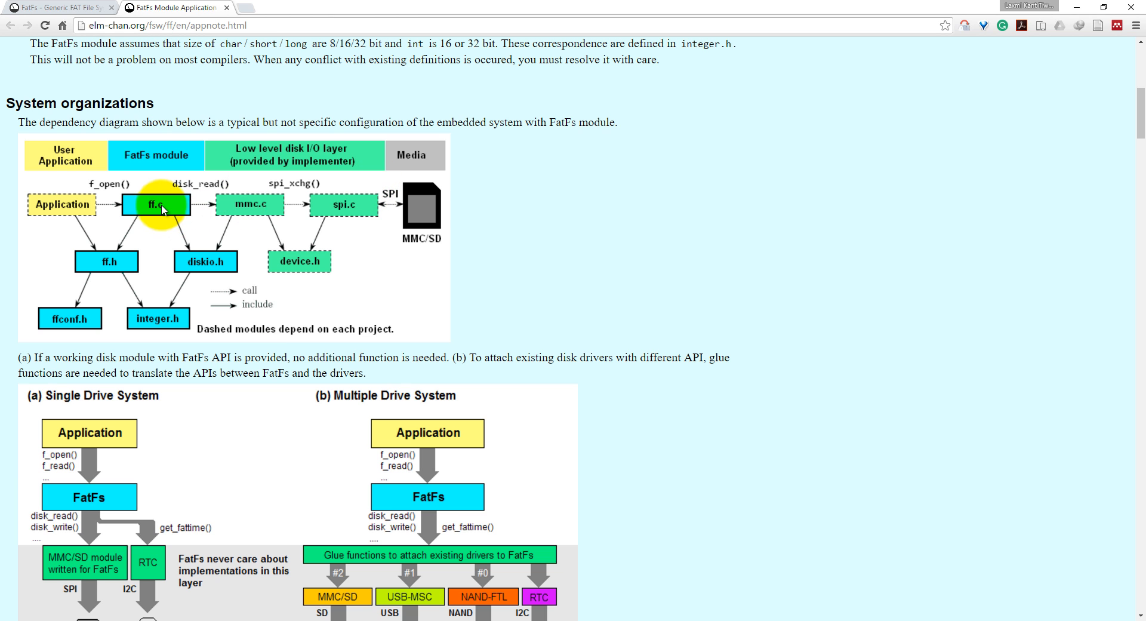
{"action": "mouse_move", "coordinate": [288, 255]}
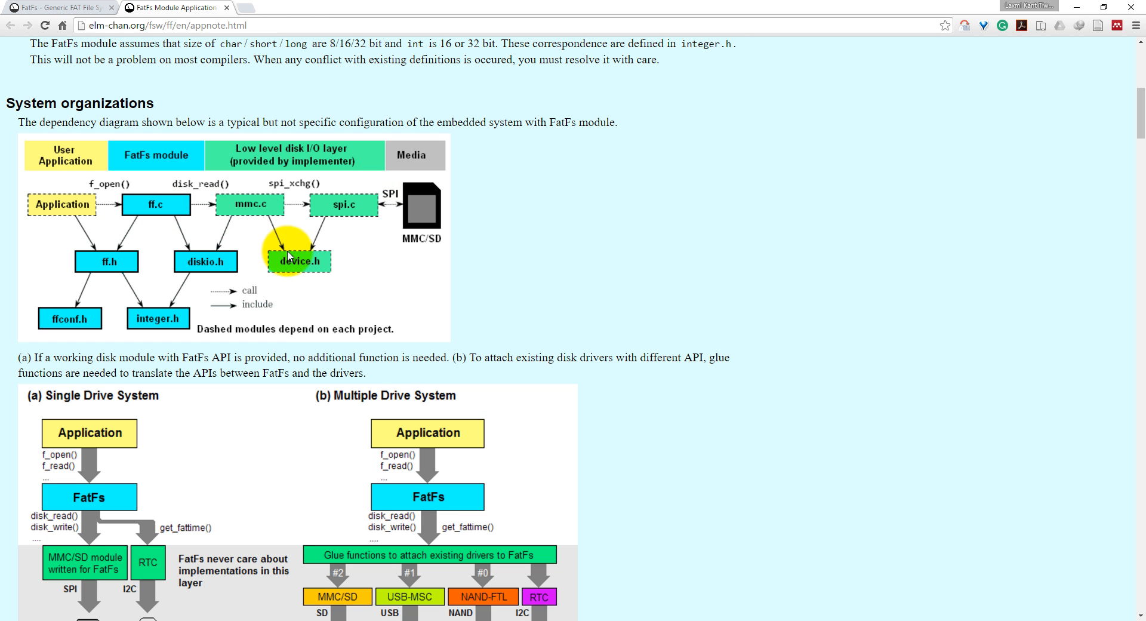
{"action": "mouse_move", "coordinate": [343, 205]}
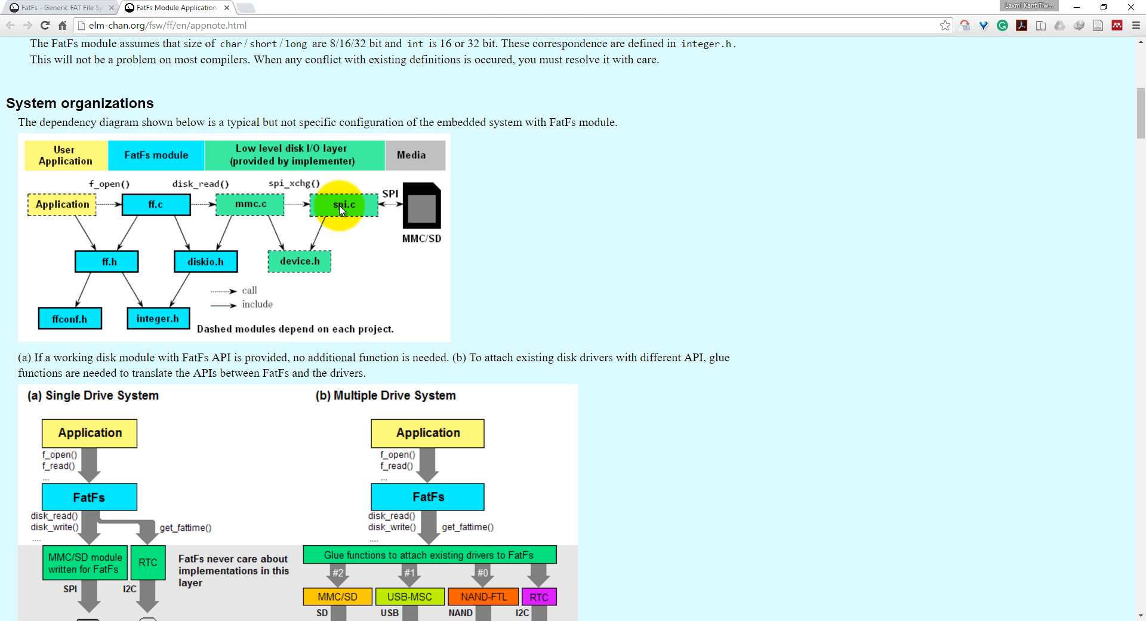
{"action": "mouse_move", "coordinate": [305, 223]}
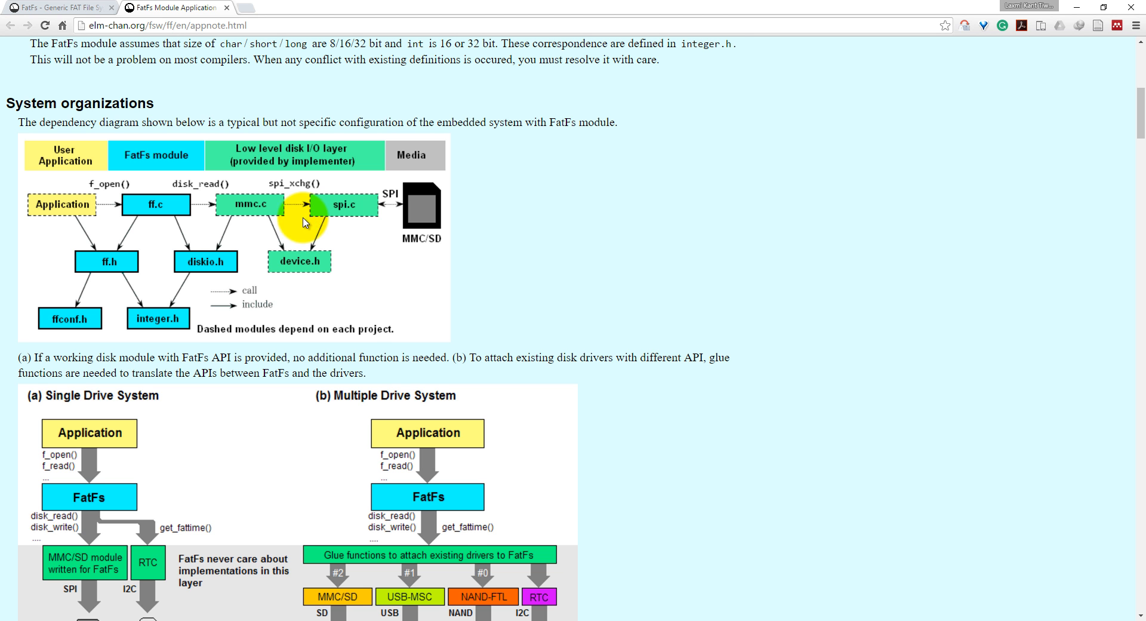
{"action": "scroll", "scroll_direction": "down", "scroll_amount": 3}
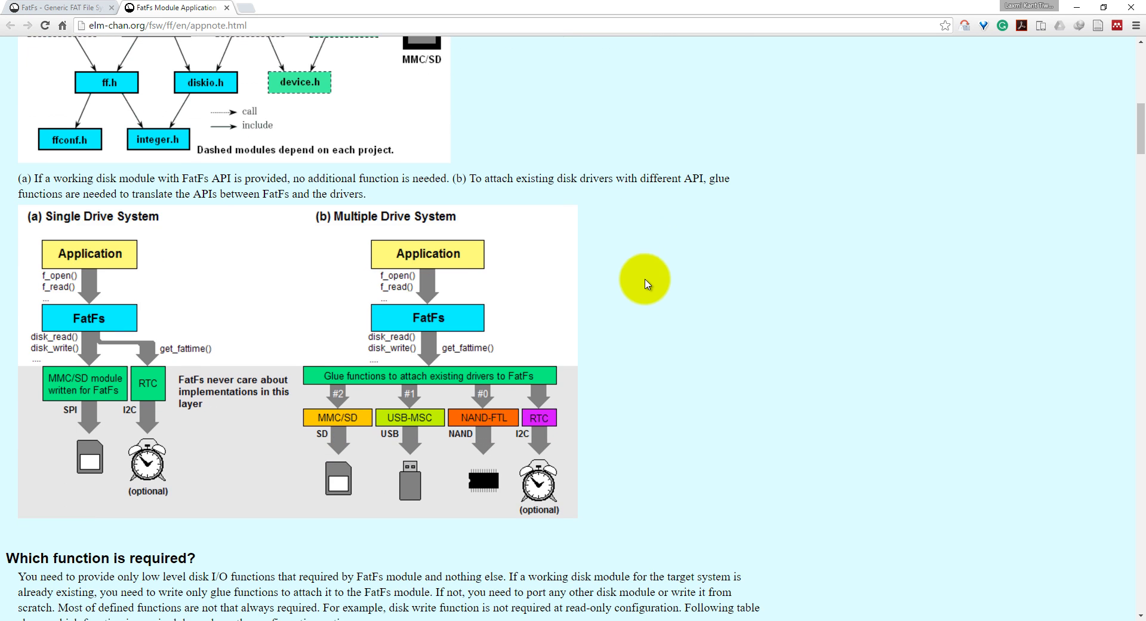
{"action": "scroll", "scroll_direction": "down", "scroll_amount": 3}
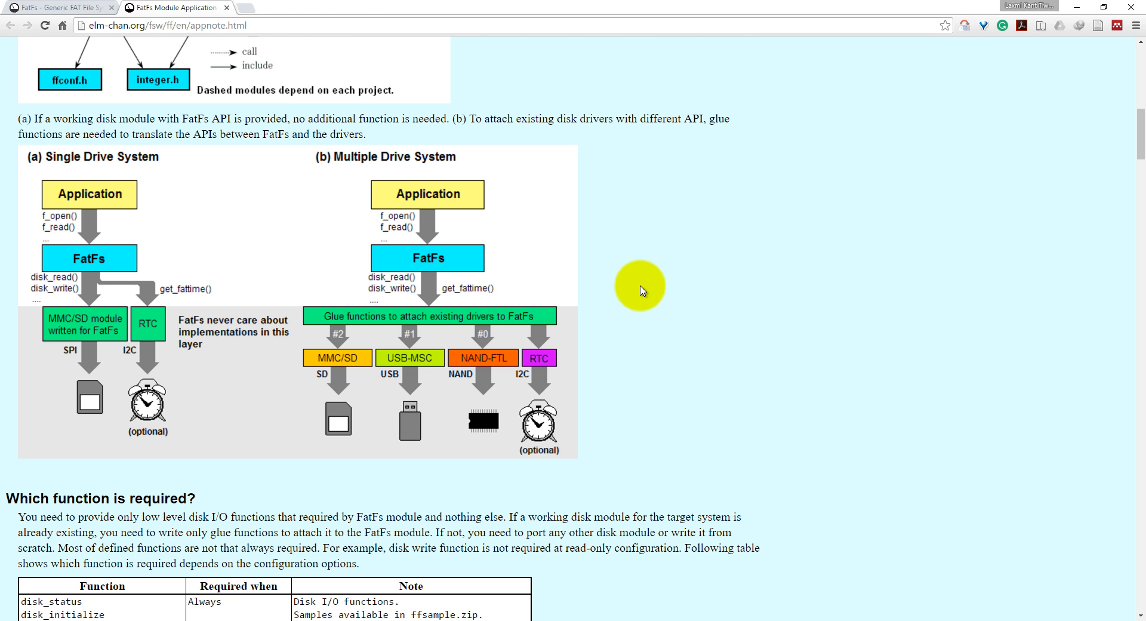
{"action": "mouse_move", "coordinate": [66, 204]}
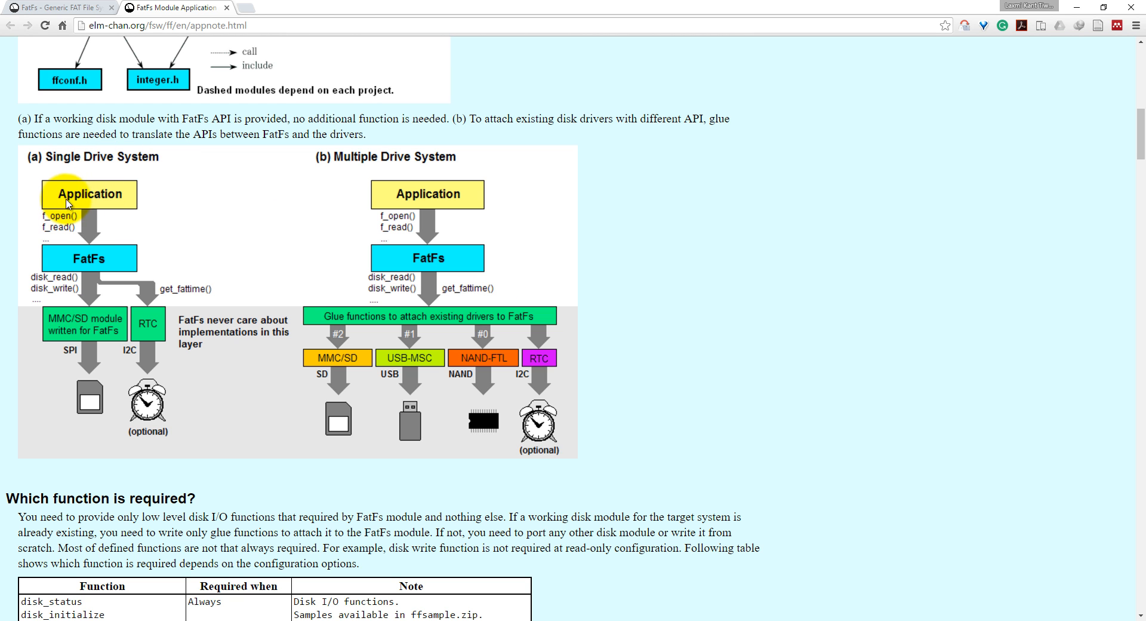
{"action": "mouse_move", "coordinate": [98, 388]}
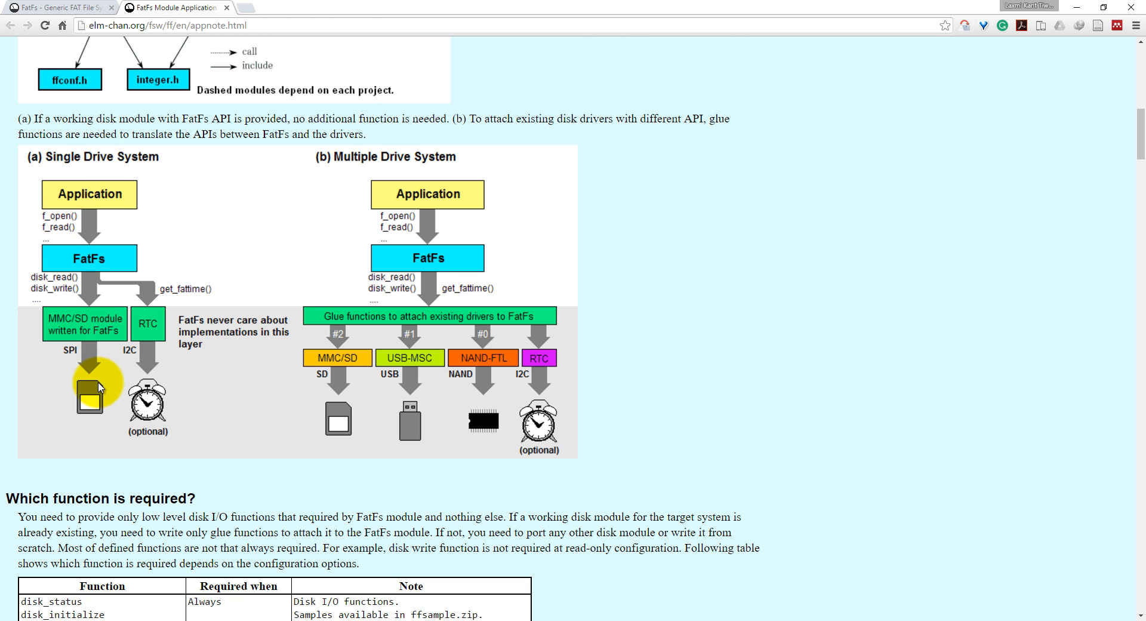
{"action": "mouse_move", "coordinate": [126, 363]}
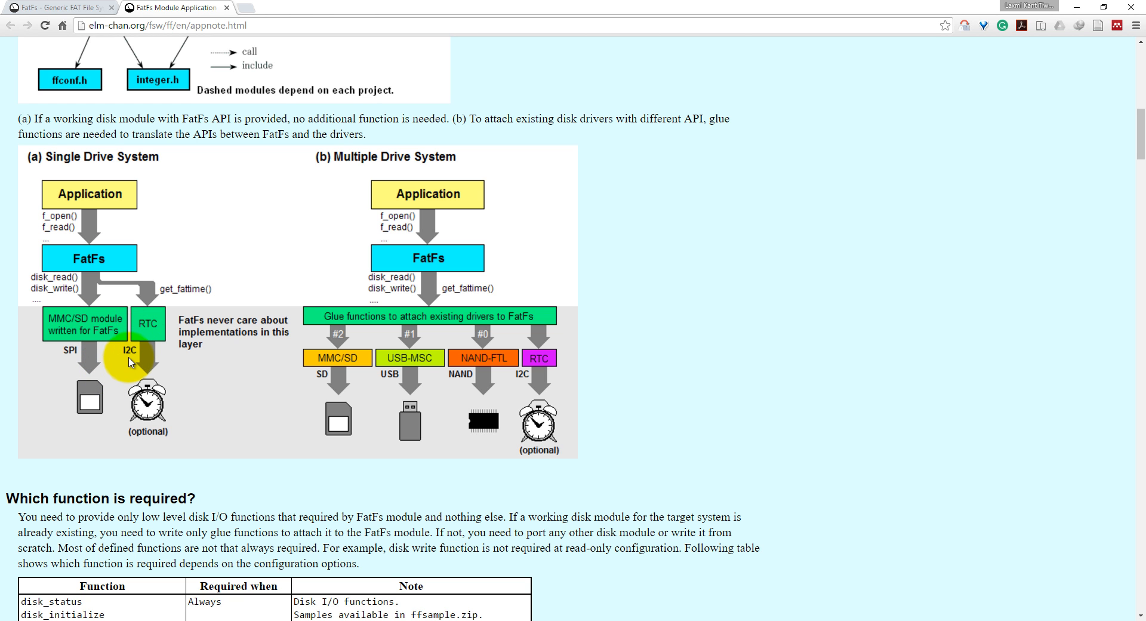
{"action": "mouse_move", "coordinate": [71, 363]}
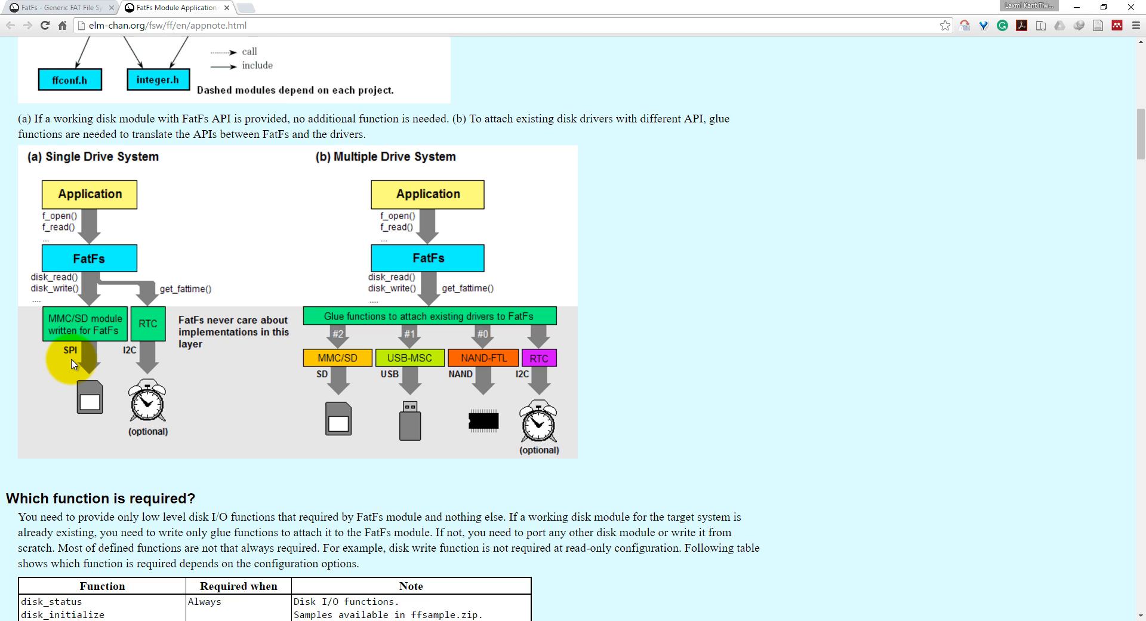
{"action": "mouse_move", "coordinate": [99, 277]}
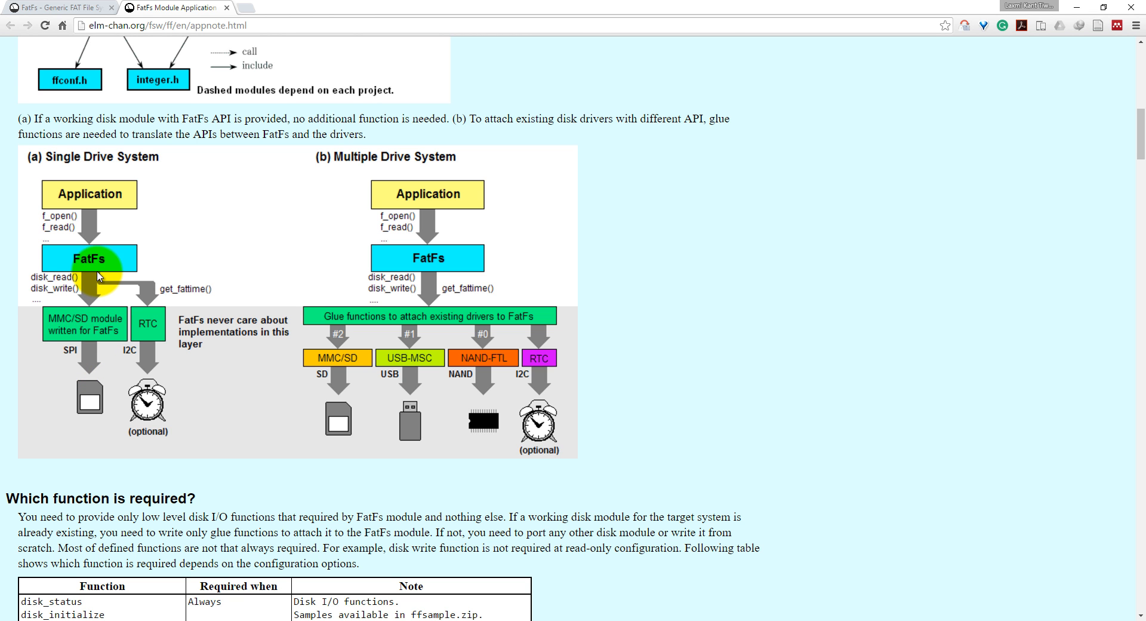
{"action": "mouse_move", "coordinate": [139, 339]}
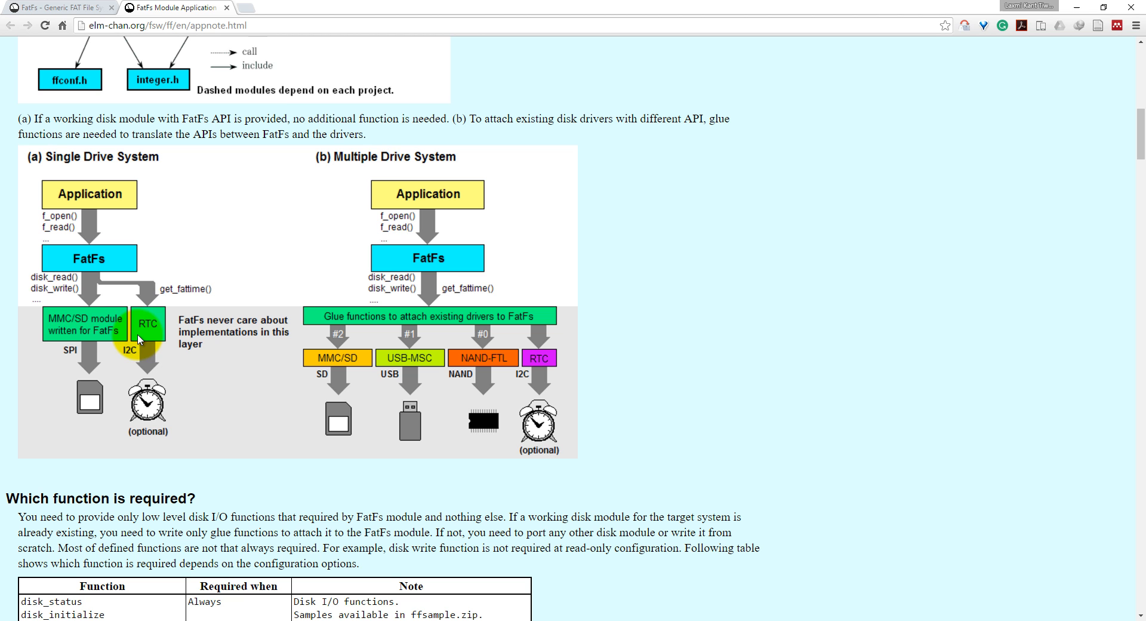
{"action": "mouse_move", "coordinate": [400, 231]}
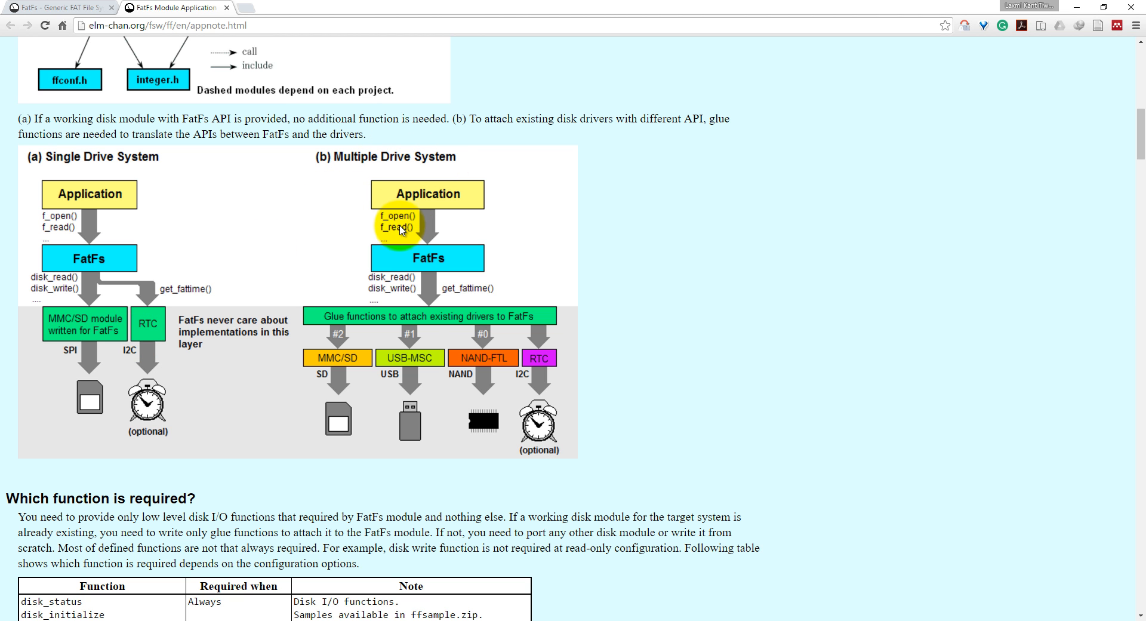
{"action": "mouse_move", "coordinate": [390, 162]}
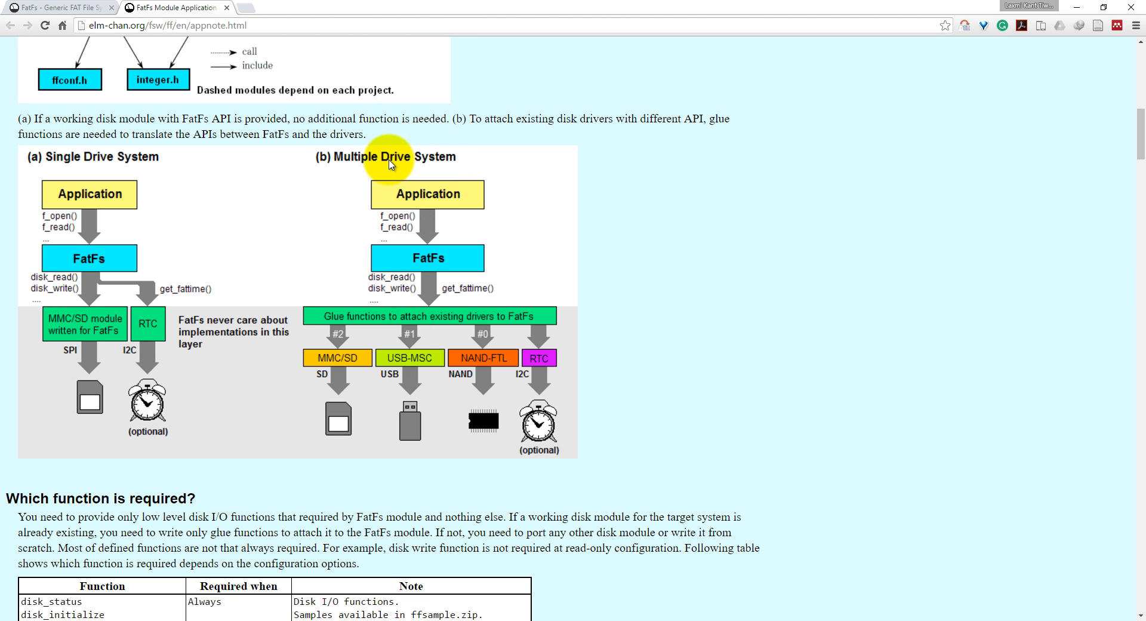
{"action": "mouse_move", "coordinate": [400, 403]}
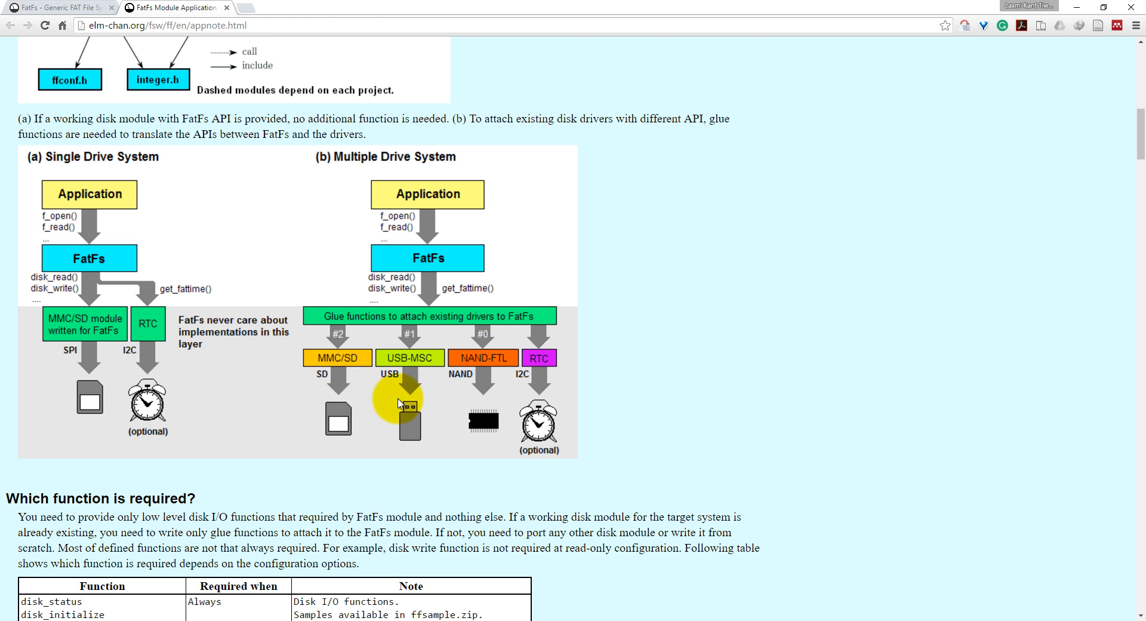
{"action": "mouse_move", "coordinate": [461, 384]}
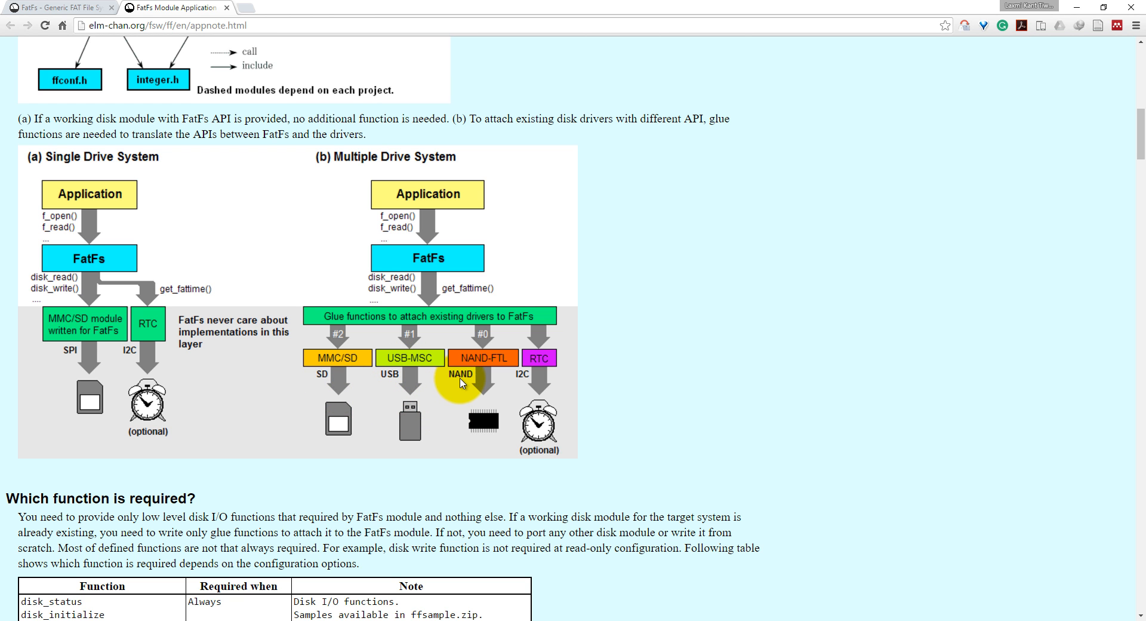
{"action": "mouse_move", "coordinate": [551, 372]}
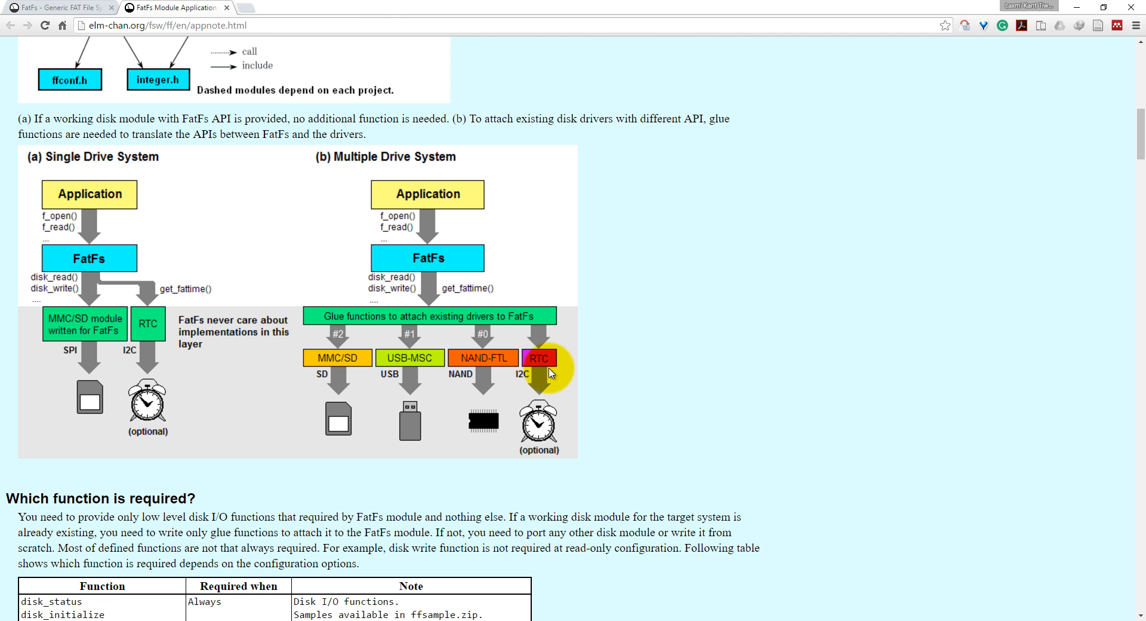
{"action": "mouse_move", "coordinate": [550, 375]}
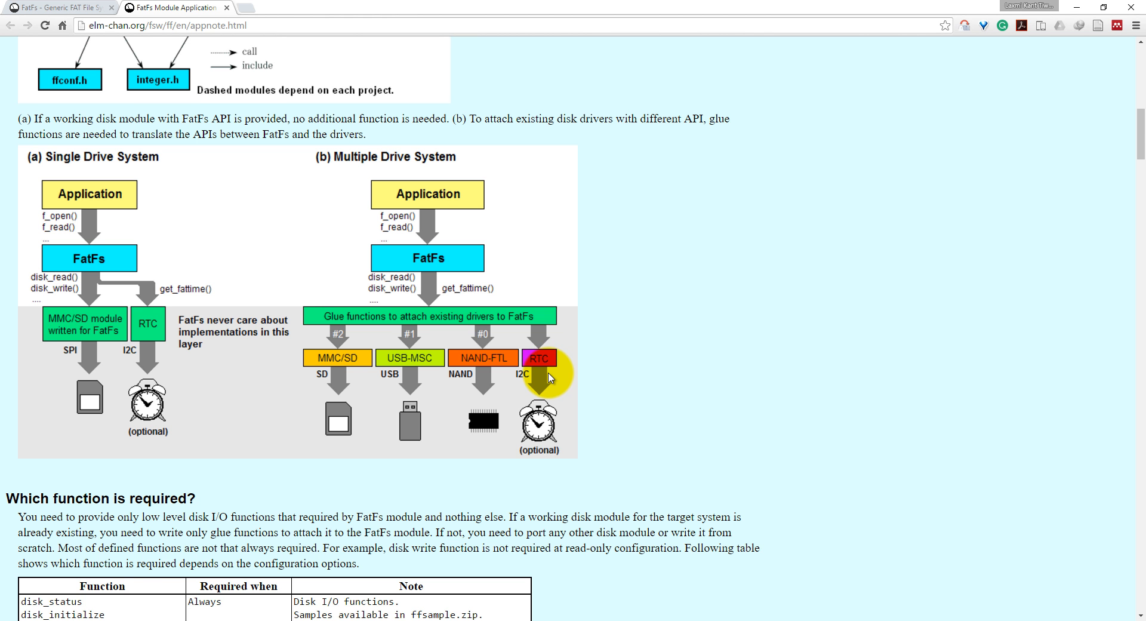
Step: Scroll the FatFs application note to the Memory Usage code size and work area tables
{"action": "scroll", "scroll_direction": "down", "scroll_amount": 3}
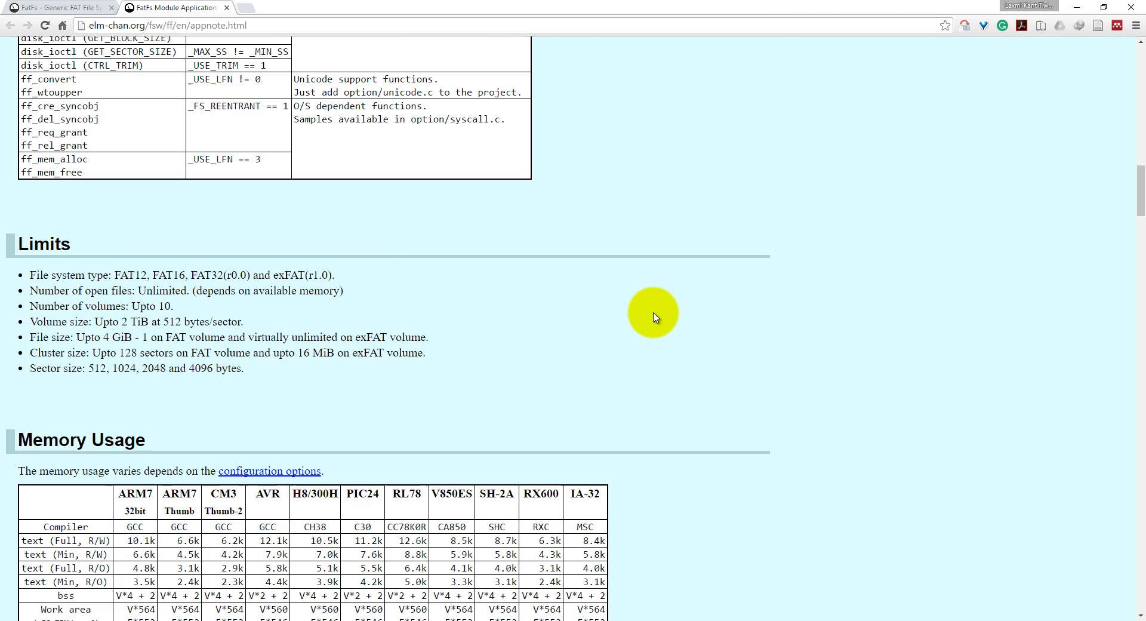
{"action": "scroll", "scroll_direction": "down", "scroll_amount": 3}
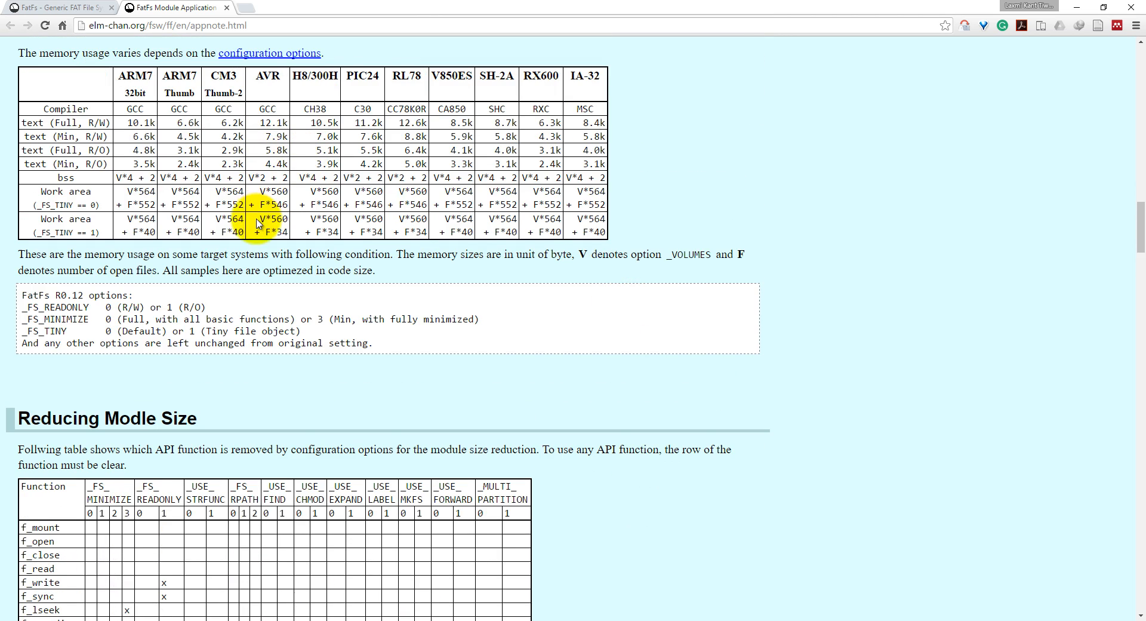
{"action": "scroll", "scroll_direction": "up", "scroll_amount": 3}
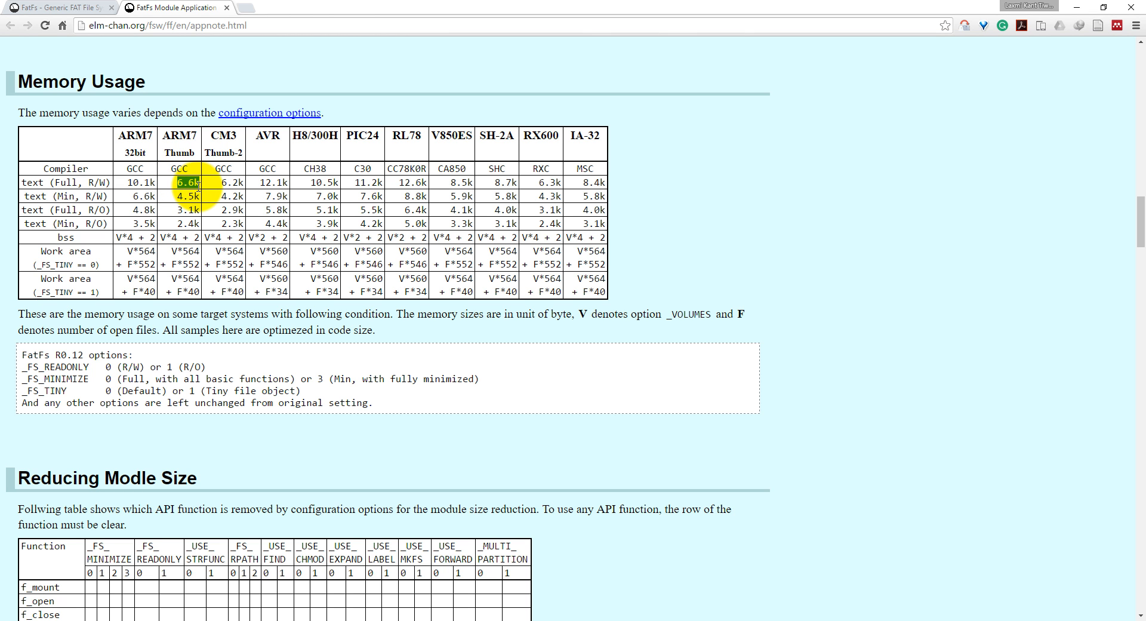
{"action": "mouse_move", "coordinate": [207, 195]}
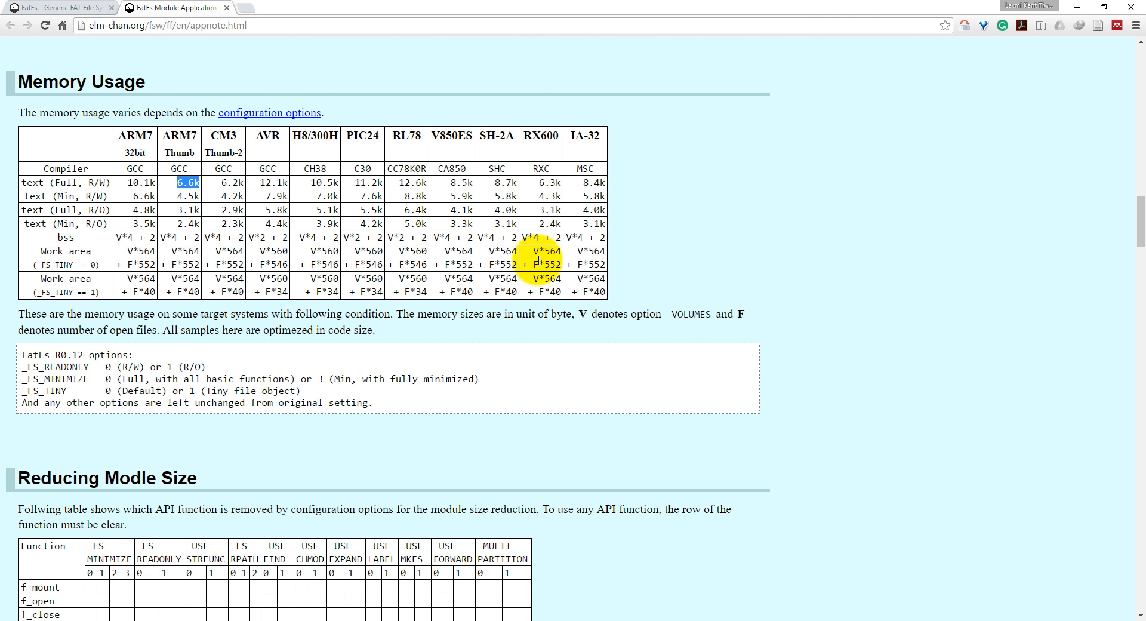
Step: Scroll to the end of the FatFs application note, the About FatFs License section
{"action": "scroll", "scroll_direction": "down", "scroll_amount": 3}
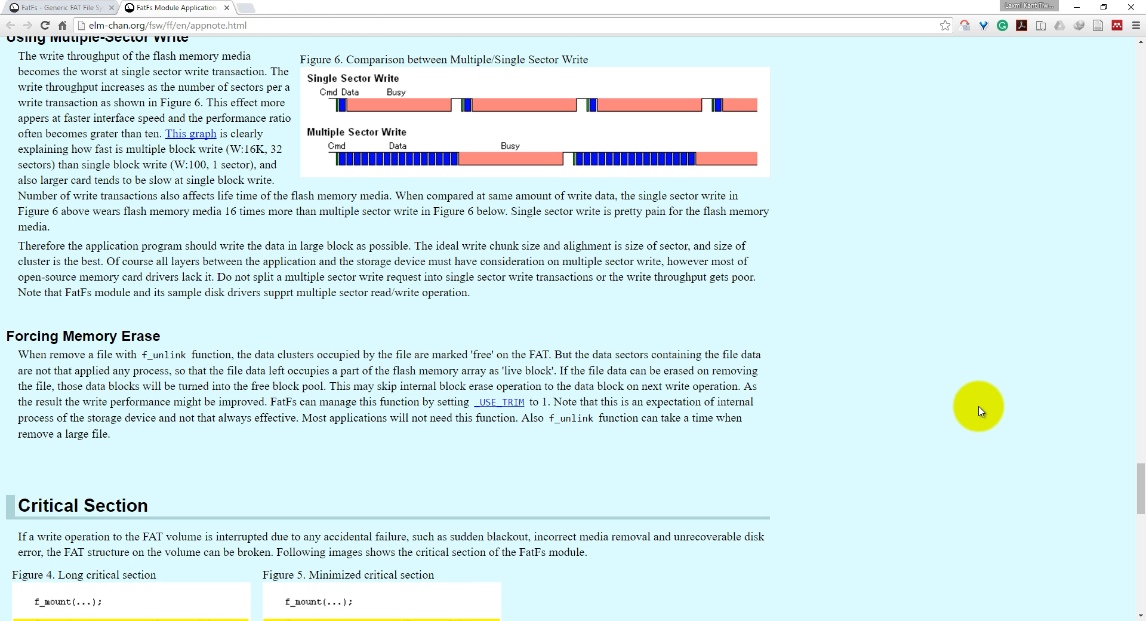
{"action": "mouse_move", "coordinate": [1137, 490]}
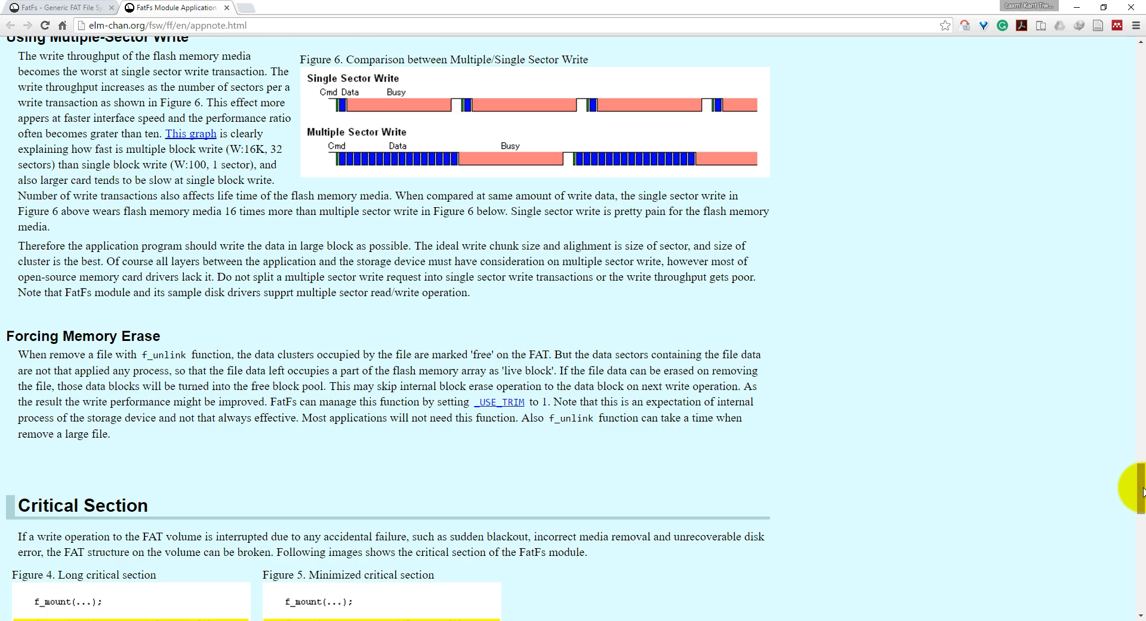
{"action": "scroll", "scroll_direction": "down", "scroll_amount": 3}
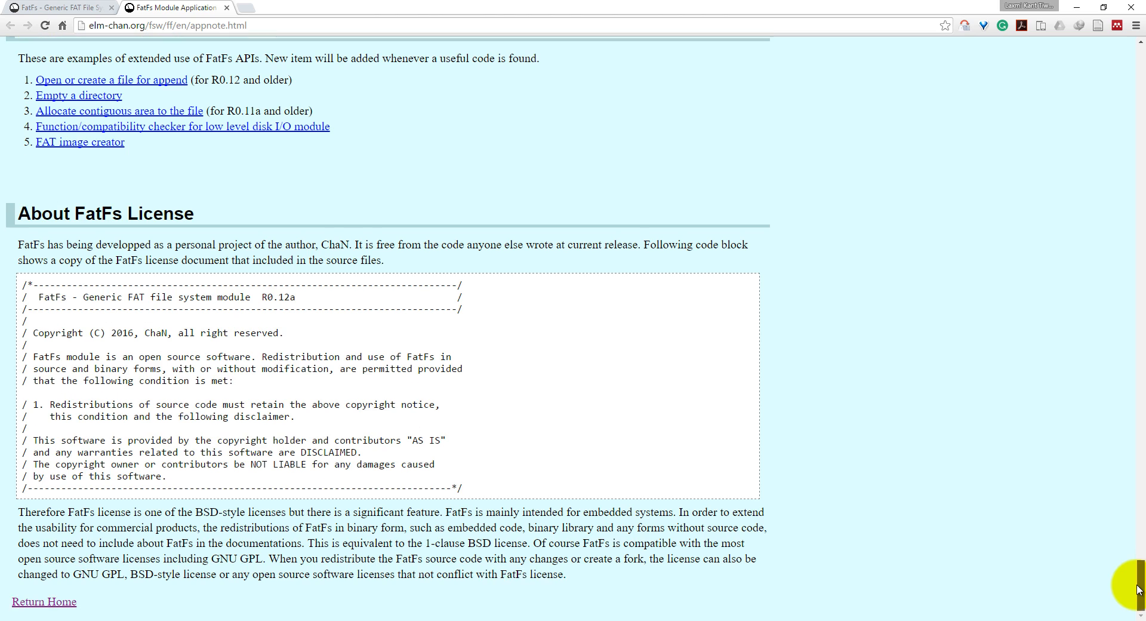
{"action": "mouse_move", "coordinate": [438, 422]}
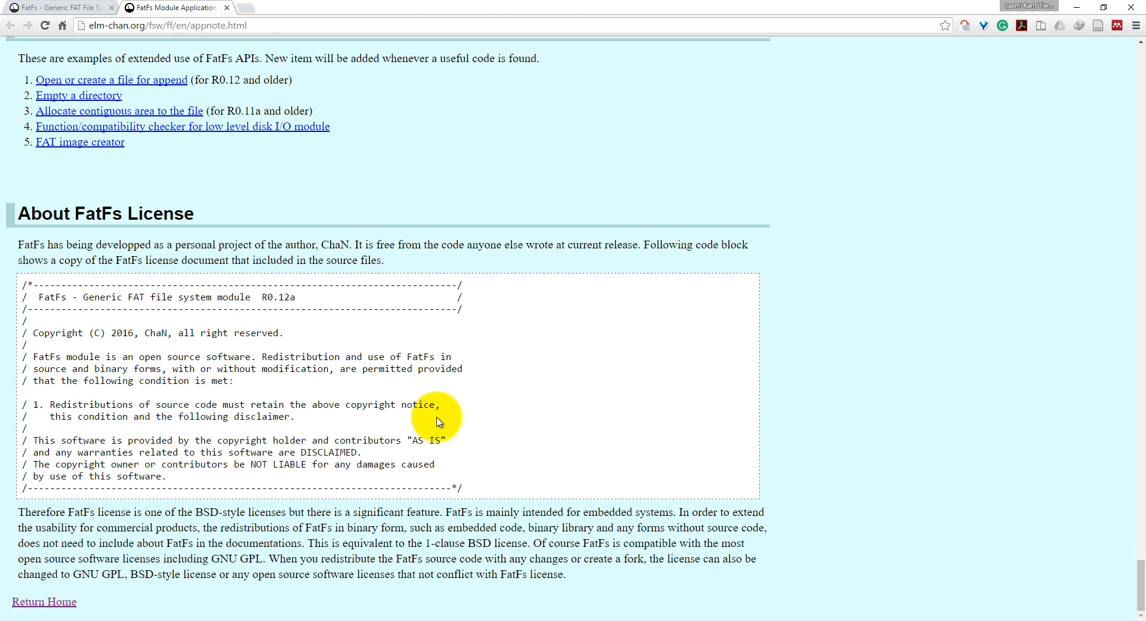
{"action": "scroll", "scroll_direction": "up", "scroll_amount": 3}
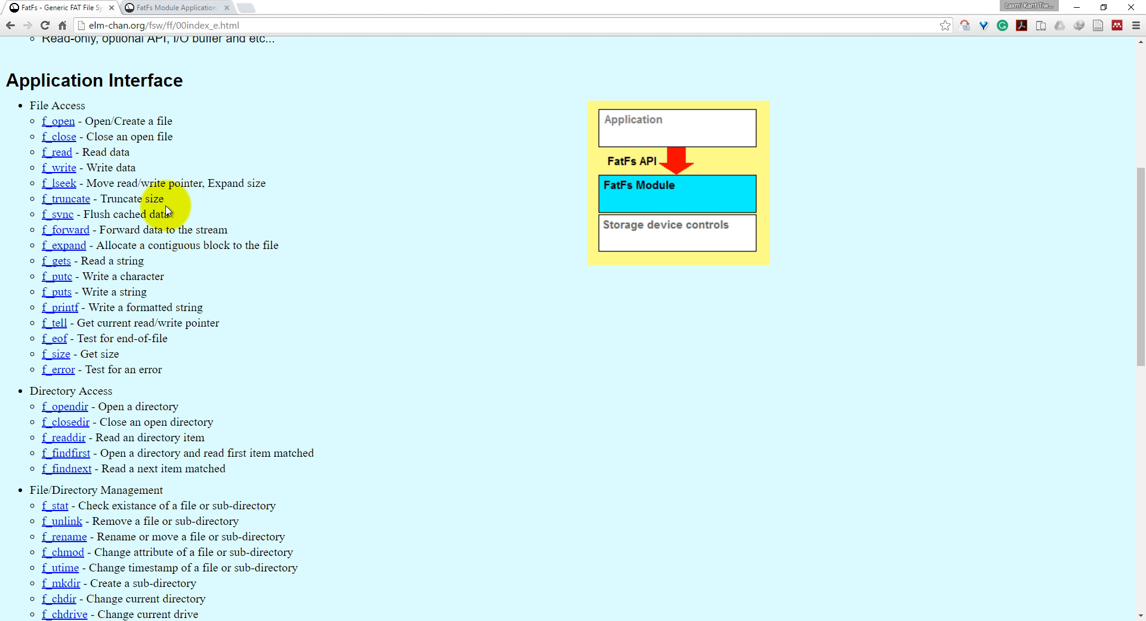
{"action": "mouse_move", "coordinate": [48, 130]}
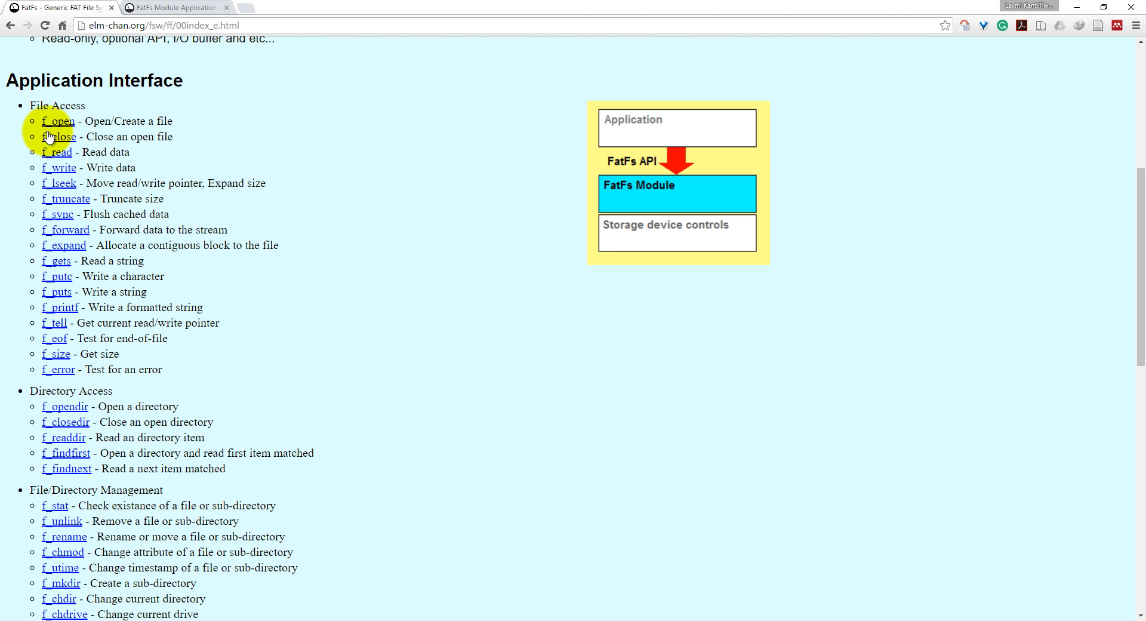
{"action": "mouse_move", "coordinate": [59, 139]}
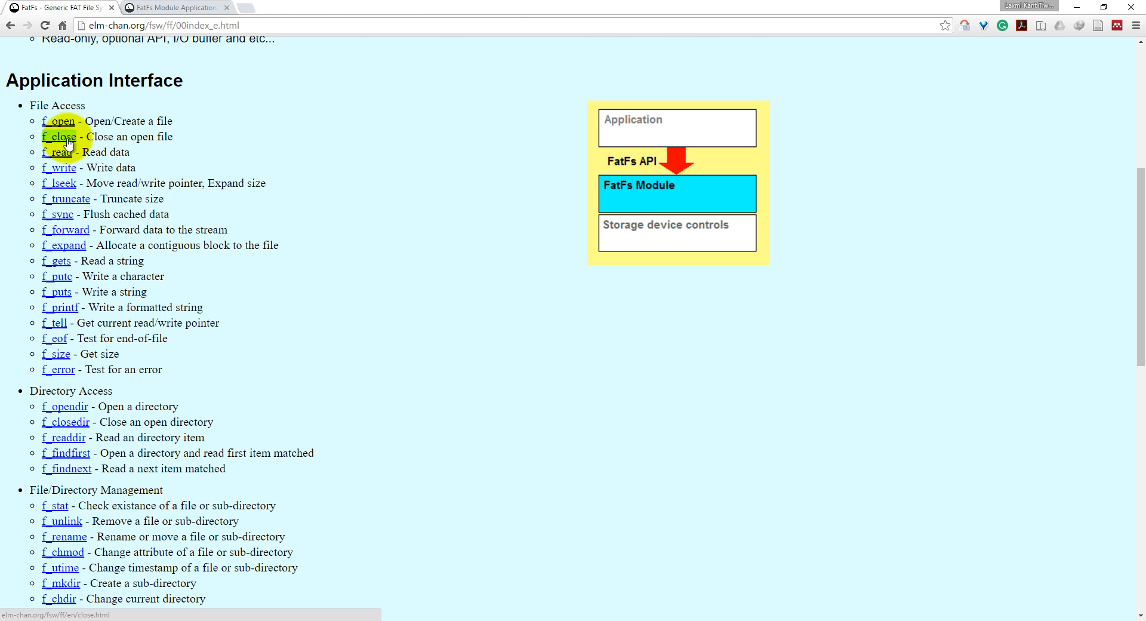
{"action": "mouse_move", "coordinate": [61, 121]}
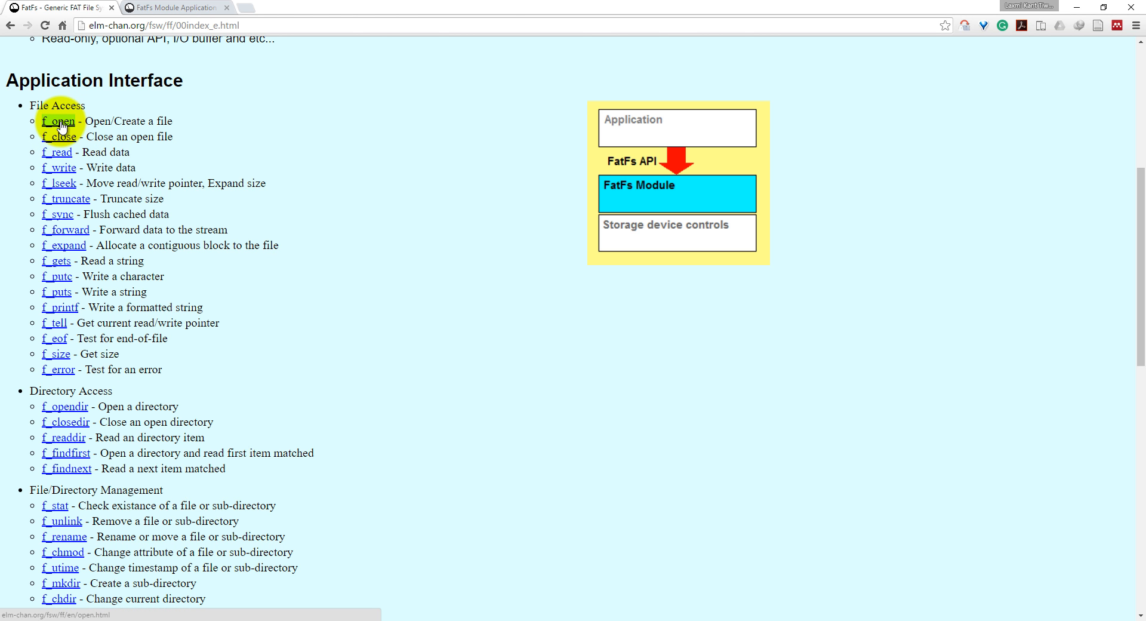
{"action": "mouse_move", "coordinate": [58, 152]}
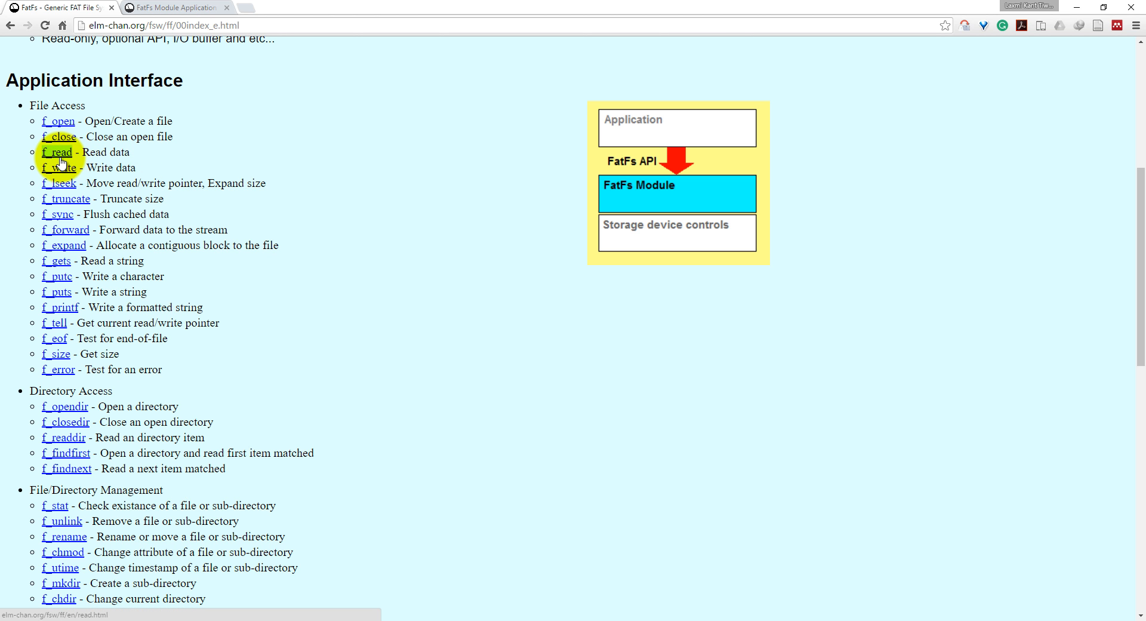
{"action": "mouse_move", "coordinate": [59, 168]}
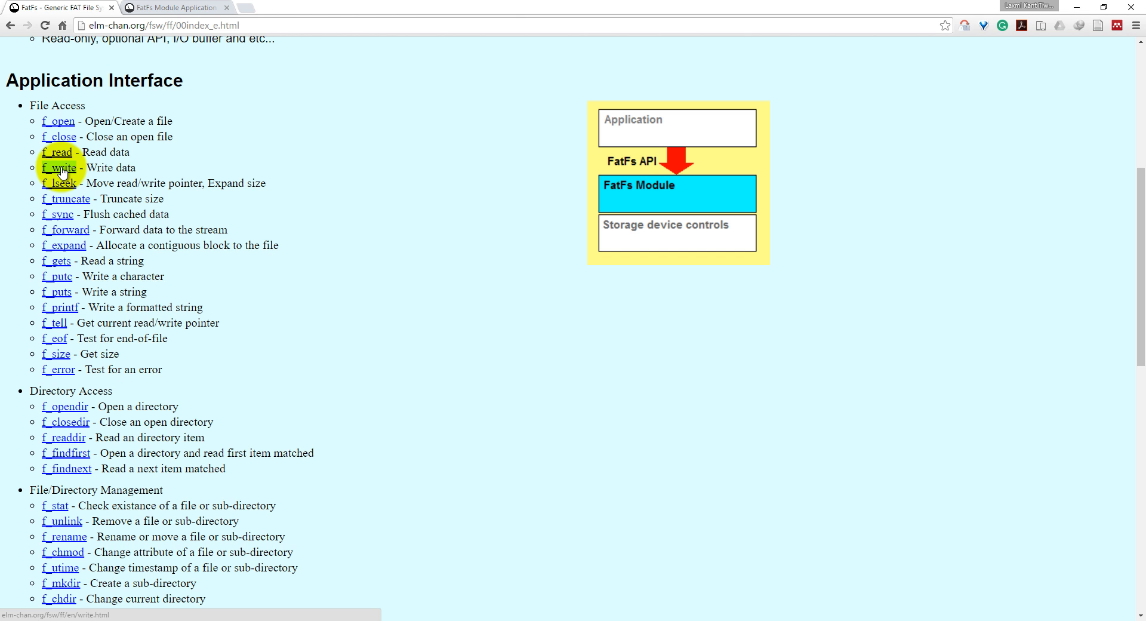
{"action": "mouse_move", "coordinate": [59, 168]}
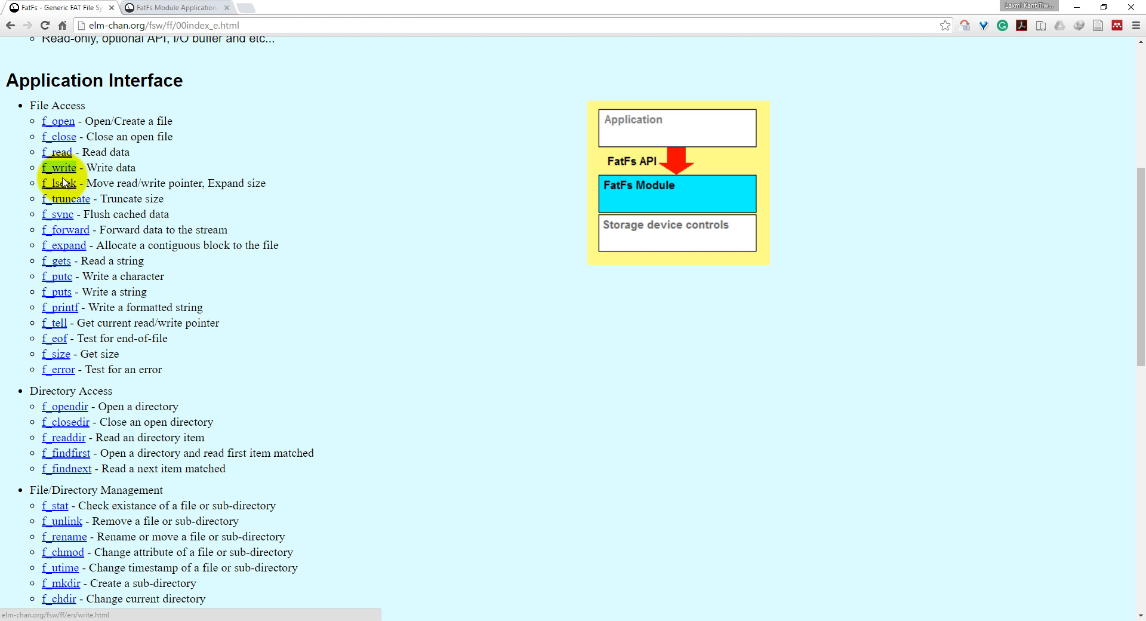
{"action": "mouse_move", "coordinate": [59, 183]}
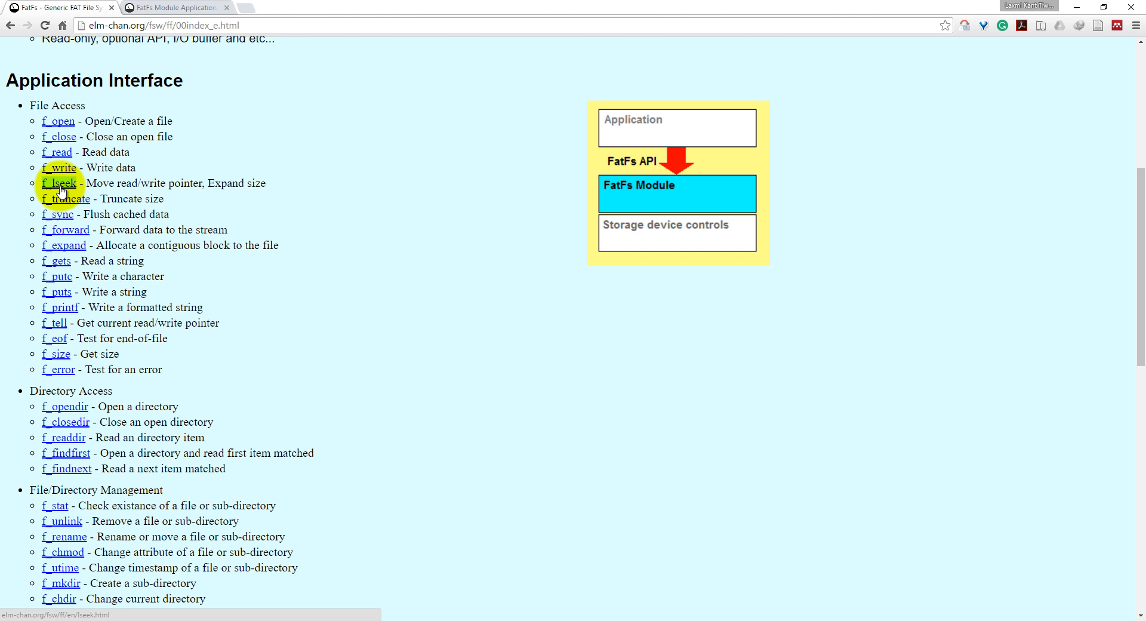
{"action": "mouse_move", "coordinate": [70, 199]}
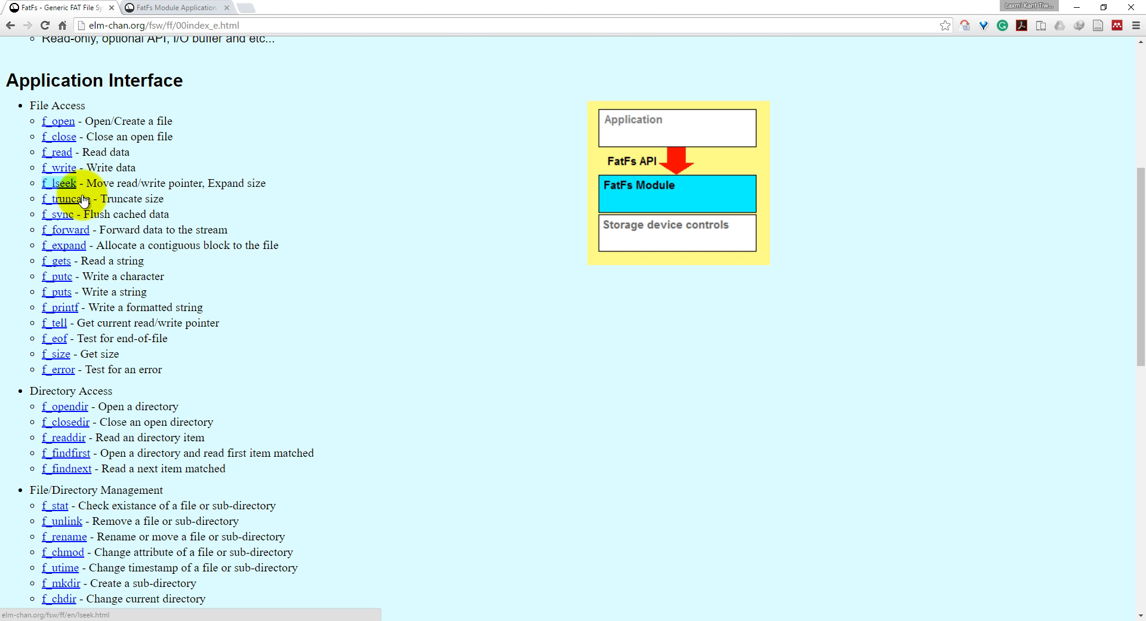
{"action": "mouse_move", "coordinate": [66, 198]}
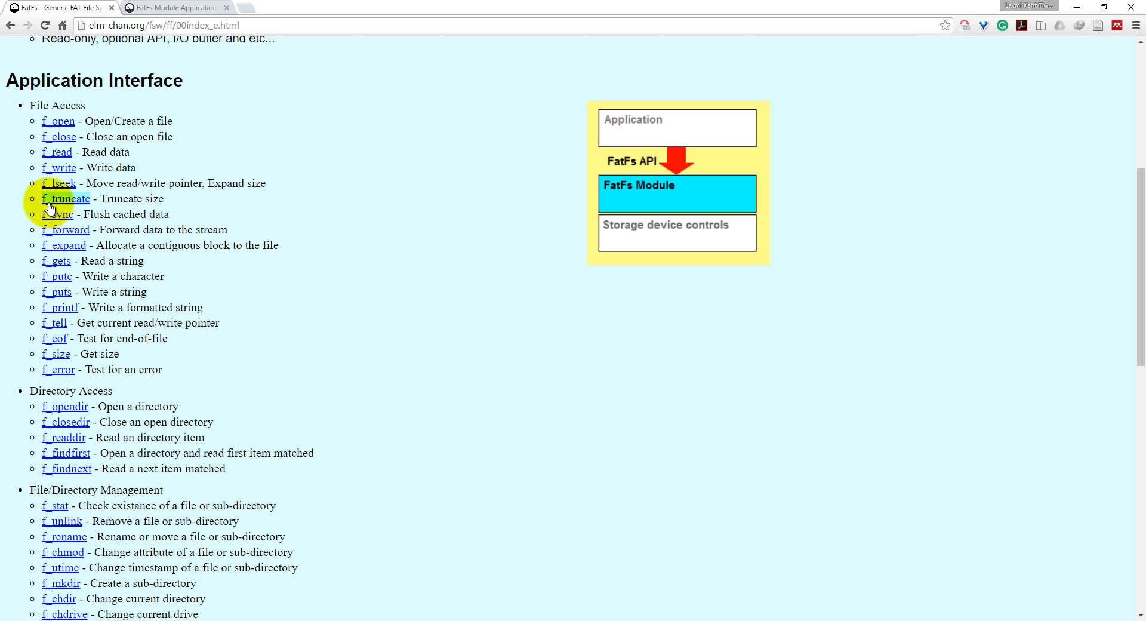
{"action": "mouse_move", "coordinate": [55, 213]}
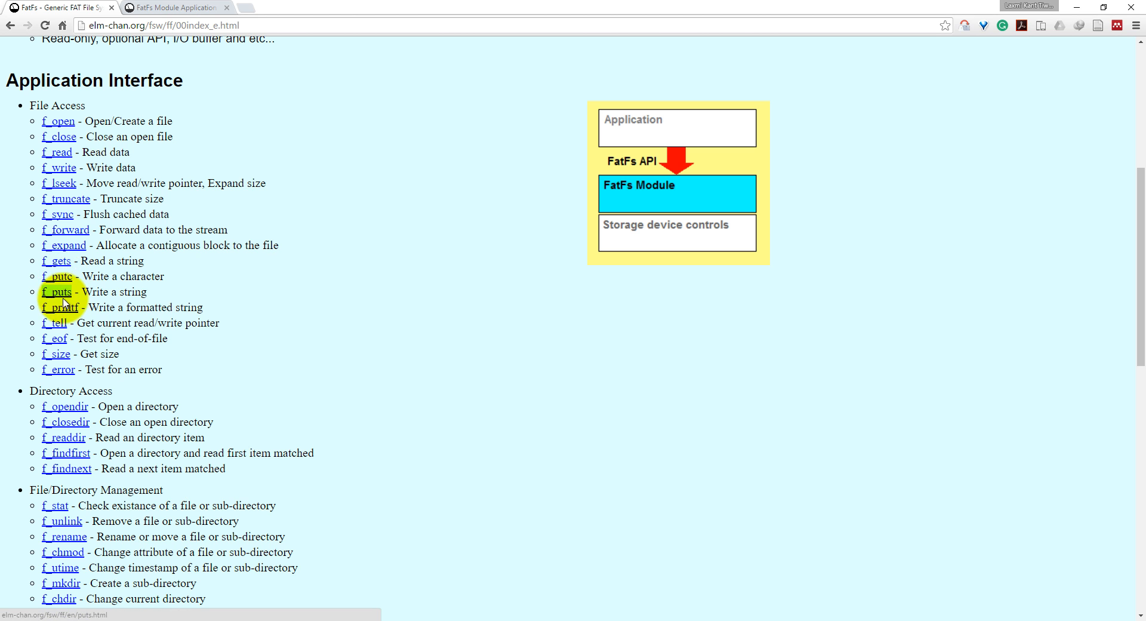
{"action": "mouse_move", "coordinate": [65, 318]}
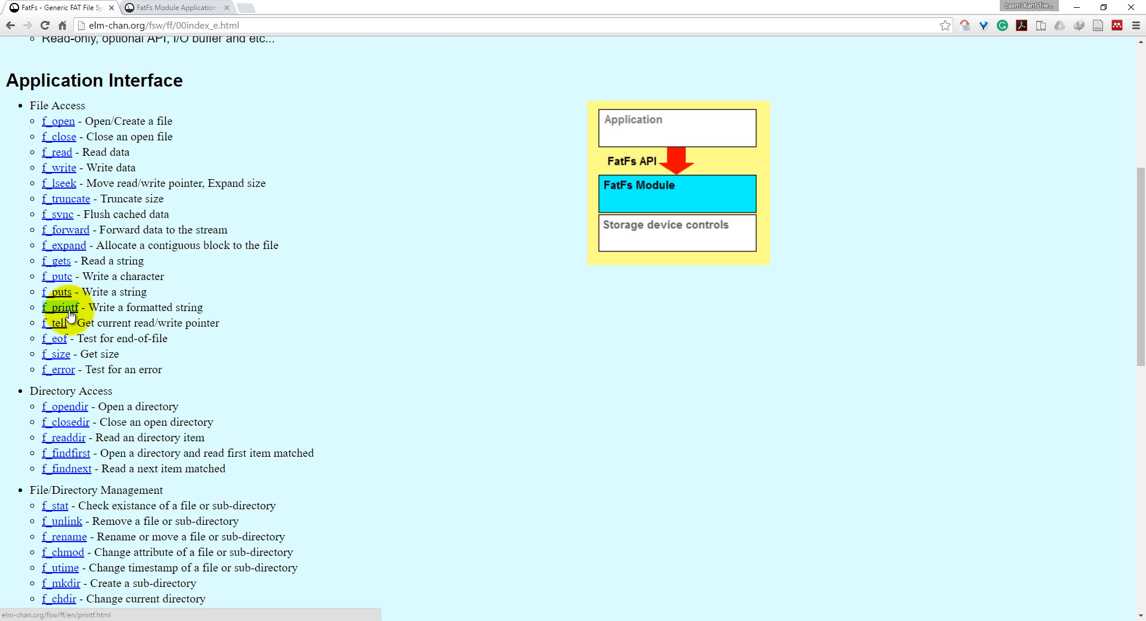
{"action": "mouse_move", "coordinate": [231, 310]}
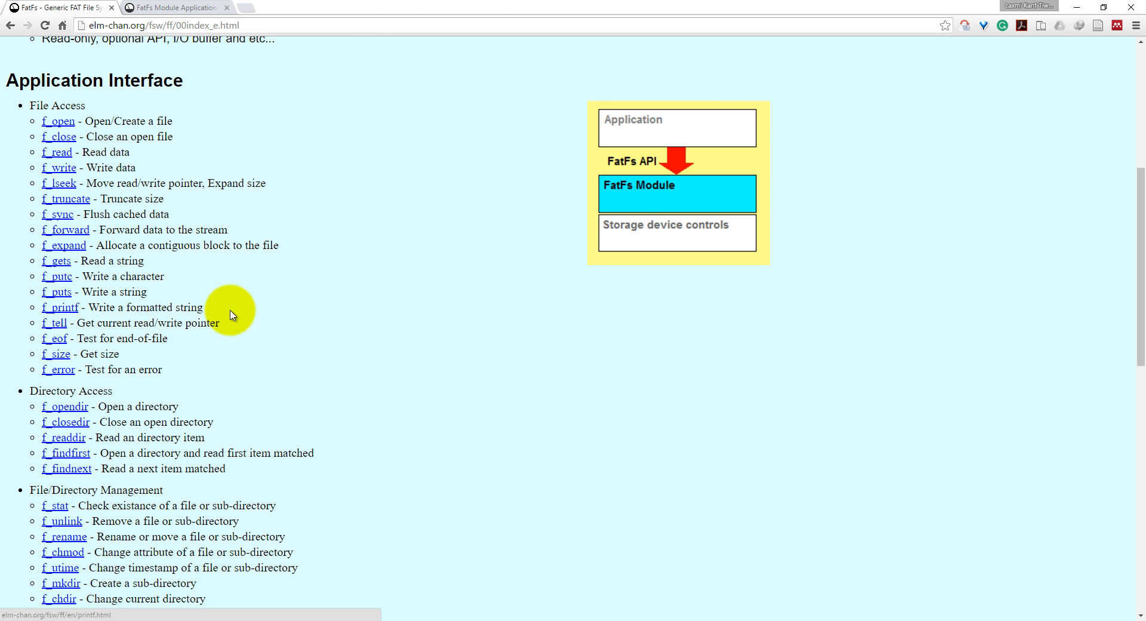
{"action": "scroll", "scroll_direction": "down", "scroll_amount": 3}
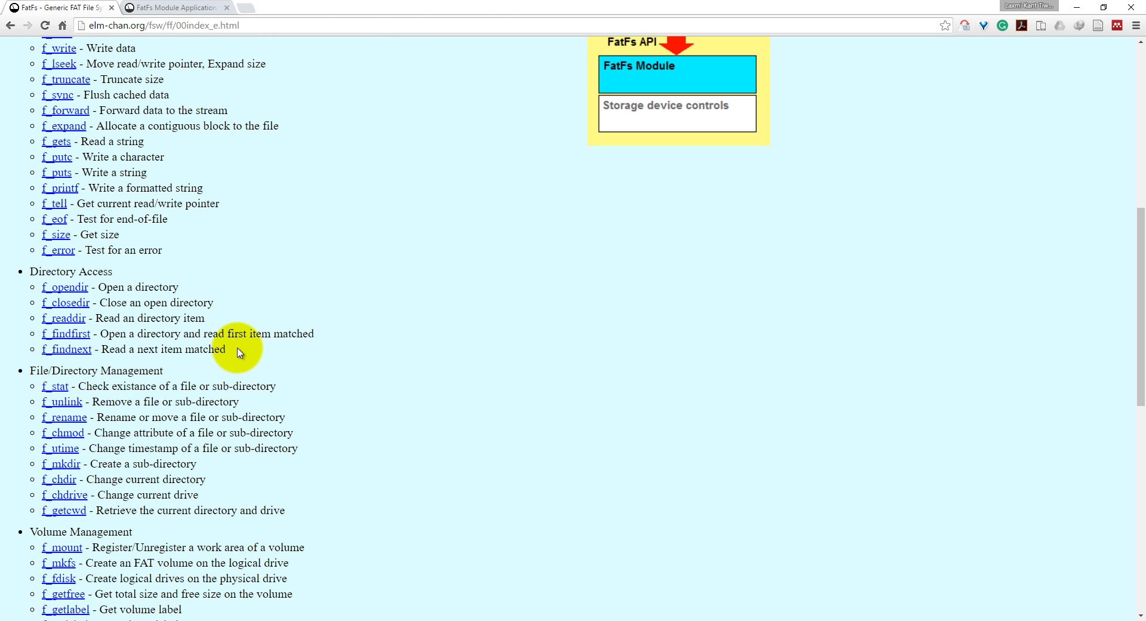
{"action": "mouse_move", "coordinate": [55, 300]}
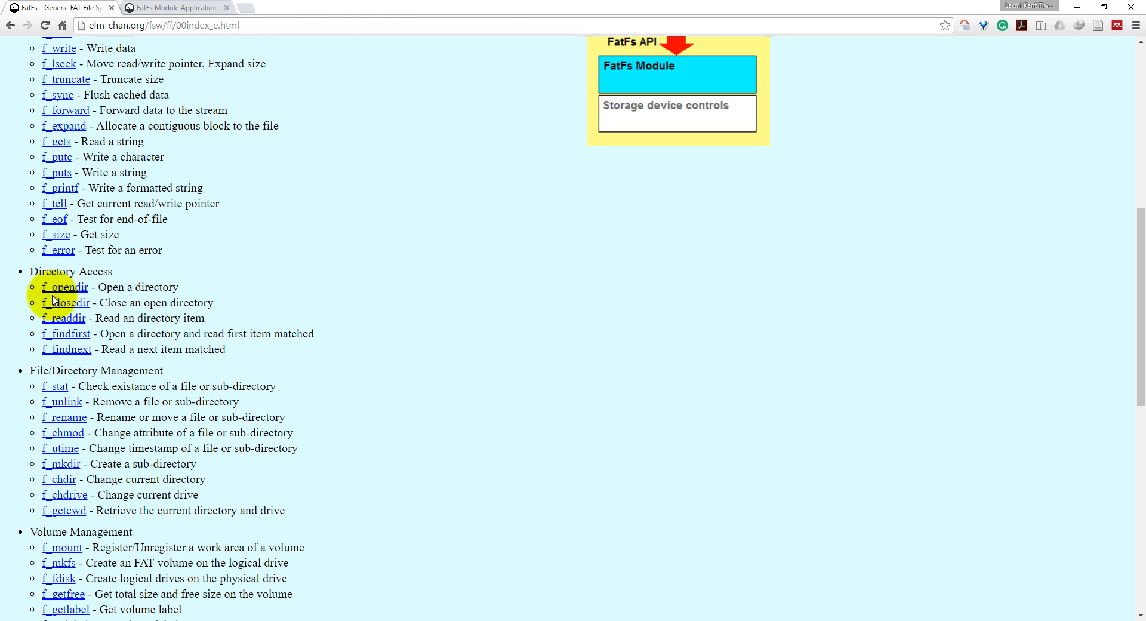
{"action": "mouse_move", "coordinate": [65, 348]}
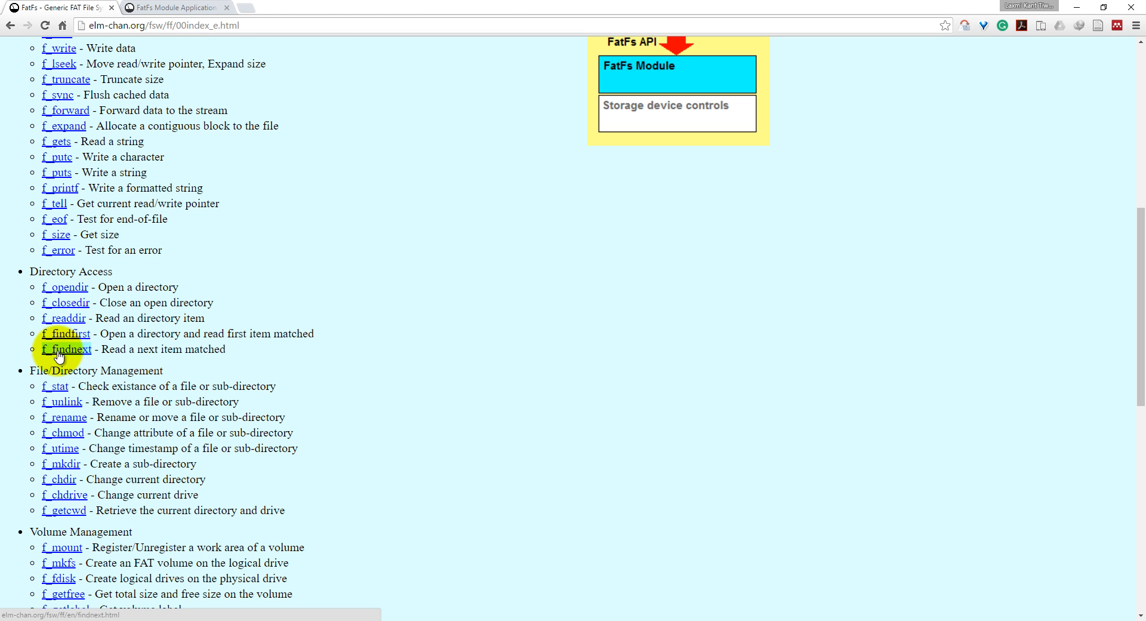
{"action": "mouse_move", "coordinate": [69, 344]}
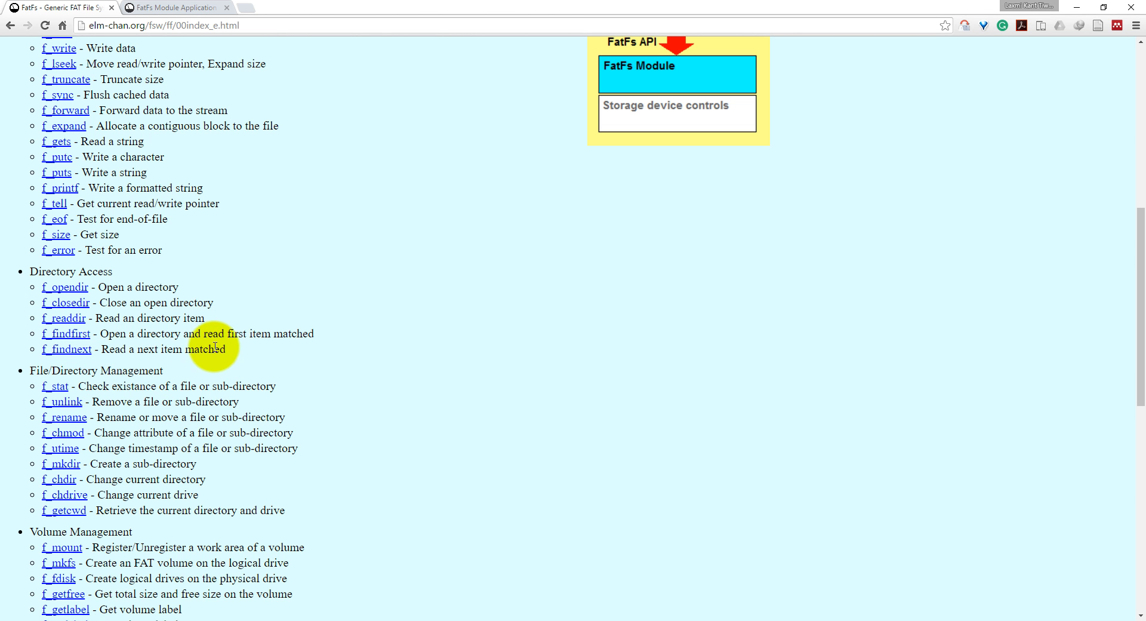
{"action": "scroll", "scroll_direction": "down", "scroll_amount": 3}
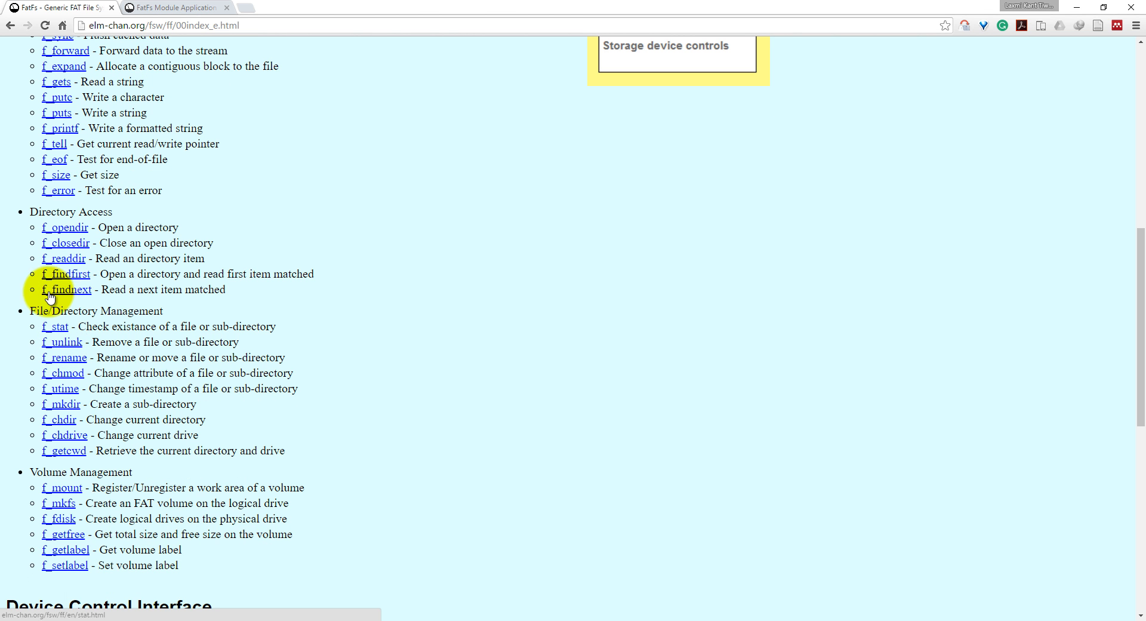
{"action": "mouse_move", "coordinate": [68, 274]}
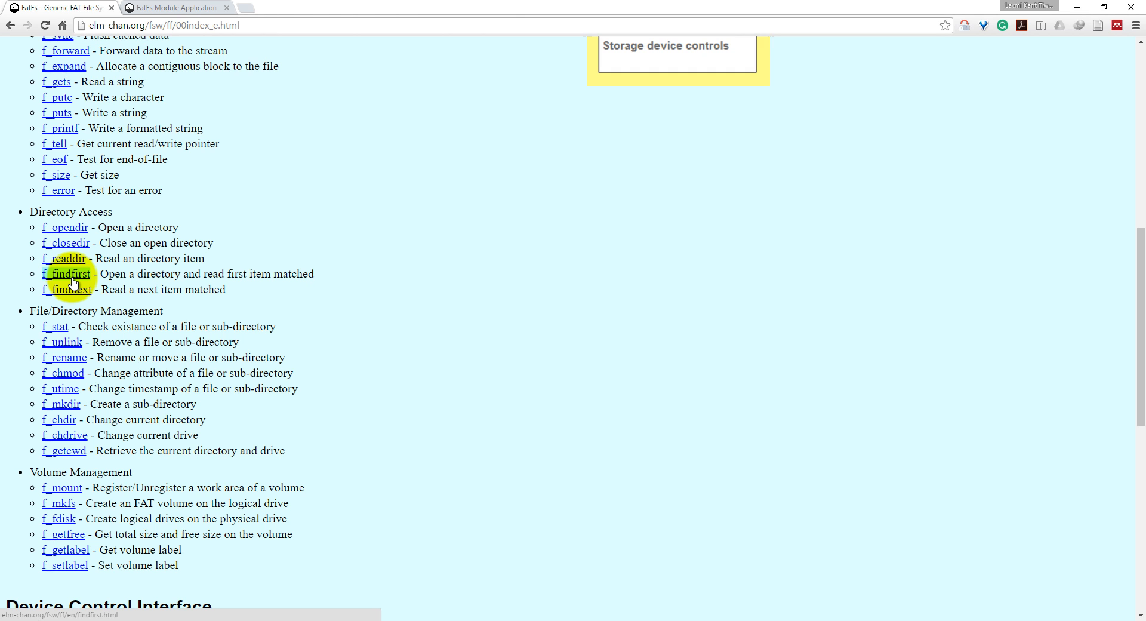
{"action": "mouse_move", "coordinate": [71, 289]}
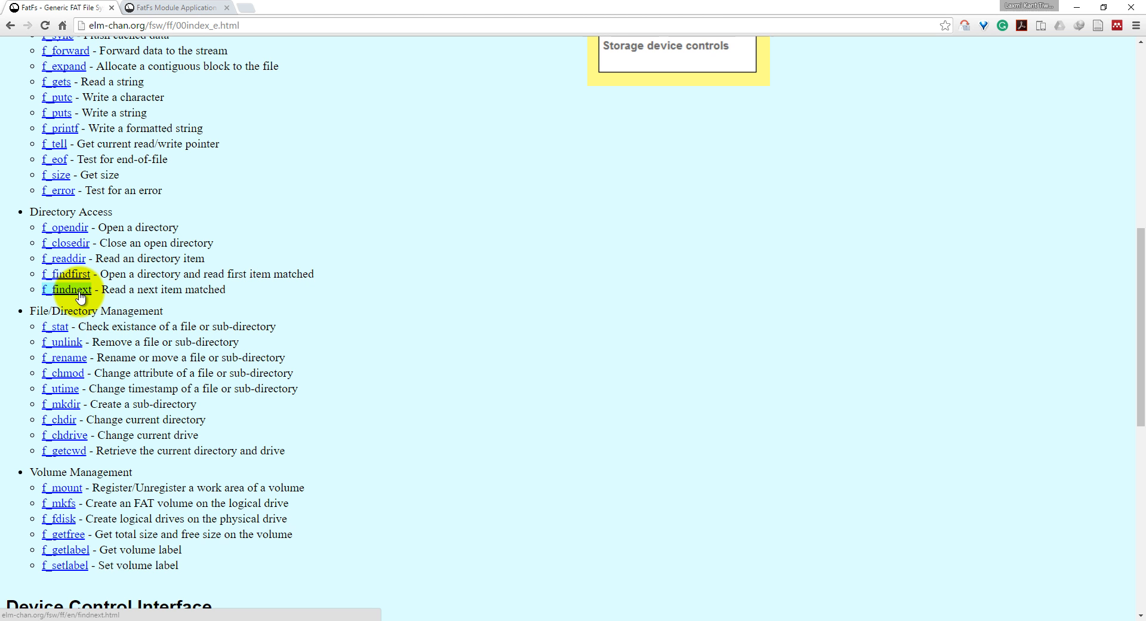
{"action": "scroll", "scroll_direction": "down", "scroll_amount": 3}
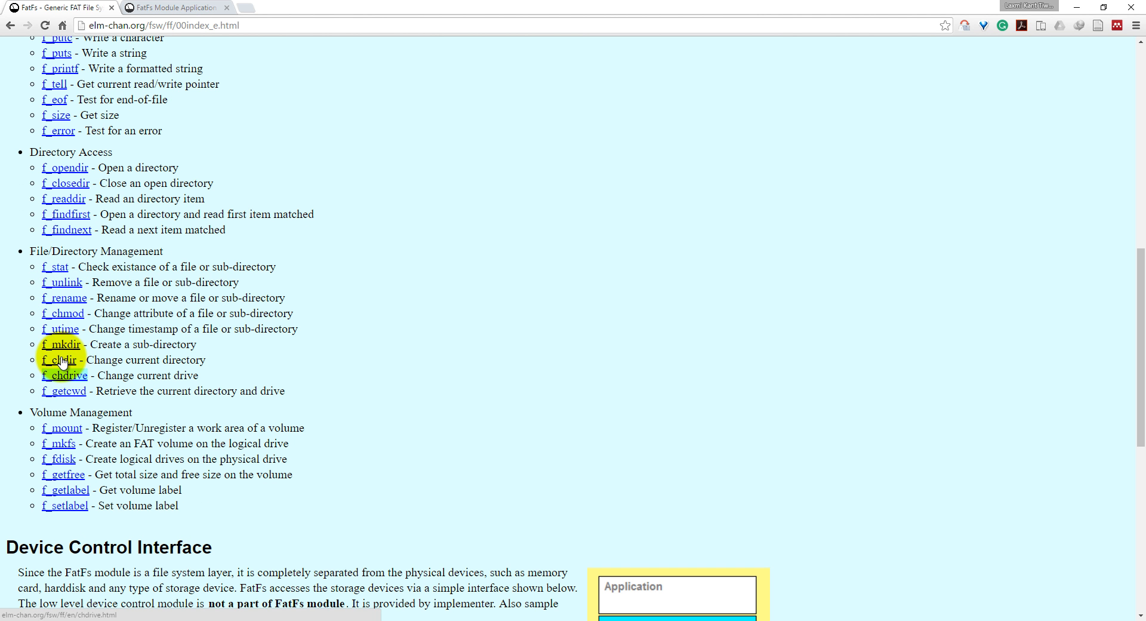
{"action": "mouse_move", "coordinate": [55, 267]}
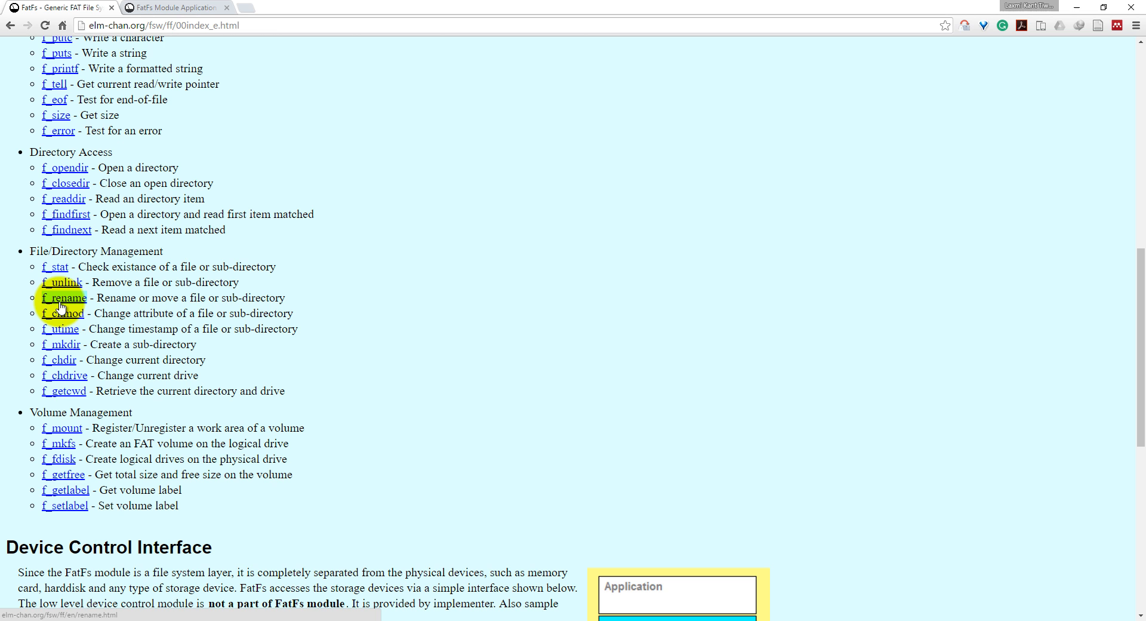
{"action": "mouse_move", "coordinate": [85, 346]}
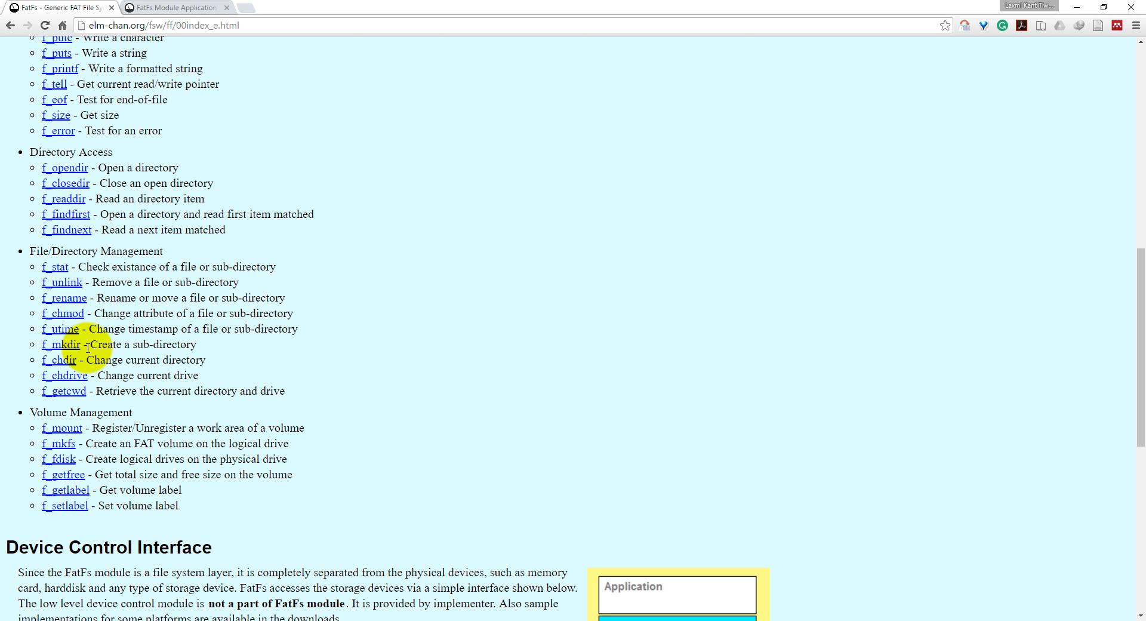
{"action": "mouse_move", "coordinate": [62, 329]}
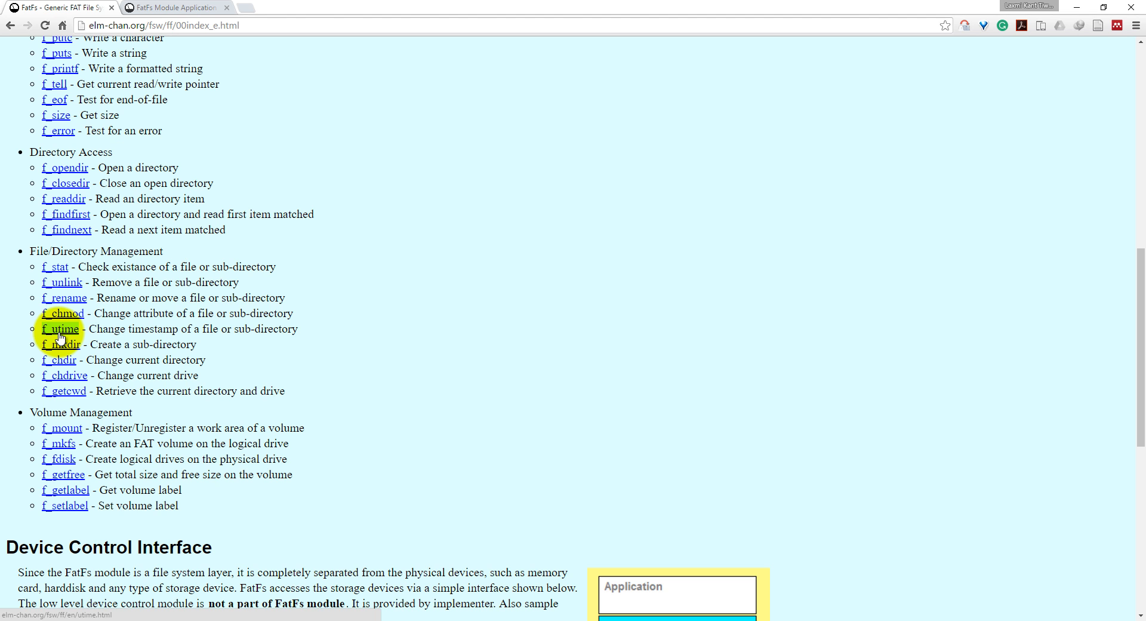
{"action": "mouse_move", "coordinate": [68, 375]}
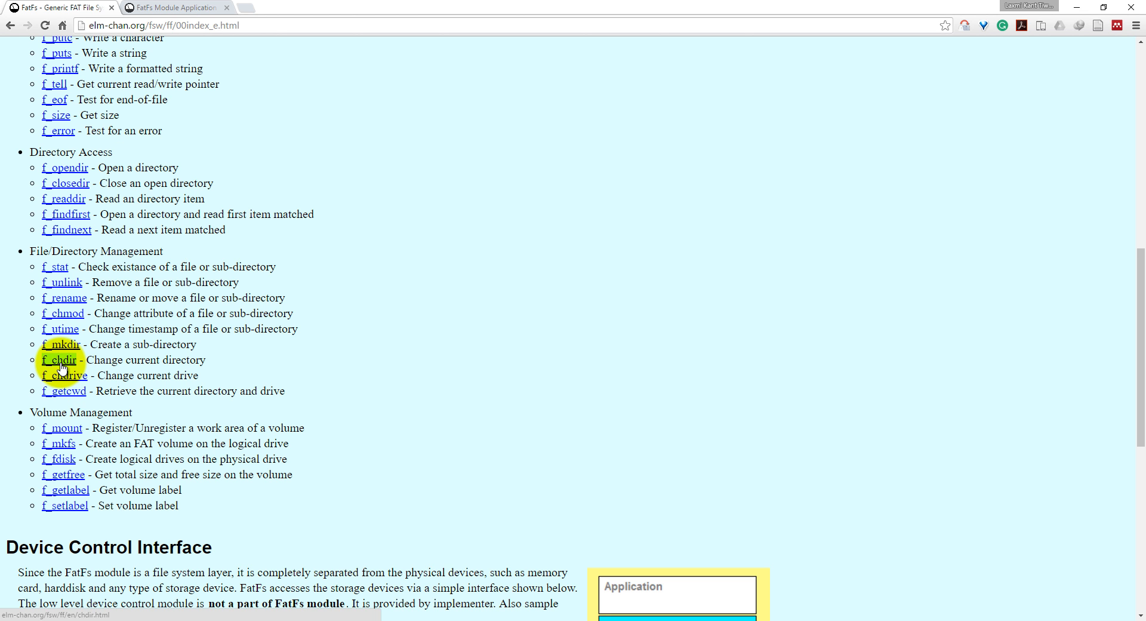
{"action": "mouse_move", "coordinate": [64, 375]}
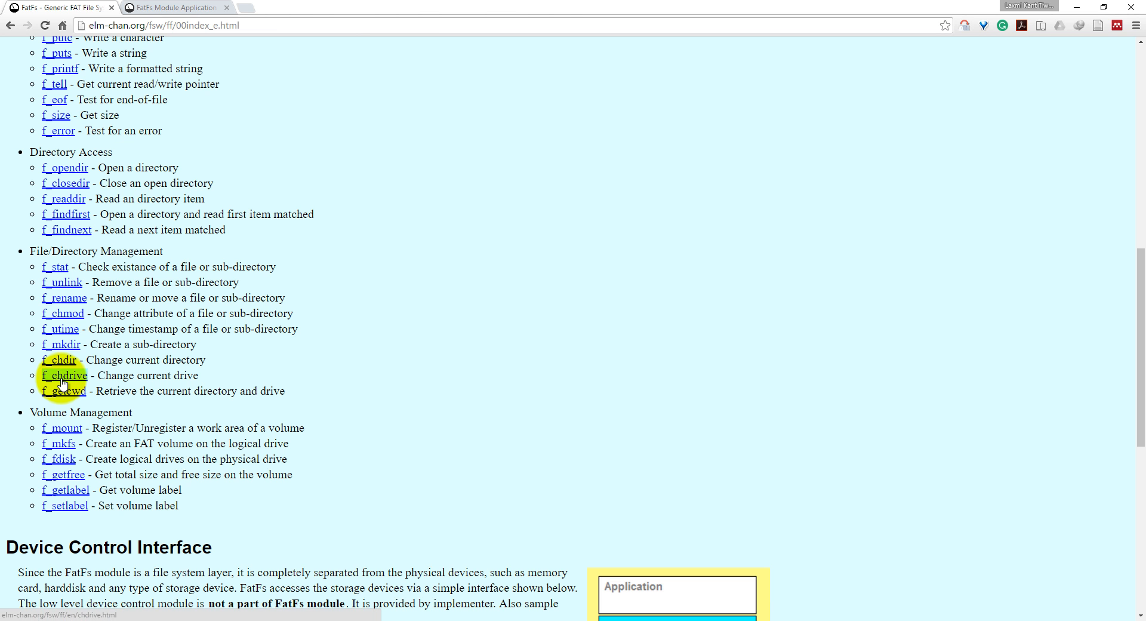
{"action": "mouse_move", "coordinate": [210, 369]}
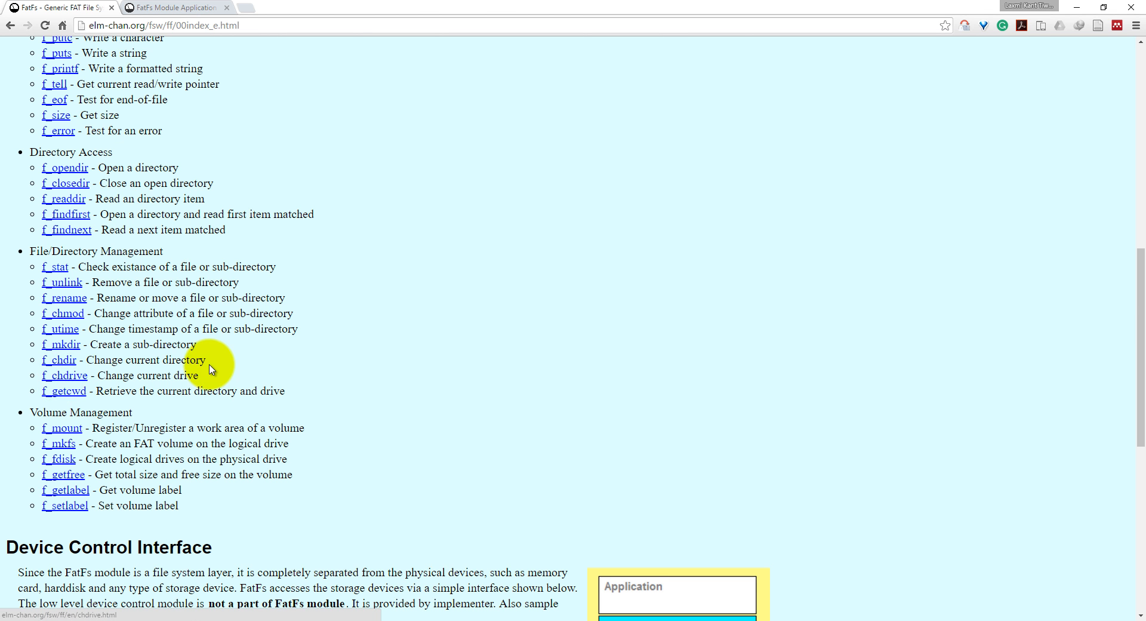
{"action": "scroll", "scroll_direction": "down", "scroll_amount": 3}
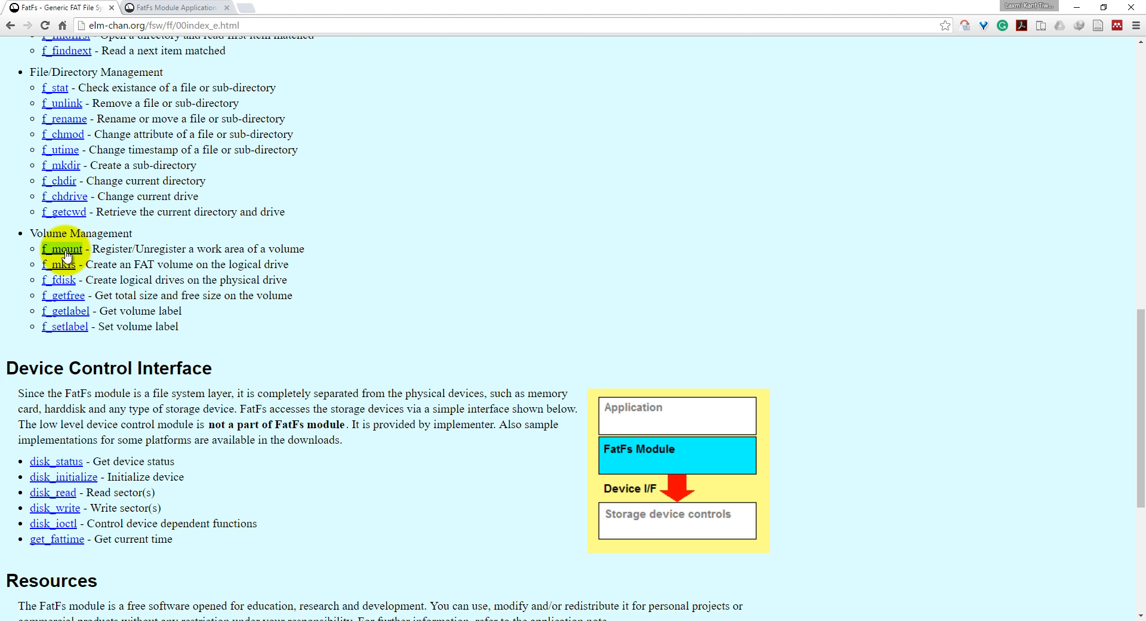
{"action": "mouse_move", "coordinate": [62, 248]}
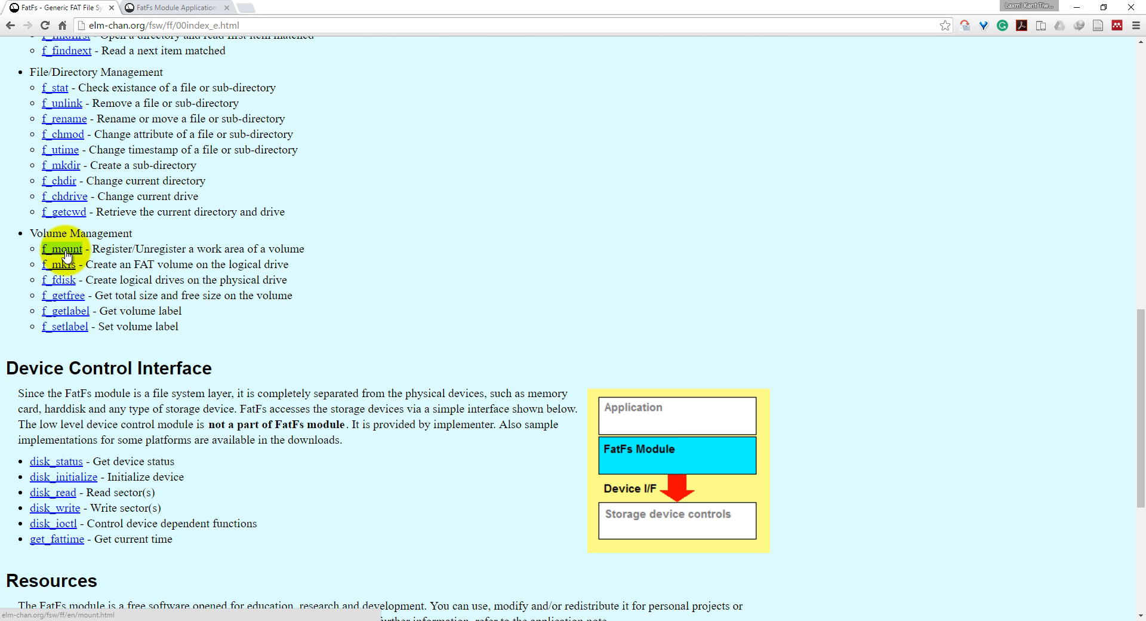
{"action": "mouse_move", "coordinate": [59, 264]}
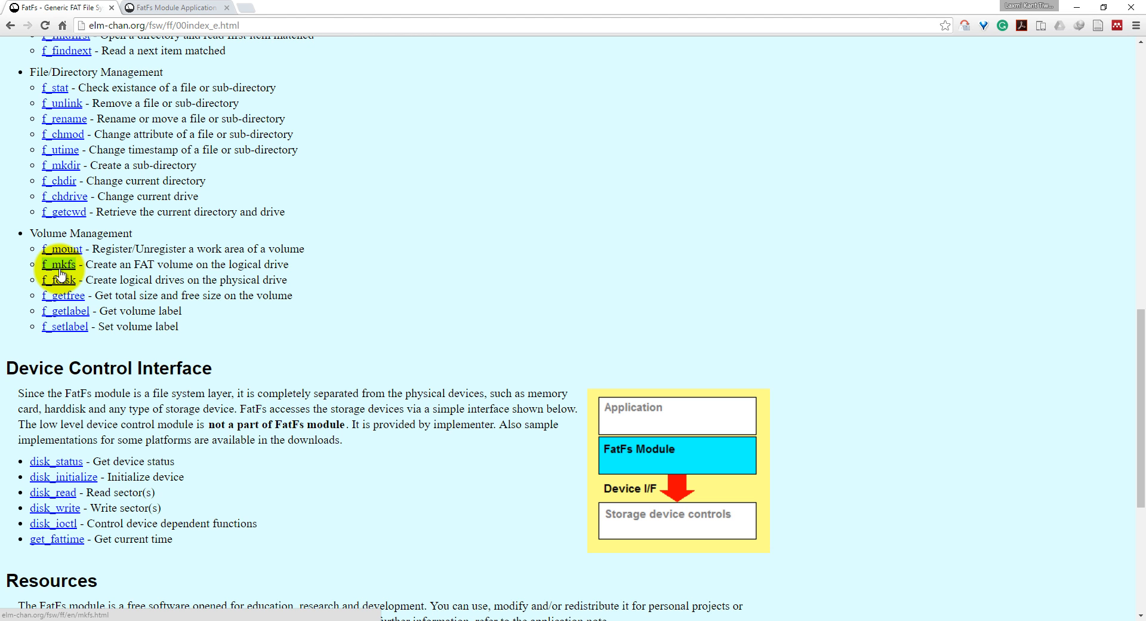
{"action": "mouse_move", "coordinate": [58, 279]}
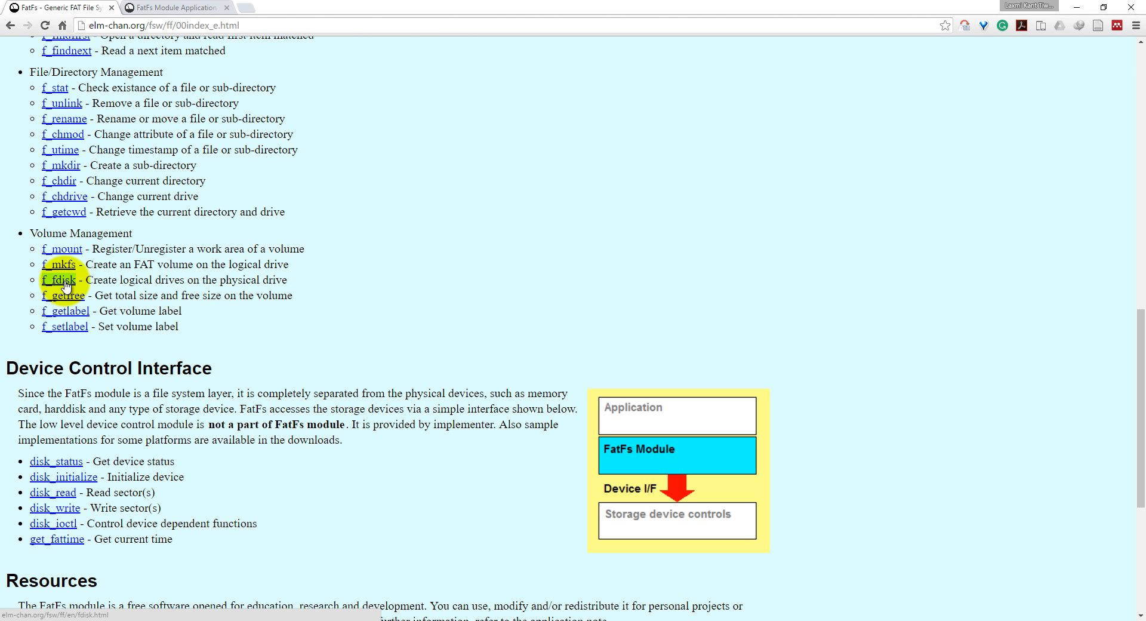
{"action": "mouse_move", "coordinate": [60, 279]}
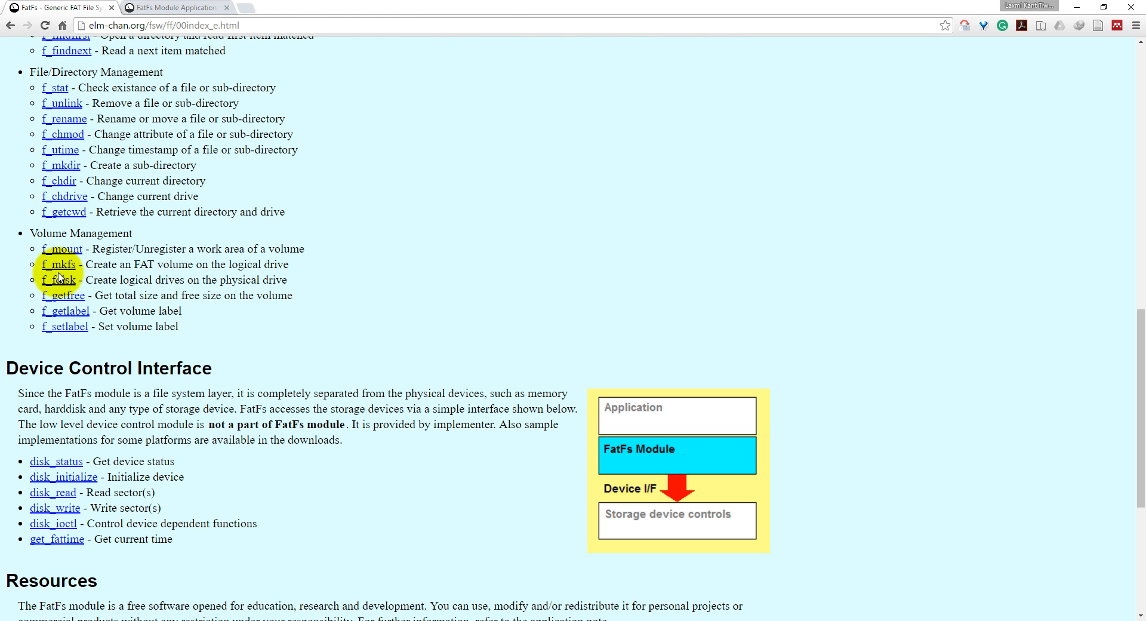
{"action": "mouse_move", "coordinate": [59, 264]}
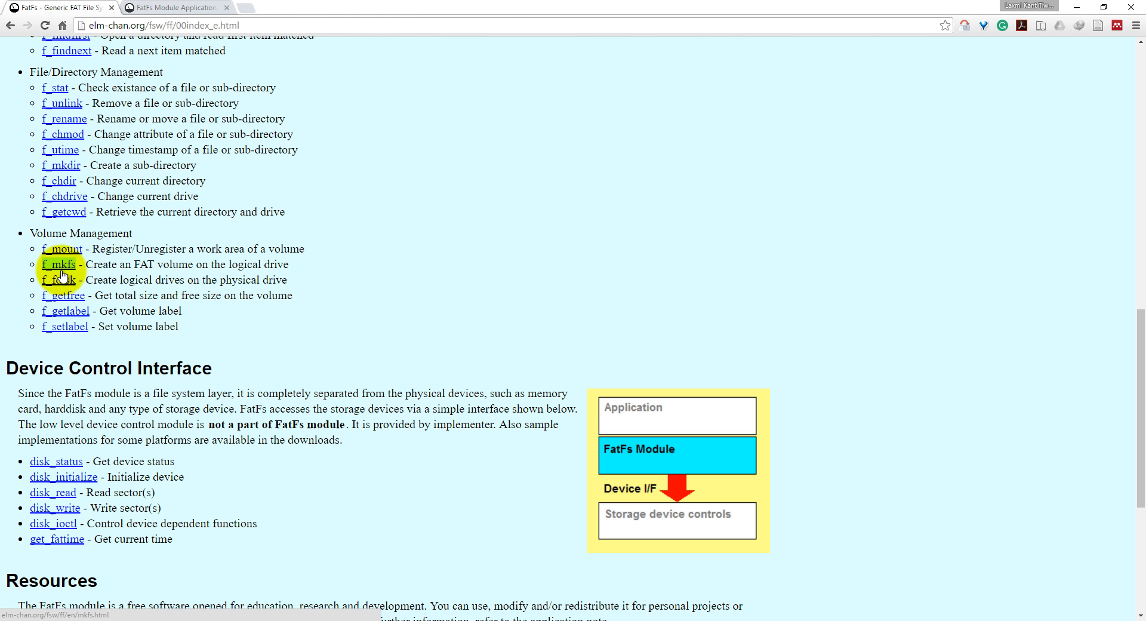
{"action": "mouse_move", "coordinate": [73, 285]}
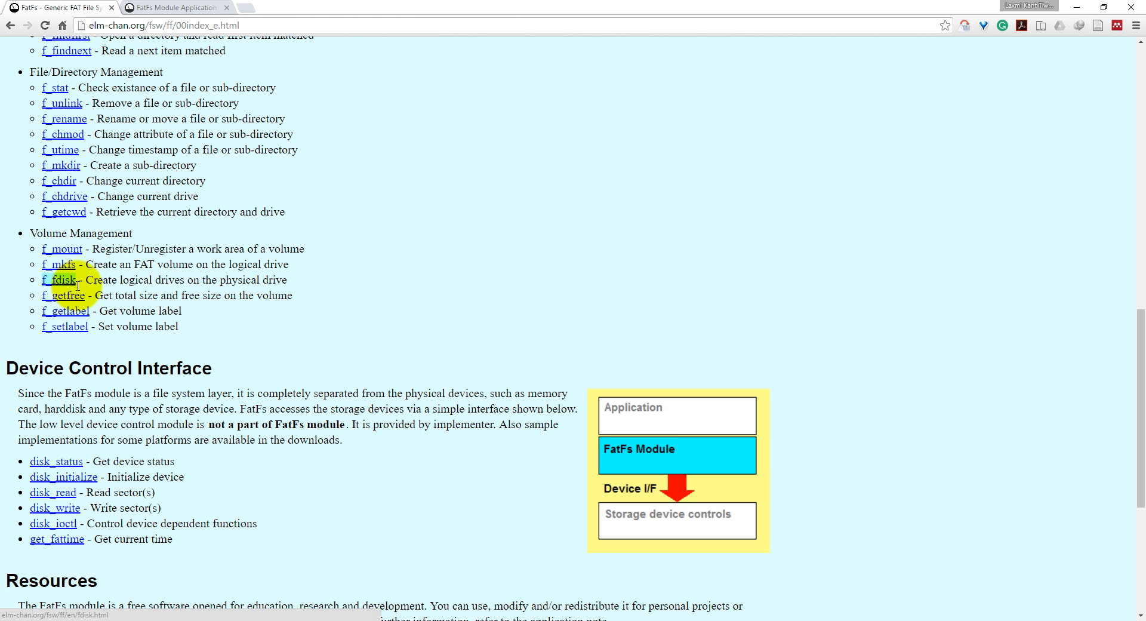
{"action": "mouse_move", "coordinate": [64, 300]}
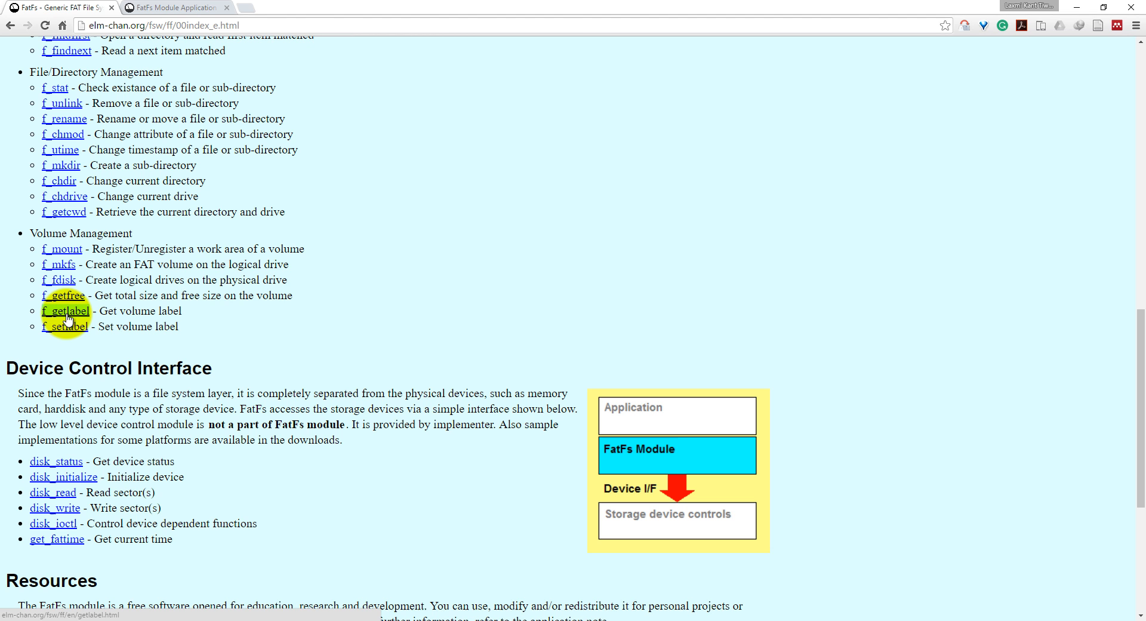
{"action": "mouse_move", "coordinate": [65, 326]}
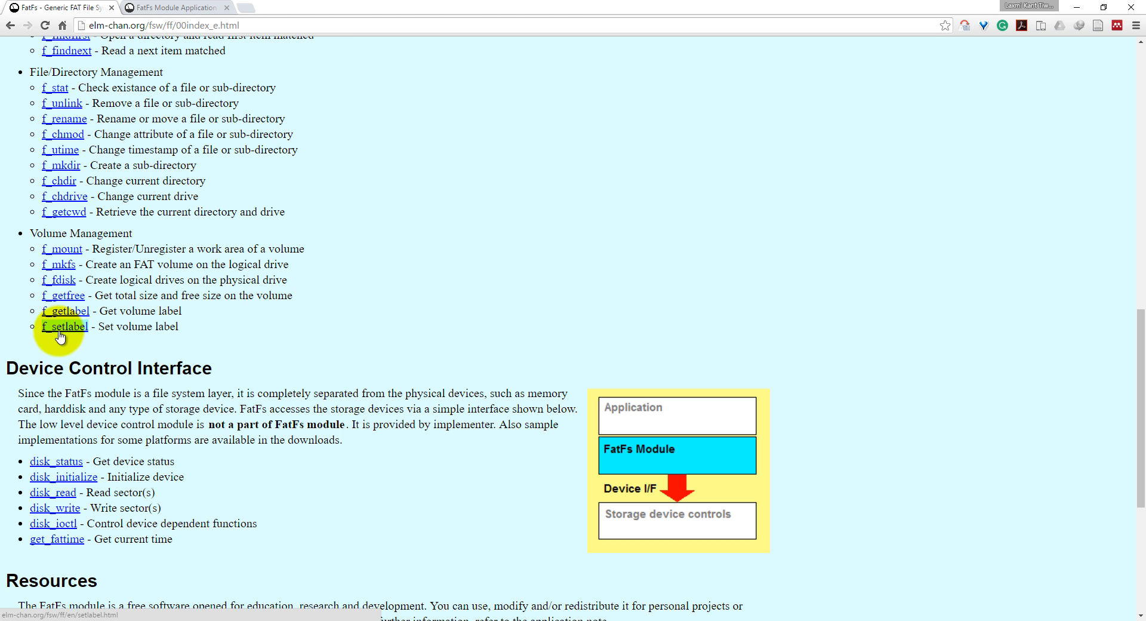
{"action": "mouse_move", "coordinate": [293, 249]}
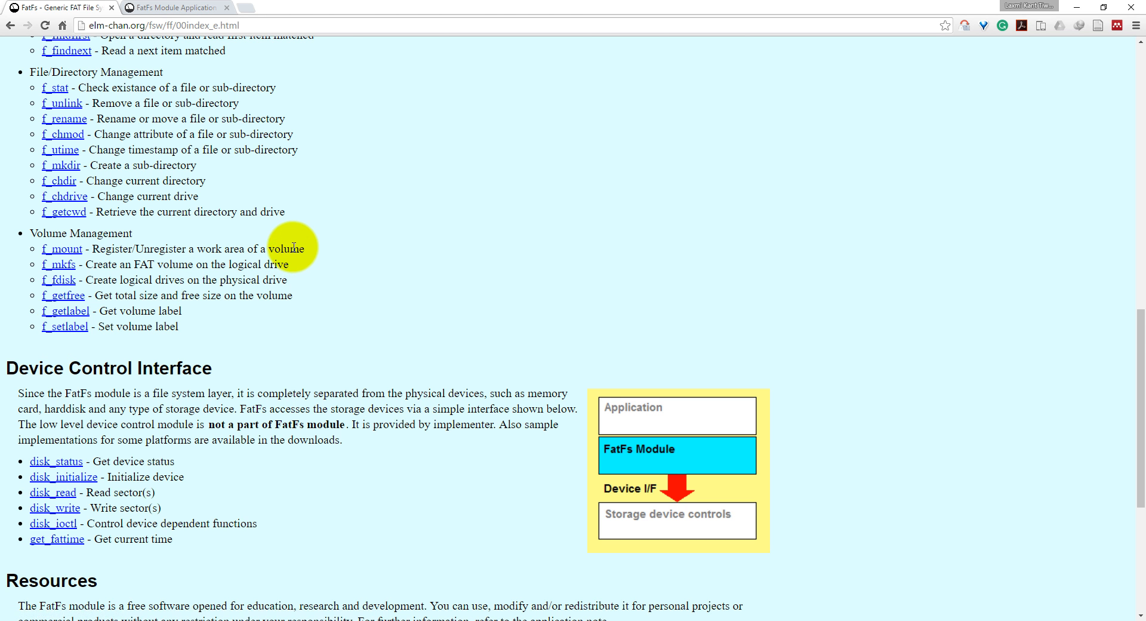
{"action": "scroll", "scroll_direction": "down", "scroll_amount": 3}
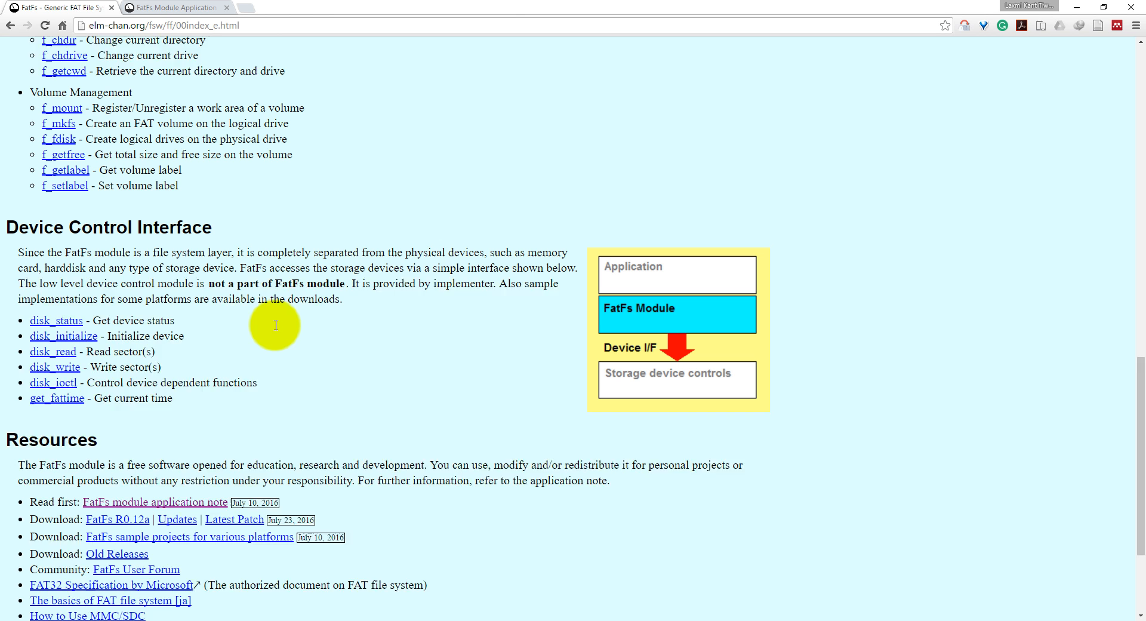
{"action": "scroll", "scroll_direction": "down", "scroll_amount": 3}
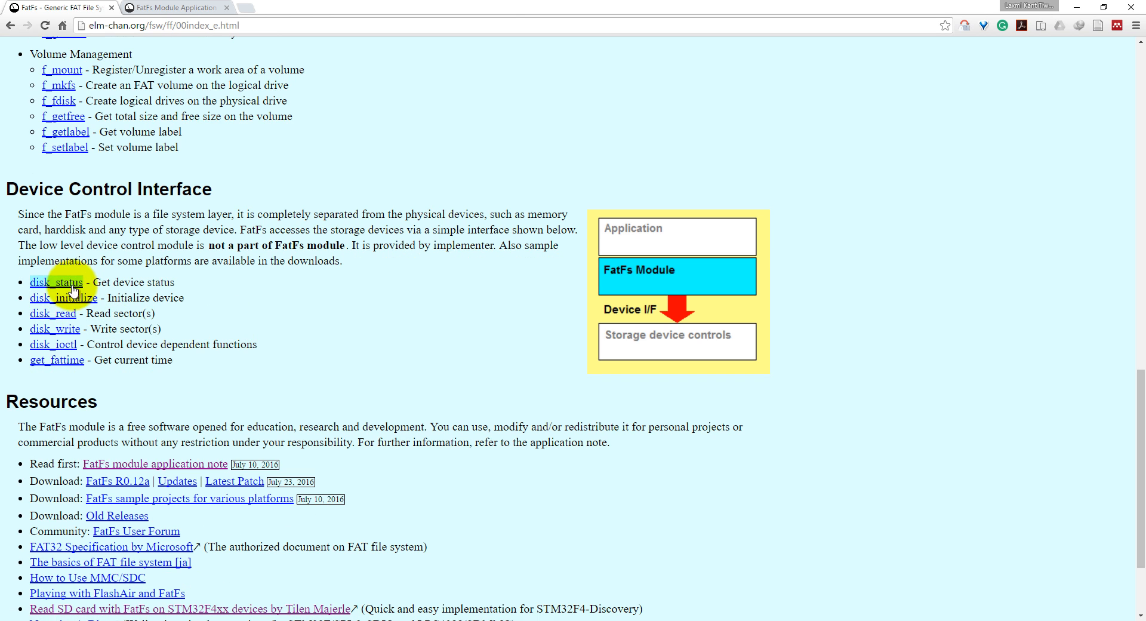
{"action": "mouse_move", "coordinate": [52, 324]}
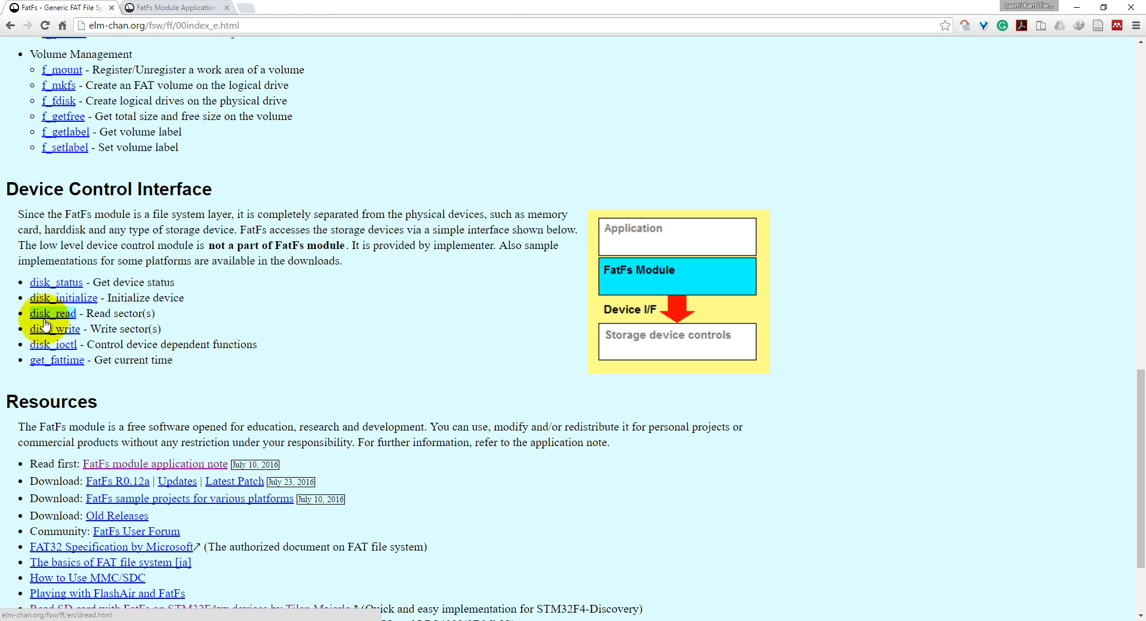
{"action": "mouse_move", "coordinate": [232, 292]}
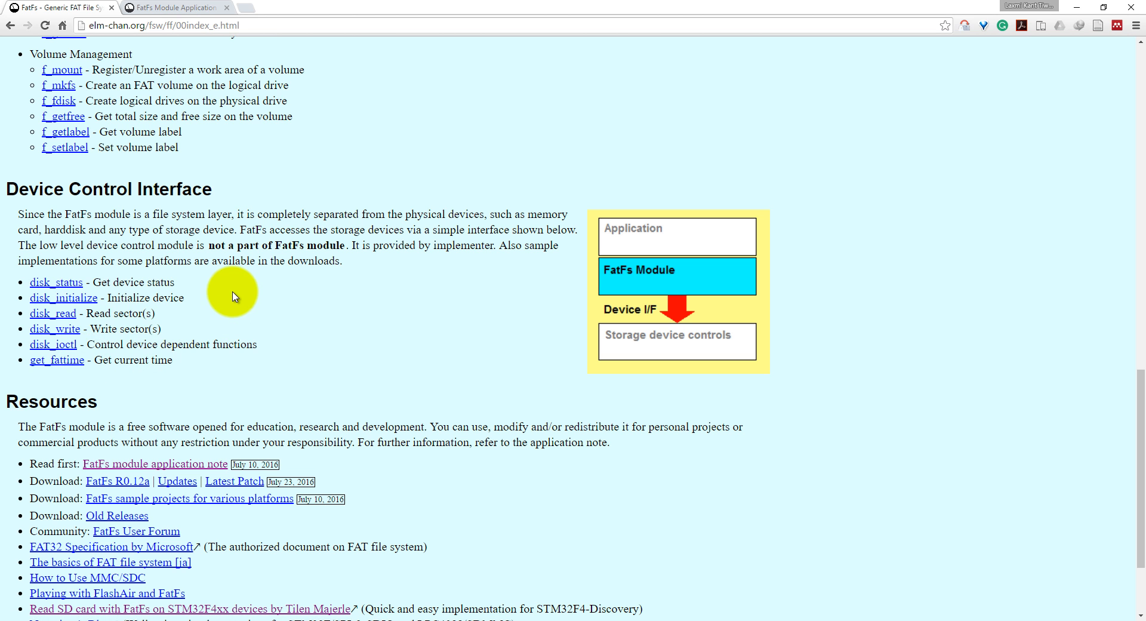
{"action": "mouse_move", "coordinate": [53, 345]}
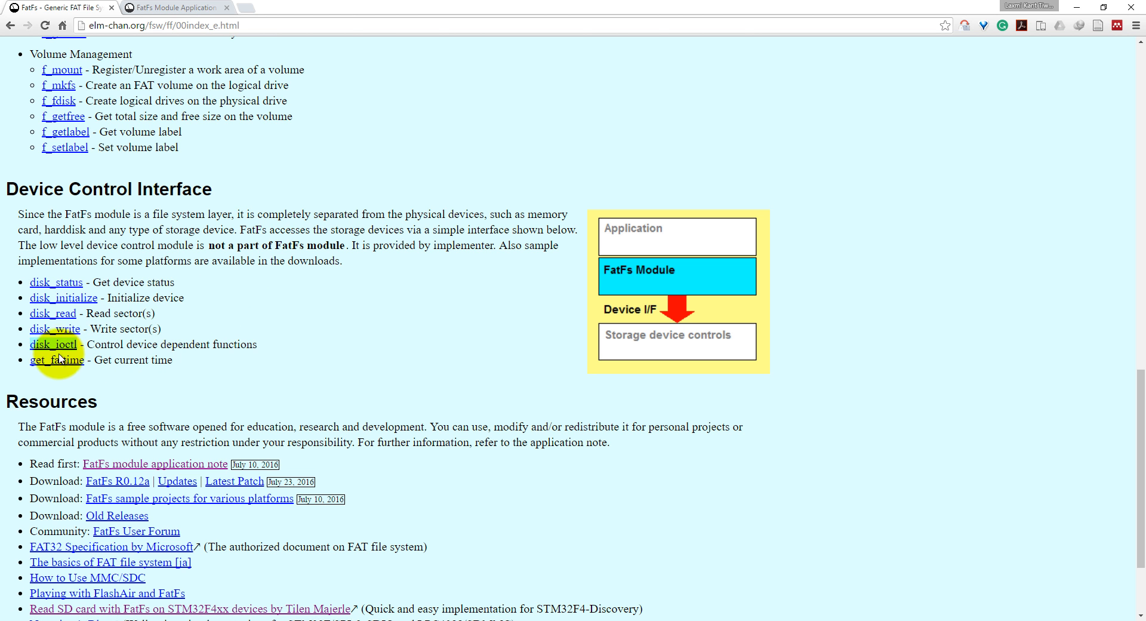
{"action": "mouse_move", "coordinate": [88, 338]}
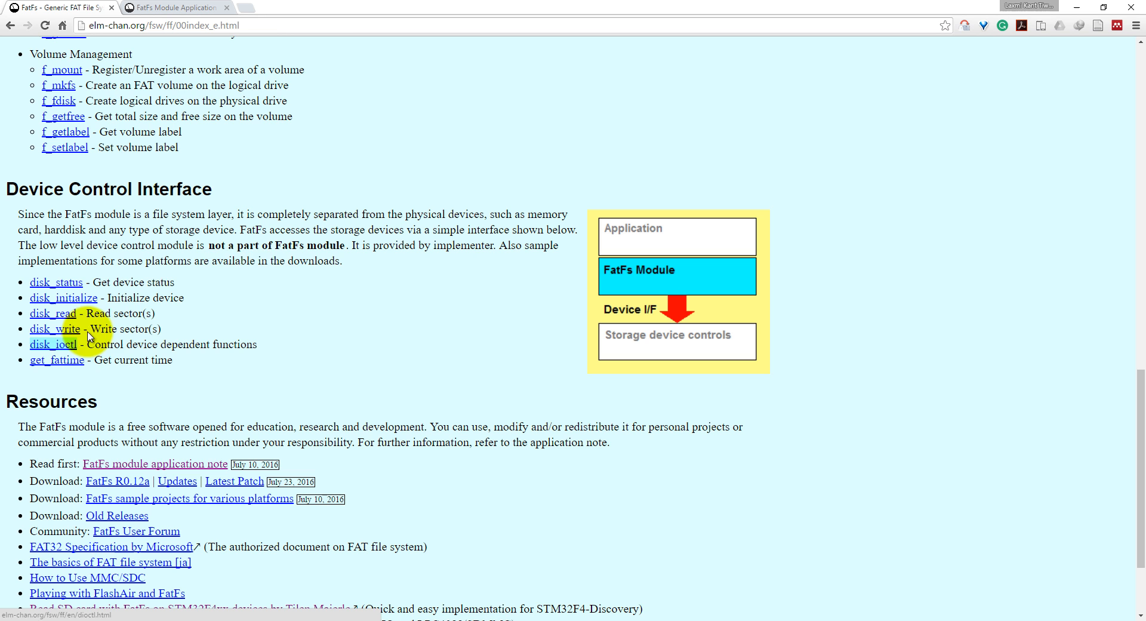
{"action": "scroll", "scroll_direction": "down", "scroll_amount": 3}
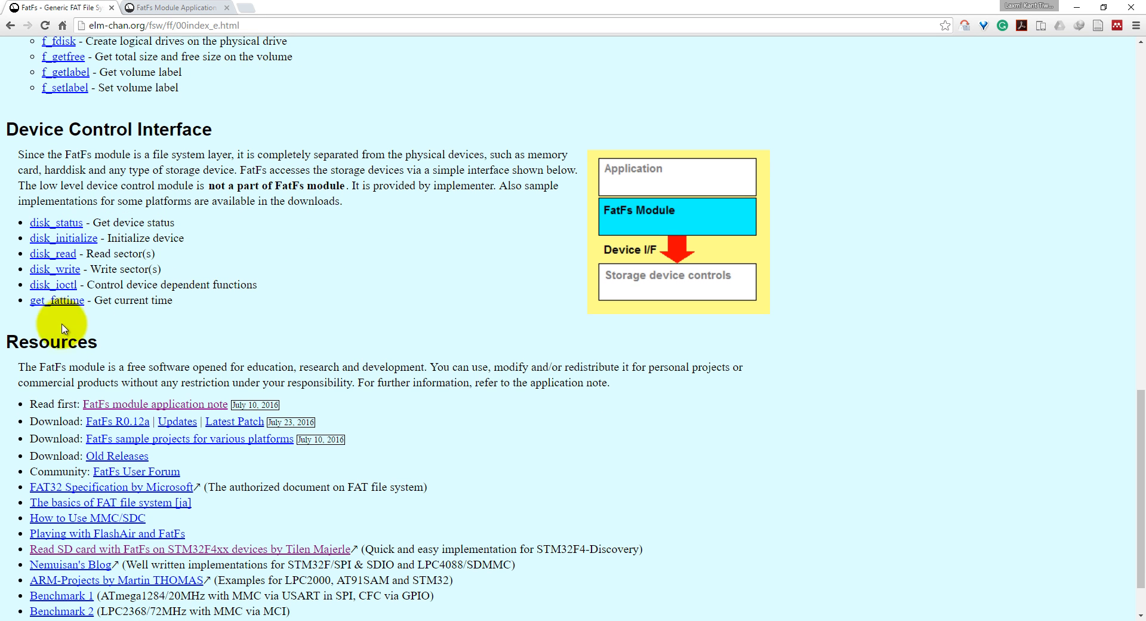
{"action": "mouse_move", "coordinate": [106, 299]}
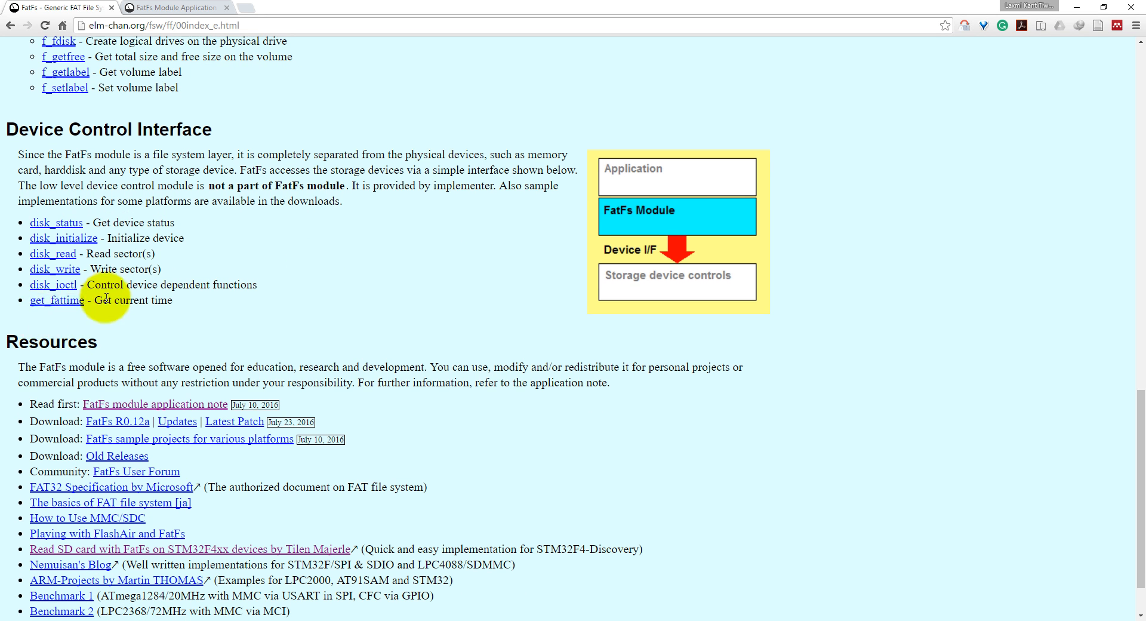
{"action": "mouse_move", "coordinate": [260, 224]}
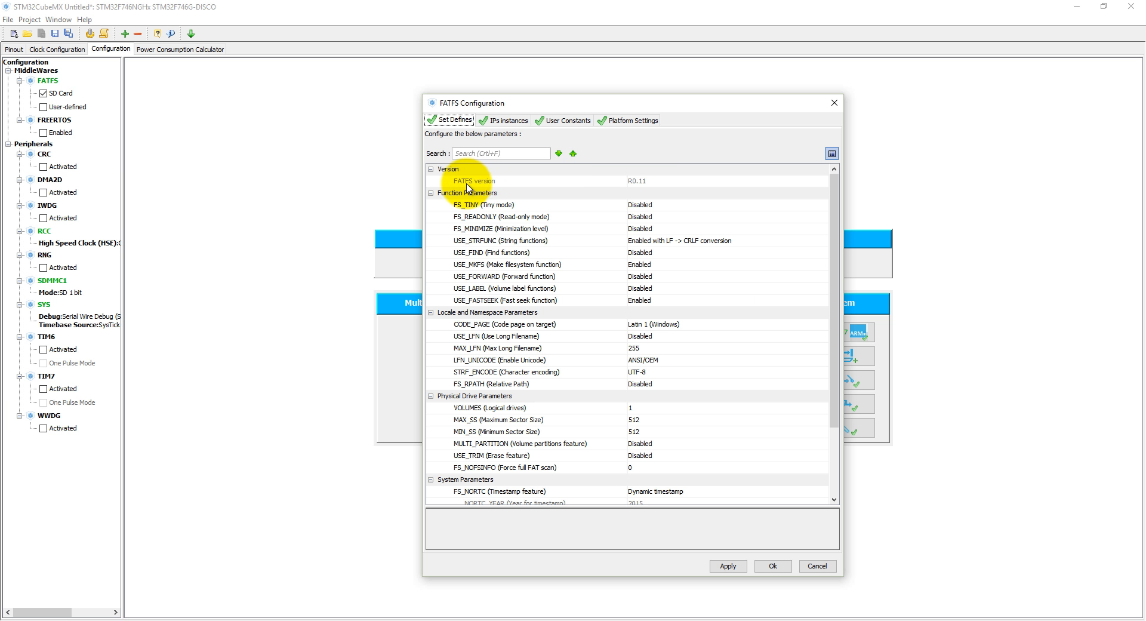
{"action": "mouse_move", "coordinate": [655, 188]}
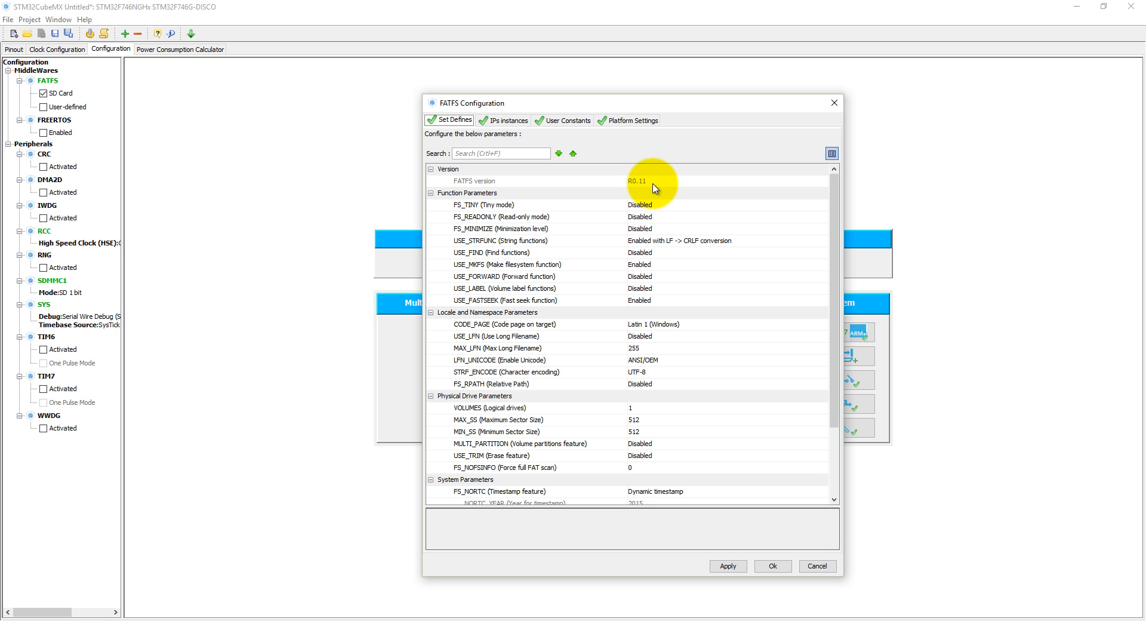
{"action": "mouse_move", "coordinate": [472, 220]}
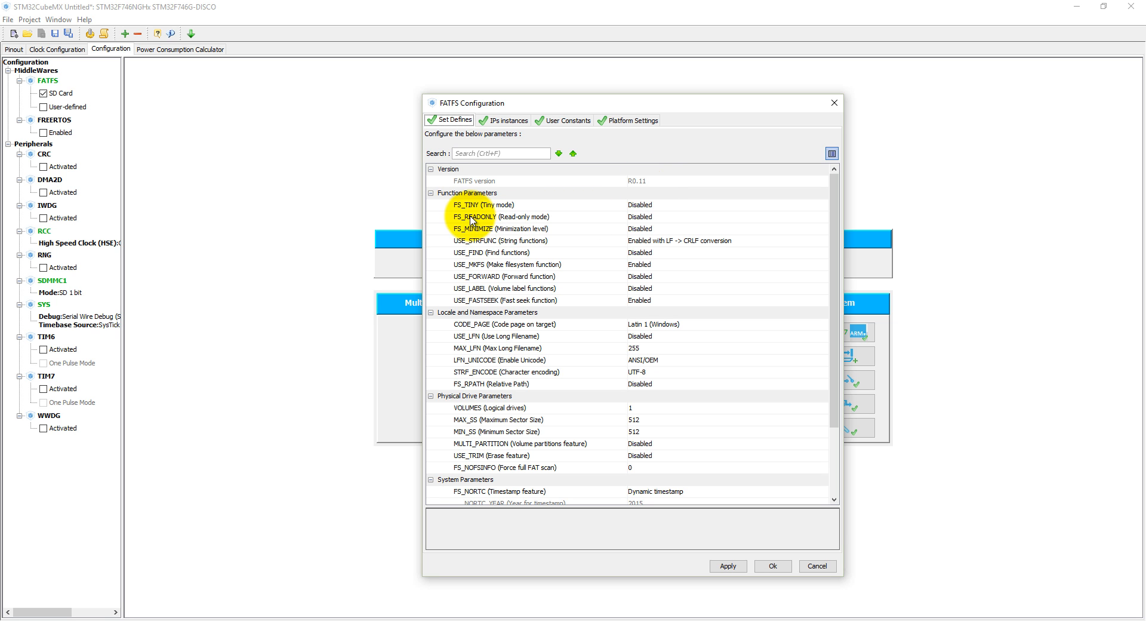
{"action": "mouse_move", "coordinate": [480, 210]}
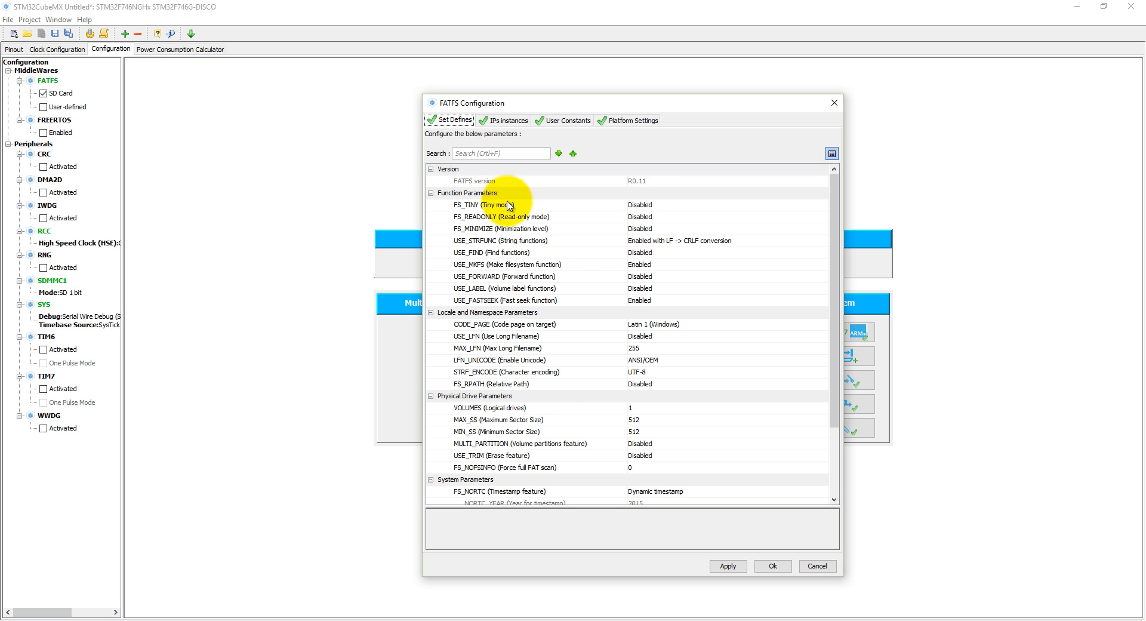
{"action": "mouse_move", "coordinate": [531, 380]}
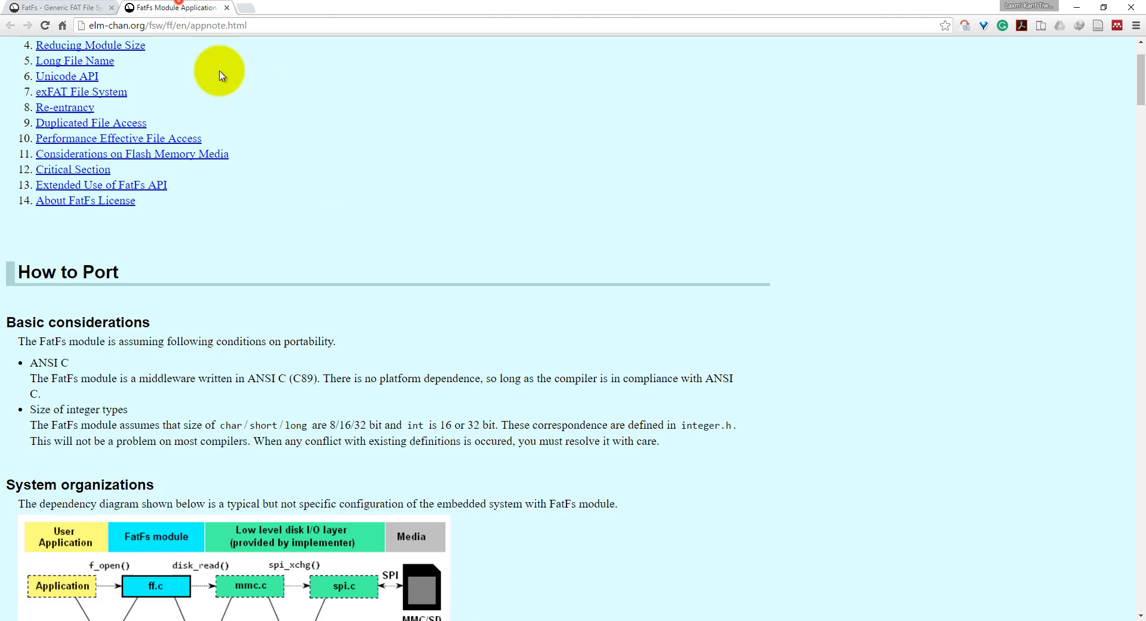
Step: Scroll the FatFs application note to the Reducing Module Size table of removed API functions
{"action": "scroll", "scroll_direction": "down", "scroll_amount": 3}
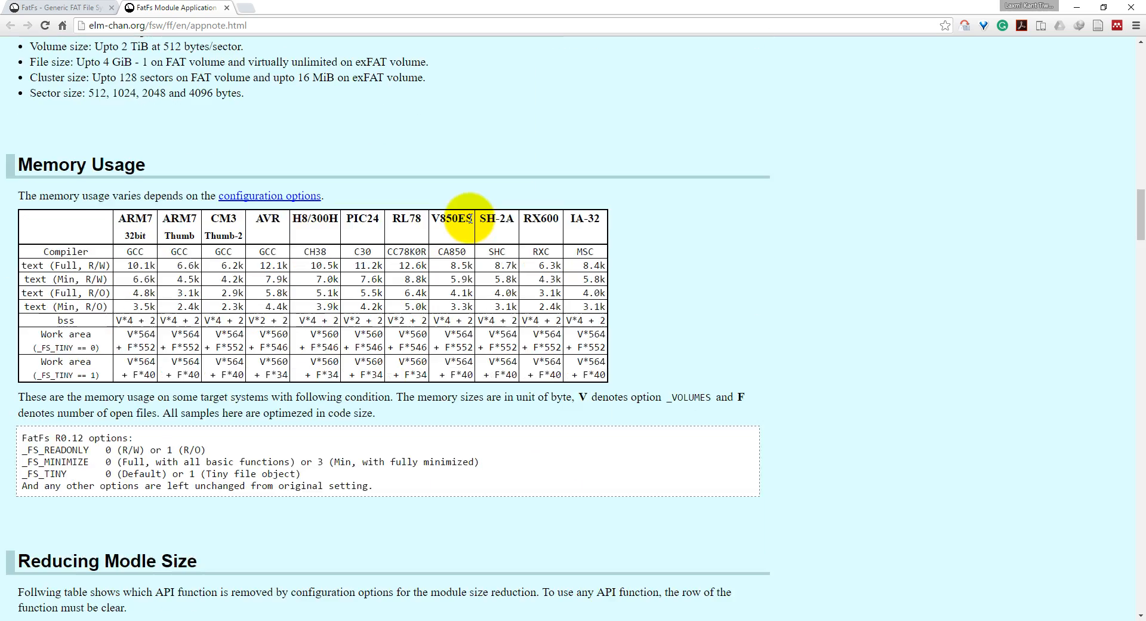
{"action": "scroll", "scroll_direction": "down", "scroll_amount": 3}
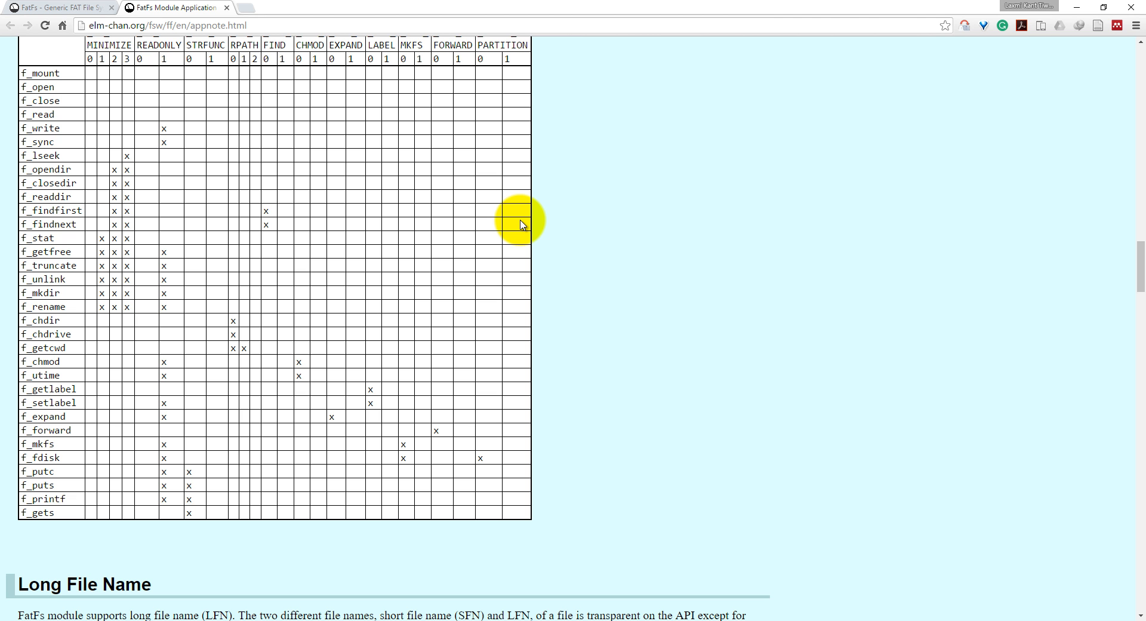
{"action": "scroll", "scroll_direction": "up", "scroll_amount": 3}
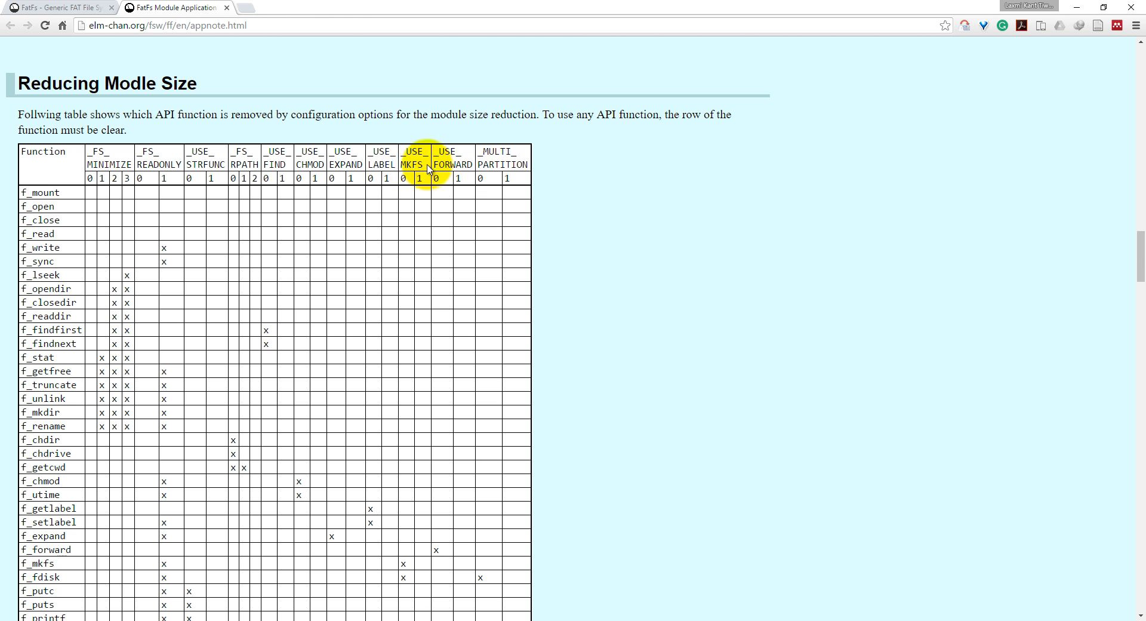
{"action": "scroll", "scroll_direction": "down", "scroll_amount": 3}
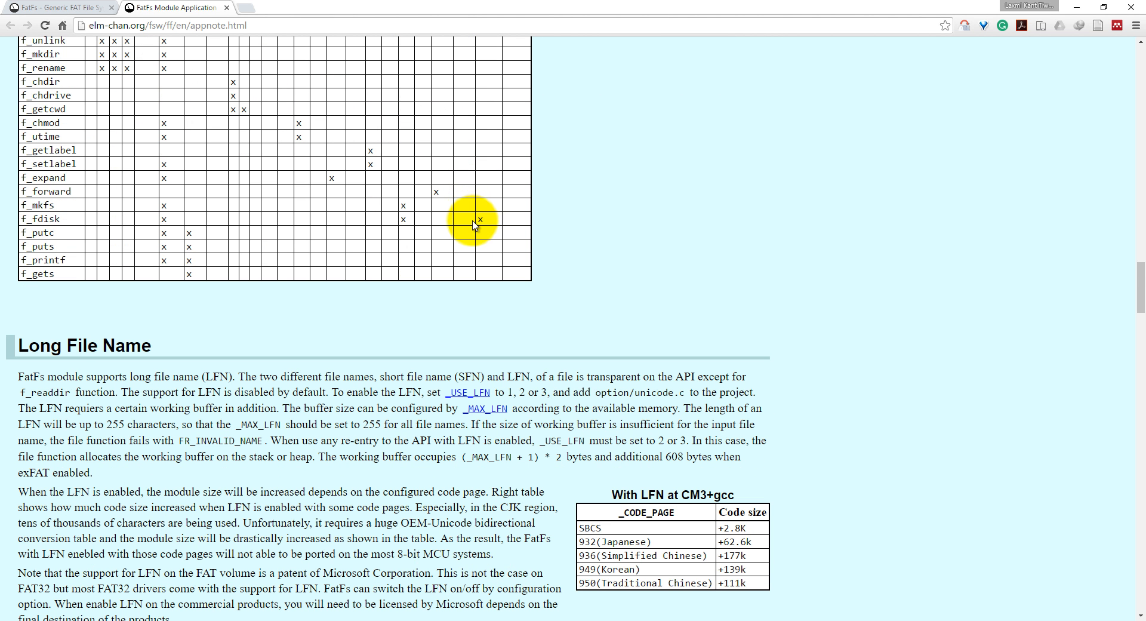
{"action": "scroll", "scroll_direction": "up", "scroll_amount": 3}
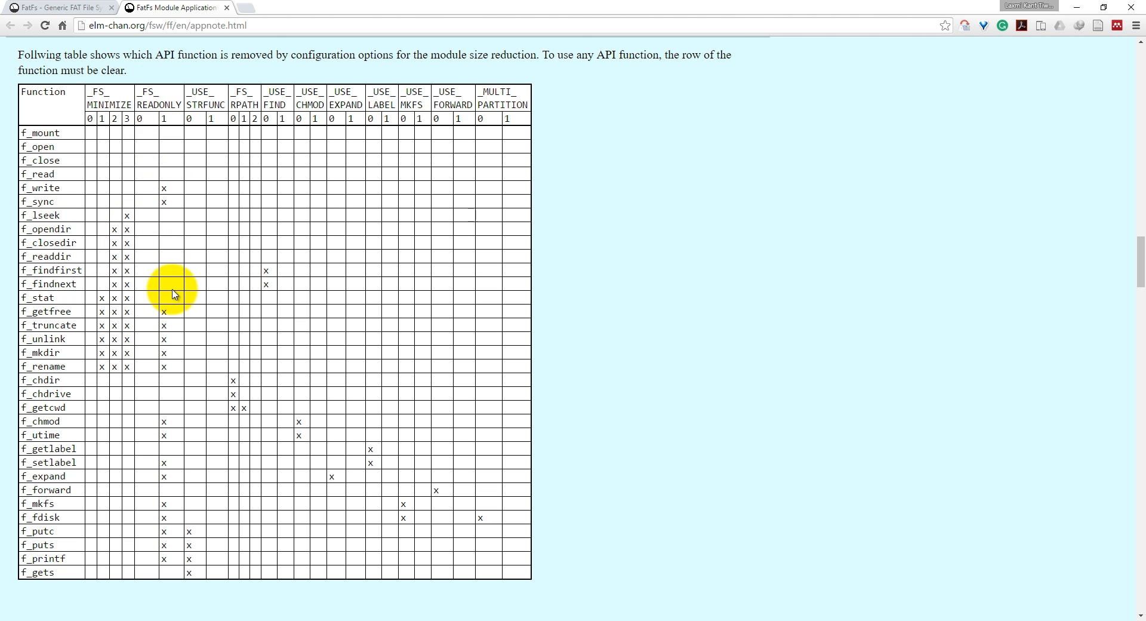
{"action": "mouse_move", "coordinate": [54, 196]}
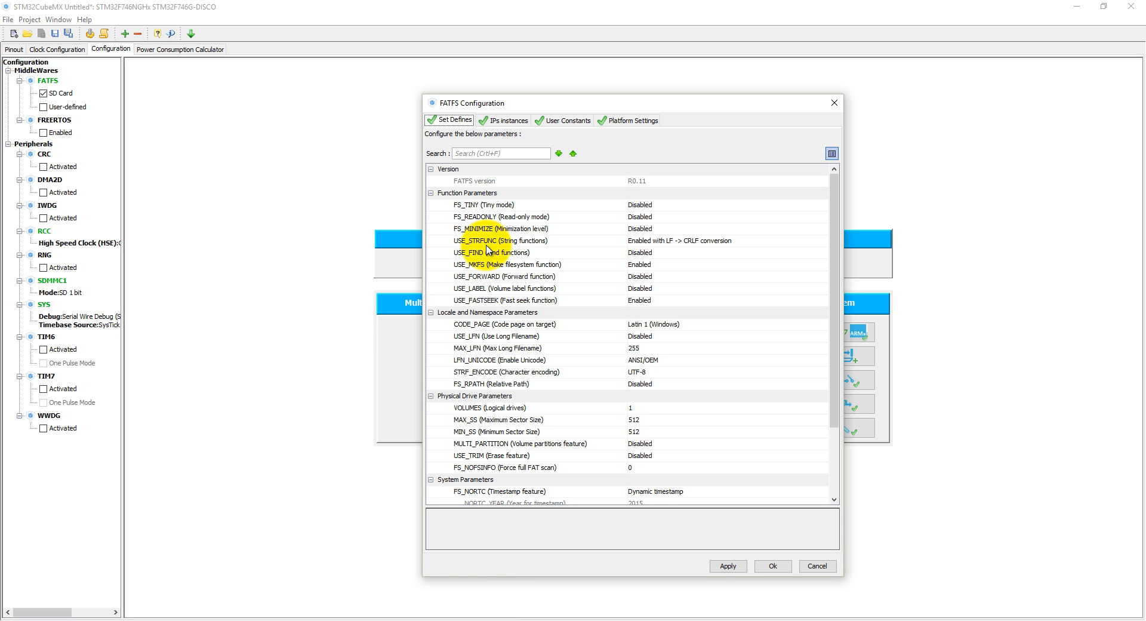
{"action": "mouse_move", "coordinate": [507, 252]}
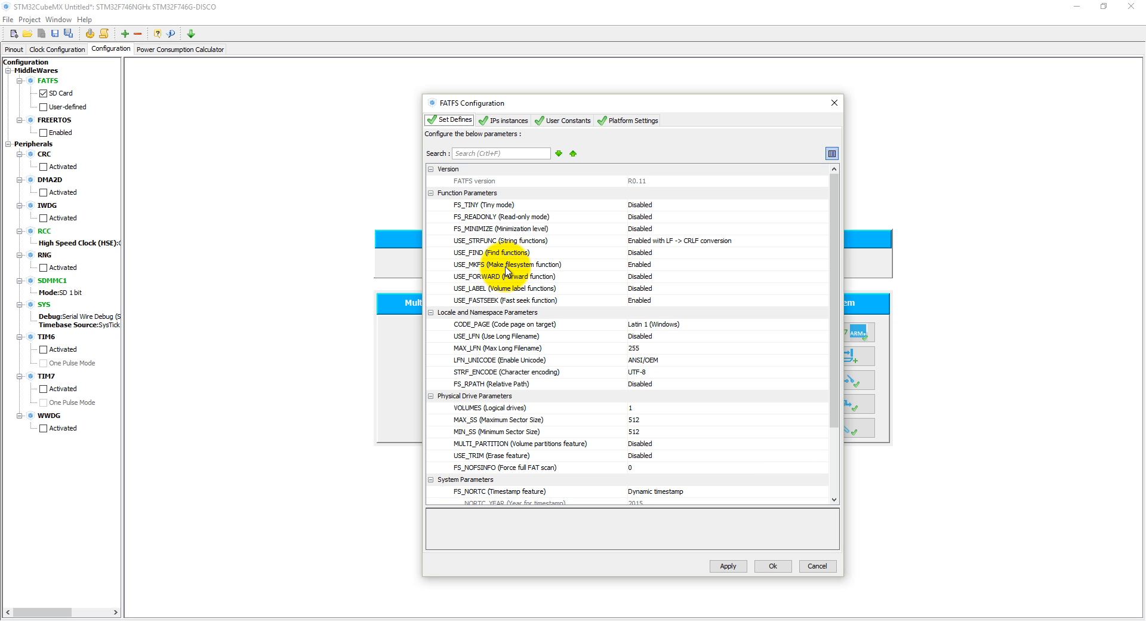
{"action": "mouse_move", "coordinate": [576, 270]}
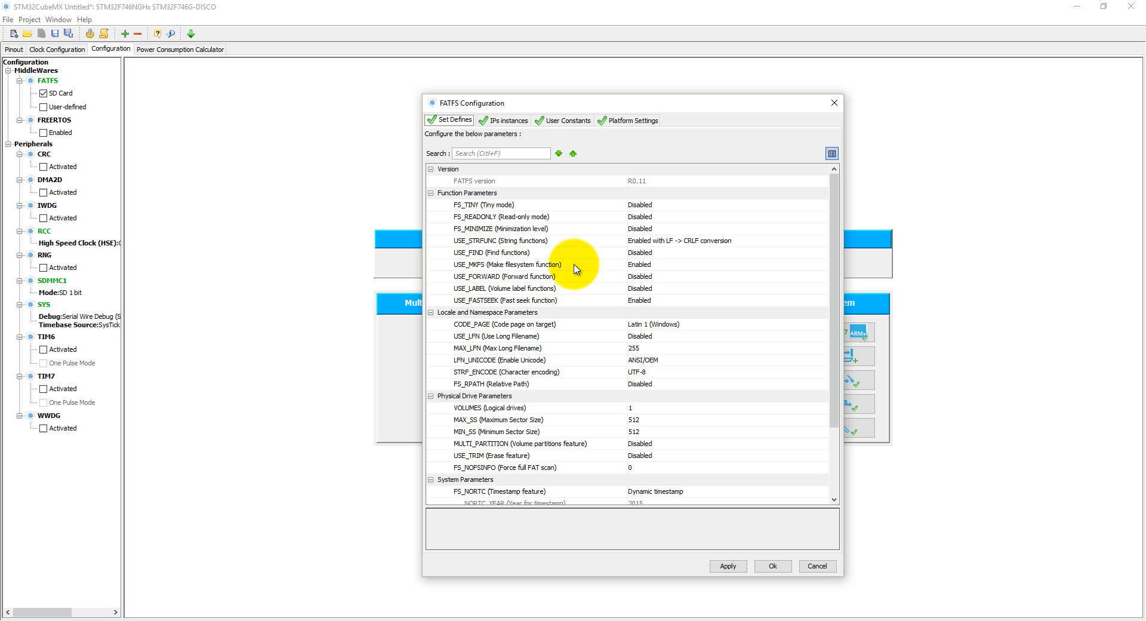
{"action": "mouse_move", "coordinate": [652, 269]}
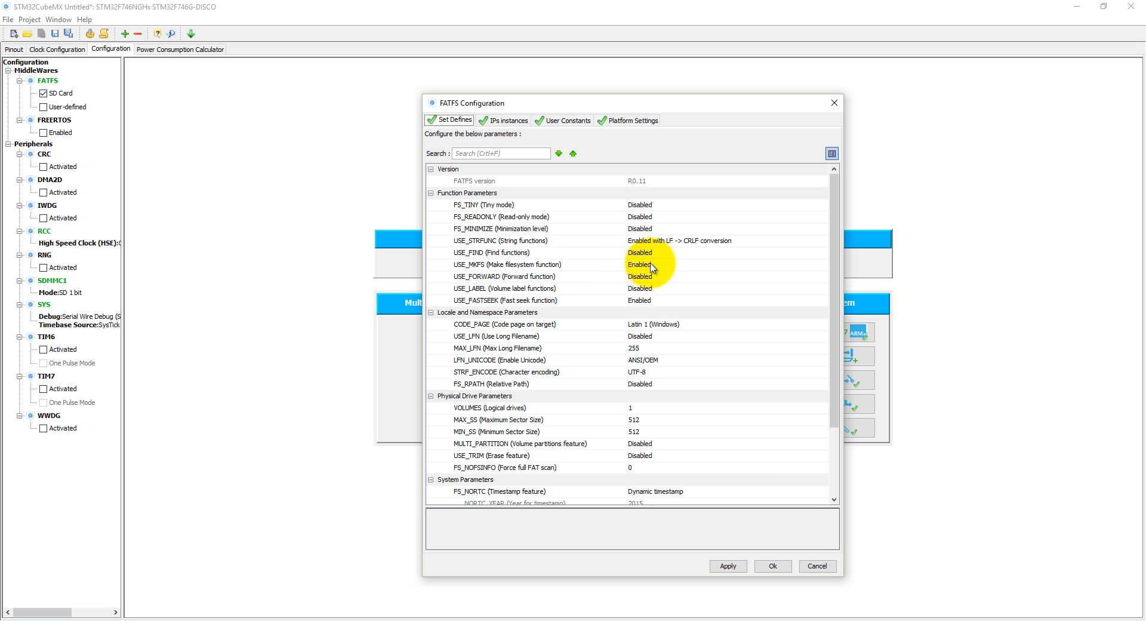
{"action": "mouse_move", "coordinate": [473, 357]}
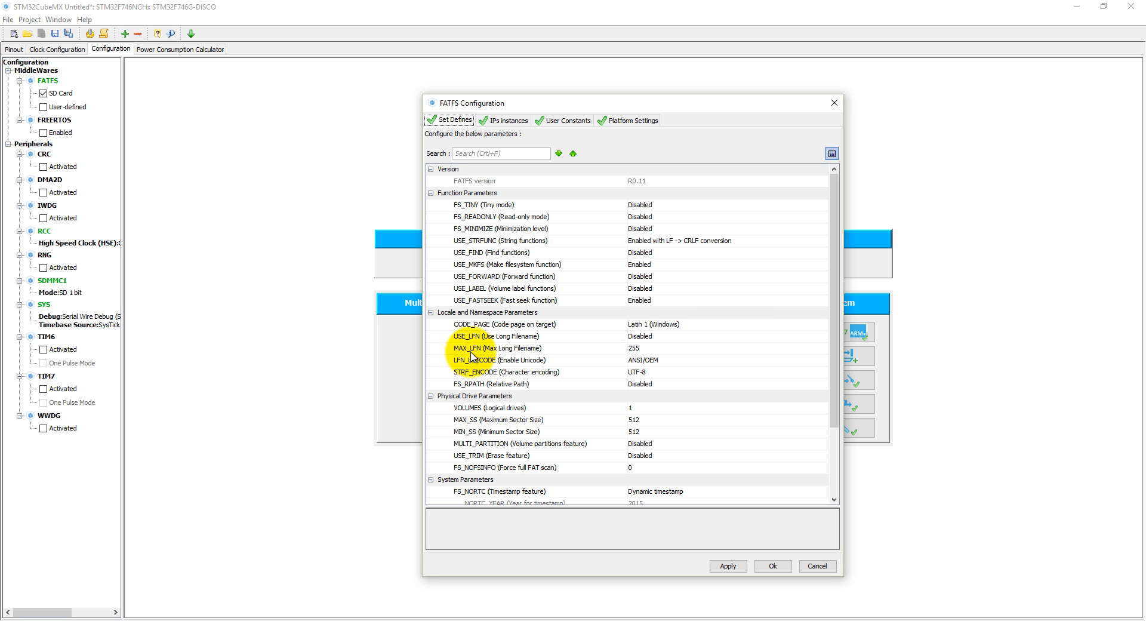
{"action": "mouse_move", "coordinate": [533, 357]}
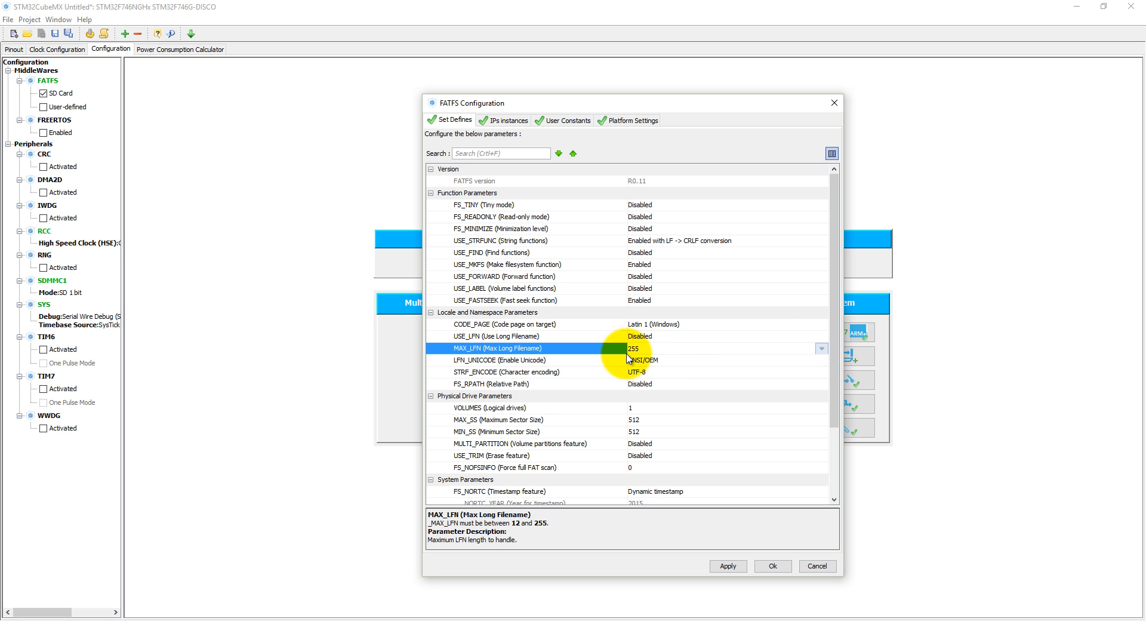
Step: View the MAX_LFN description (12–255), then select the USE_LFN parameter row
{"action": "left_click", "coordinate": [820, 348]}
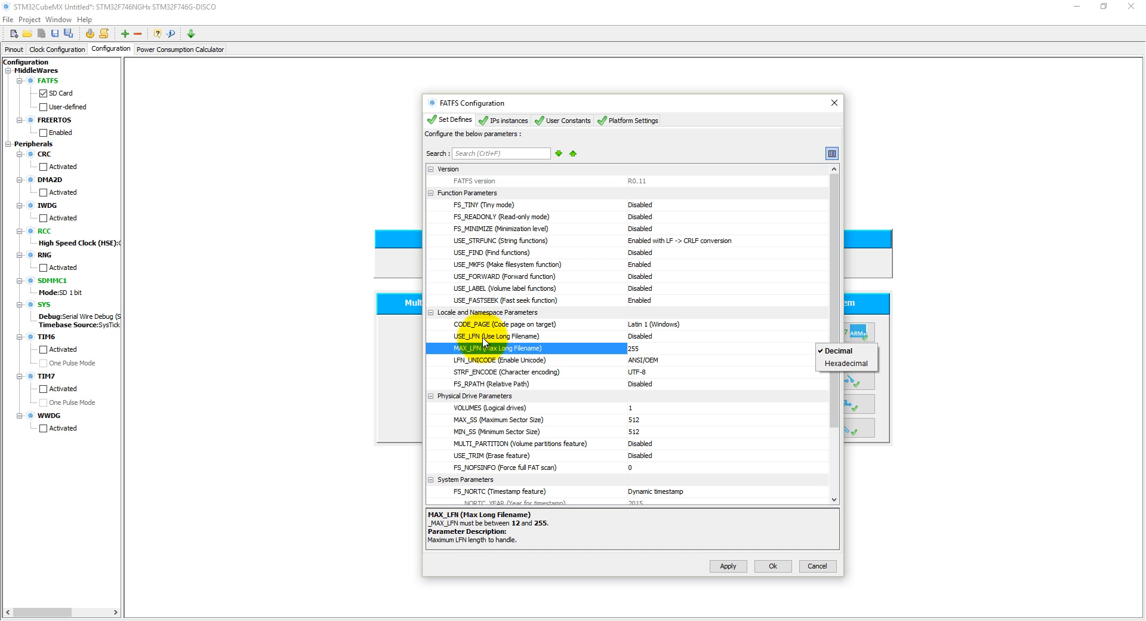
{"action": "left_click", "coordinate": [498, 336]}
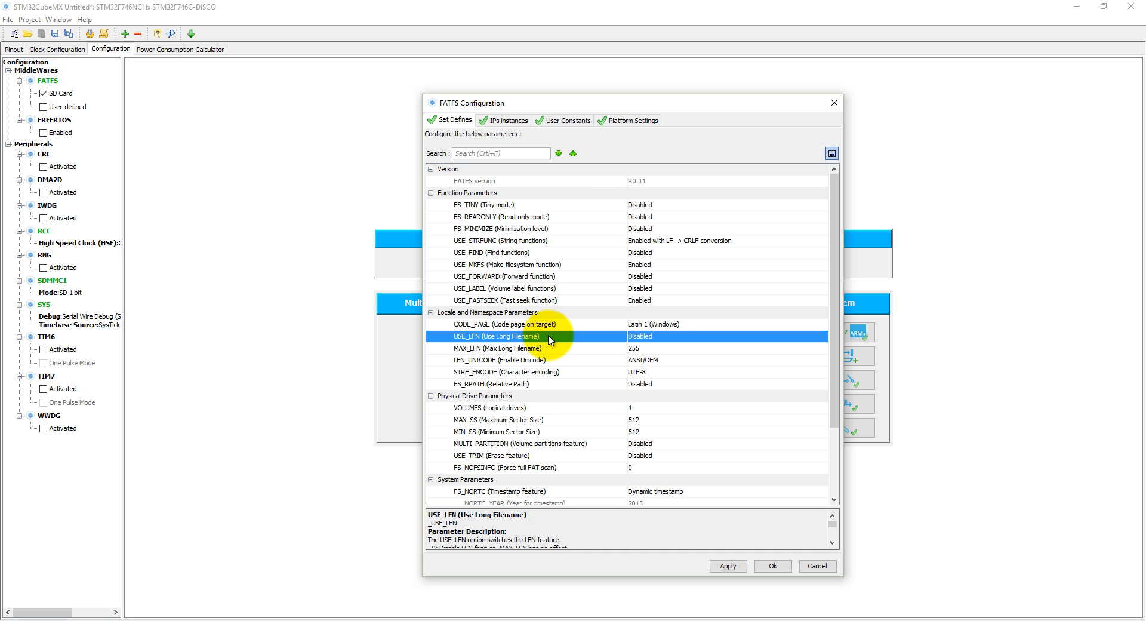
Step: Set USE_LFN to 'Enabled with dynamic working buffer on the STACK' and confirm with Ok
{"action": "left_click", "coordinate": [724, 335]}
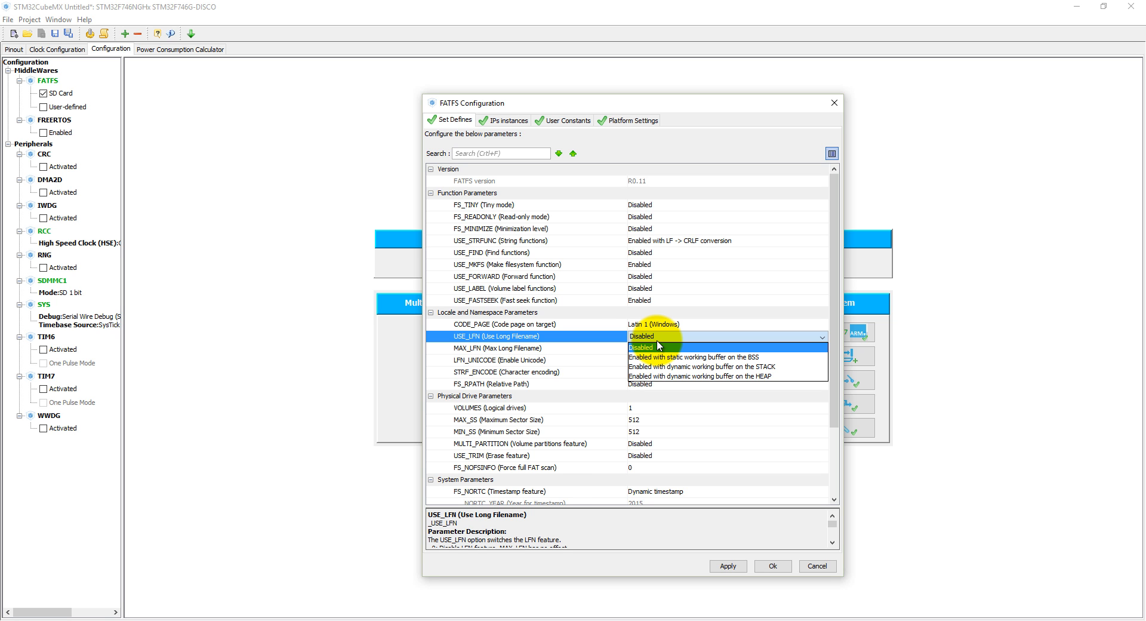
{"action": "mouse_move", "coordinate": [677, 367]}
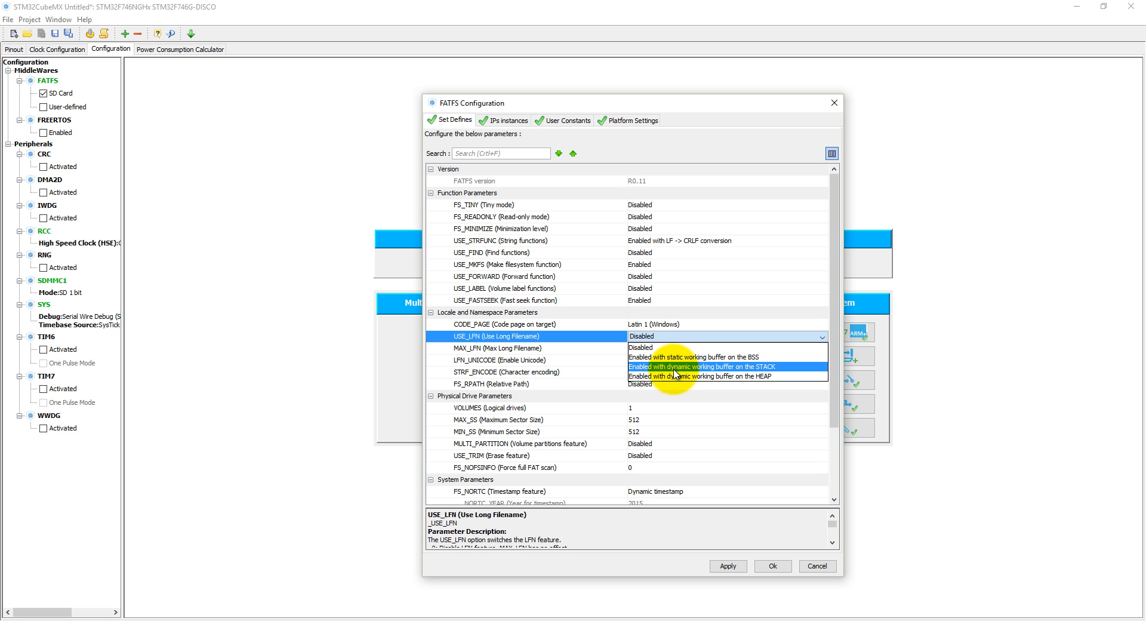
{"action": "left_click", "coordinate": [694, 367]}
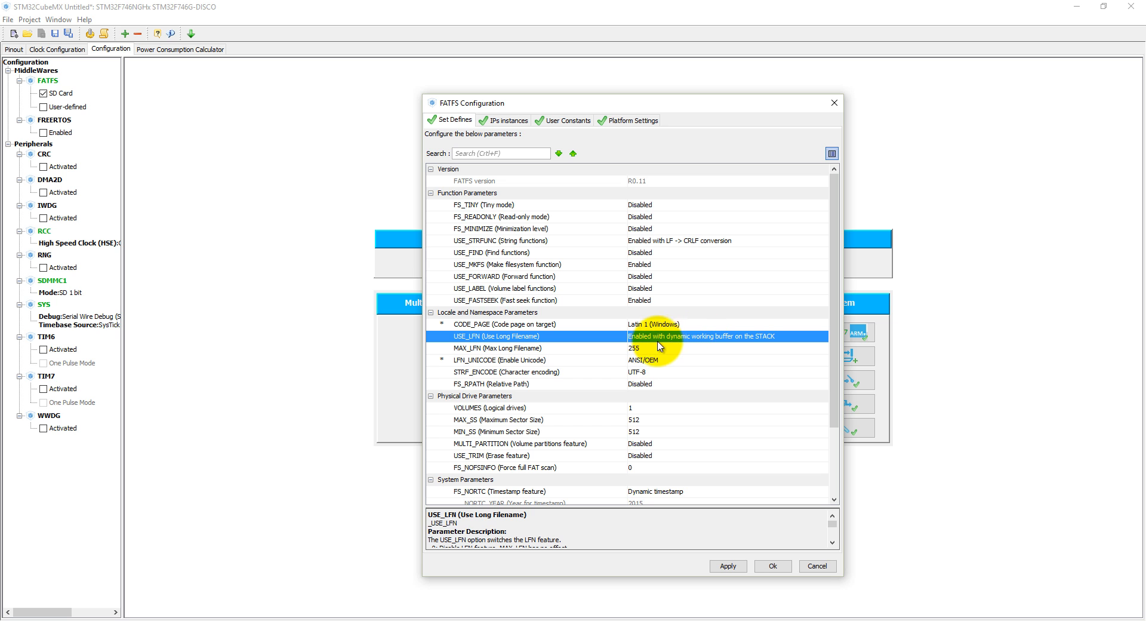
{"action": "mouse_move", "coordinate": [754, 345]}
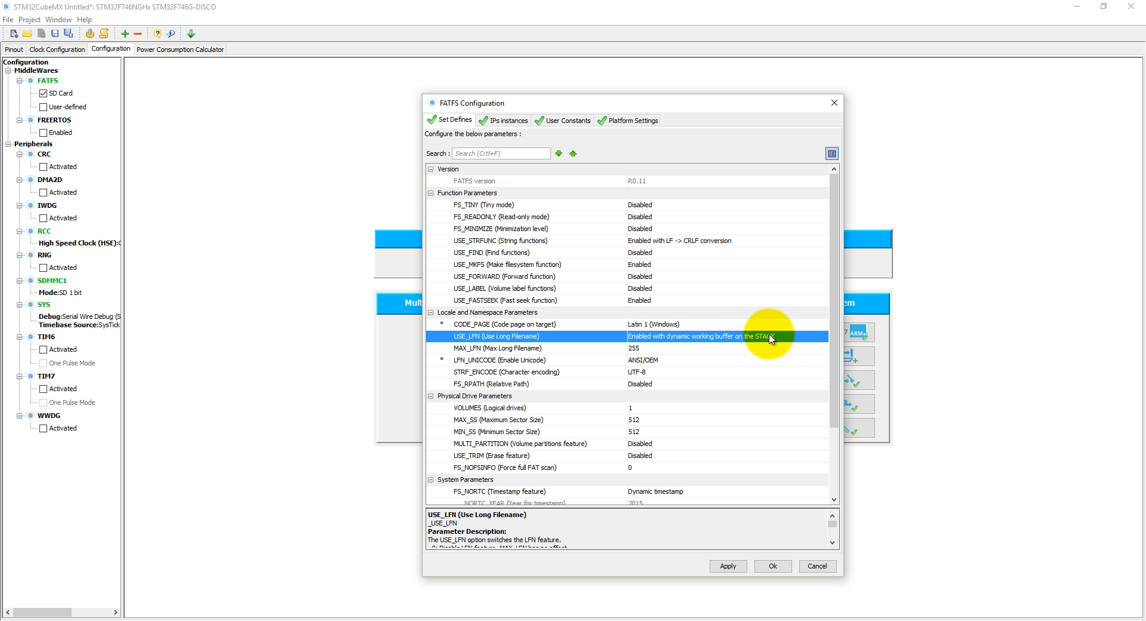
{"action": "mouse_move", "coordinate": [746, 446]}
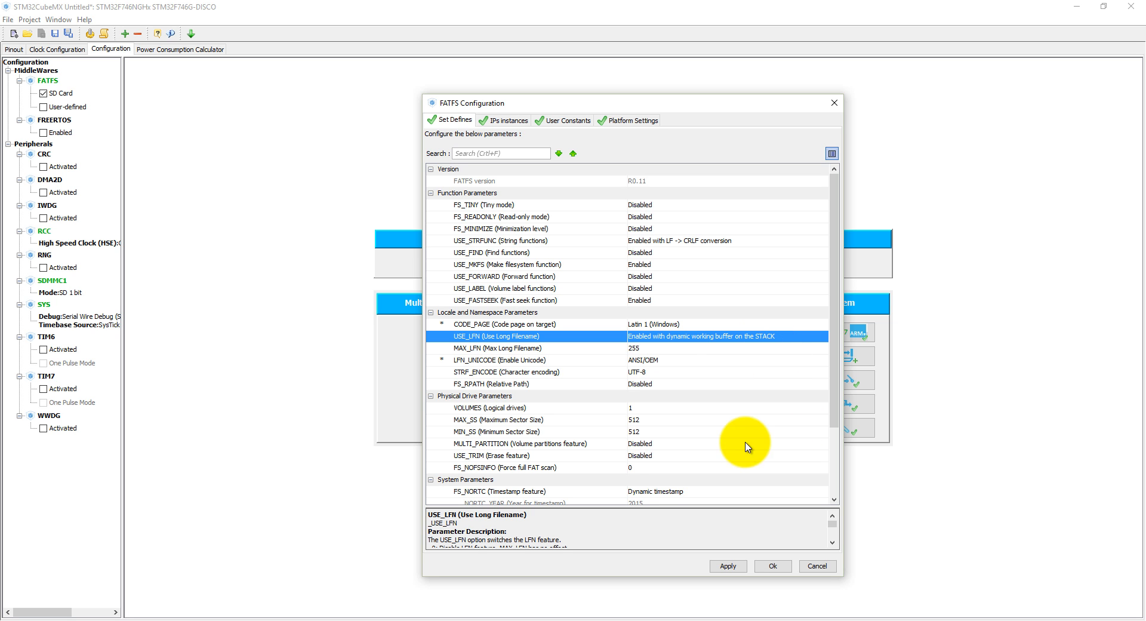
{"action": "mouse_move", "coordinate": [836, 265]}
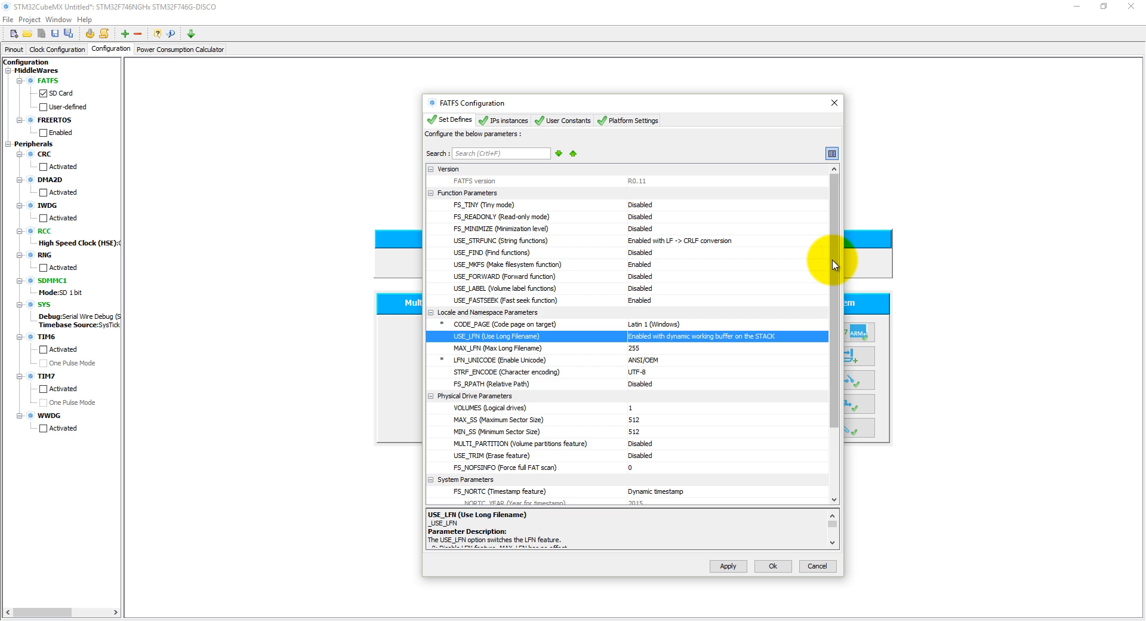
{"action": "scroll", "scroll_direction": "down", "scroll_amount": 3}
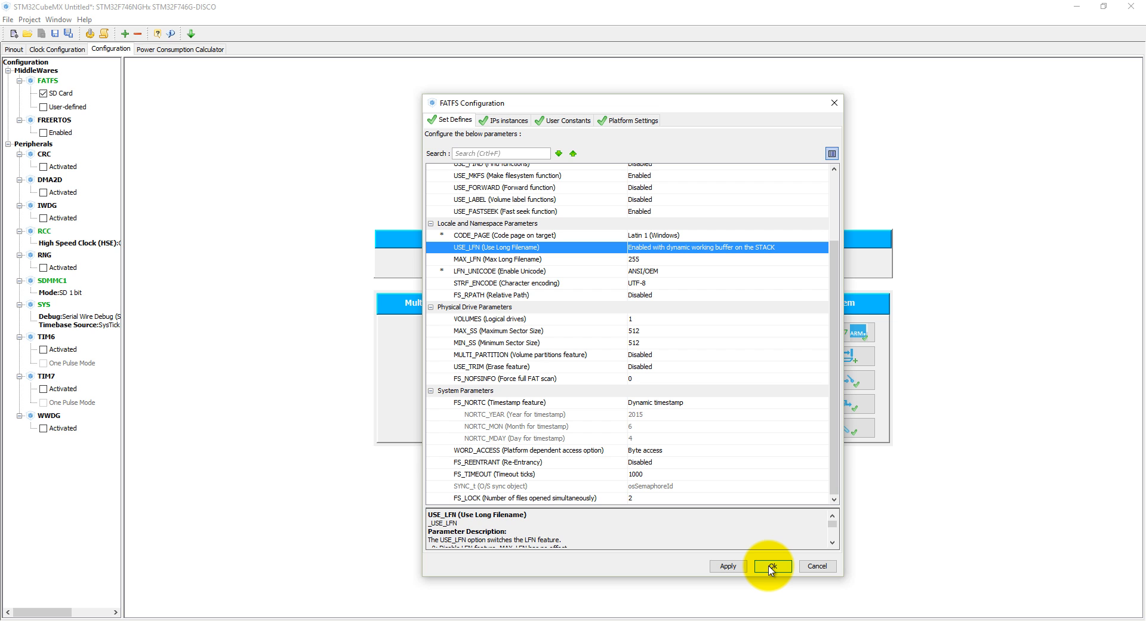
{"action": "left_click", "coordinate": [771, 566]}
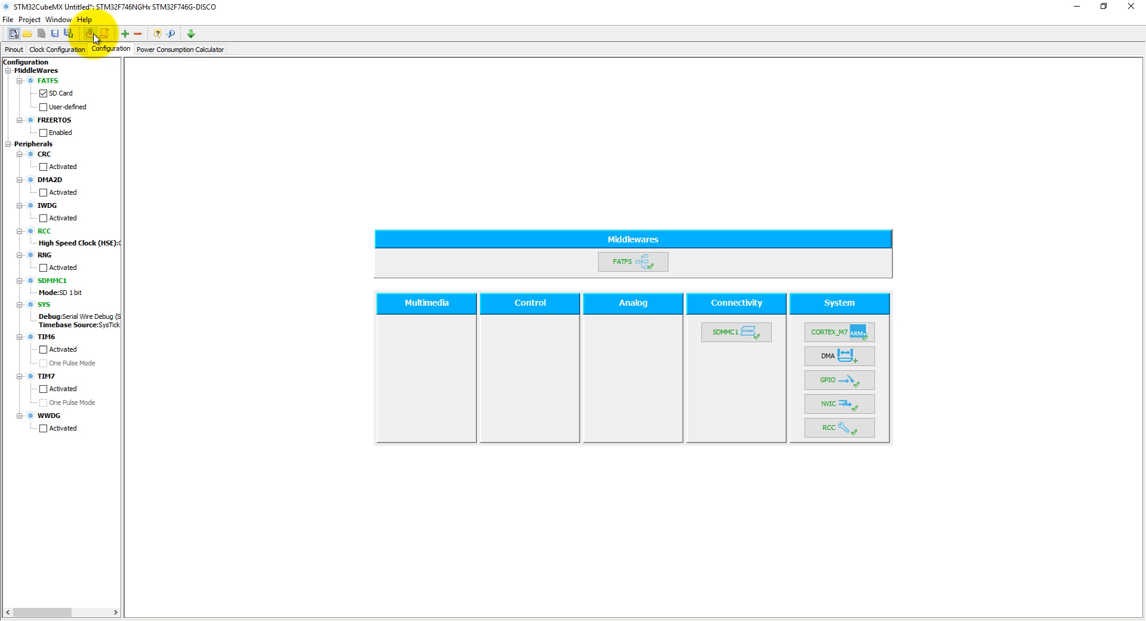
Step: In project settings, set the project location to the STM32CubeMx/STM32F7/Youtube folder
{"action": "left_click", "coordinate": [88, 33]}
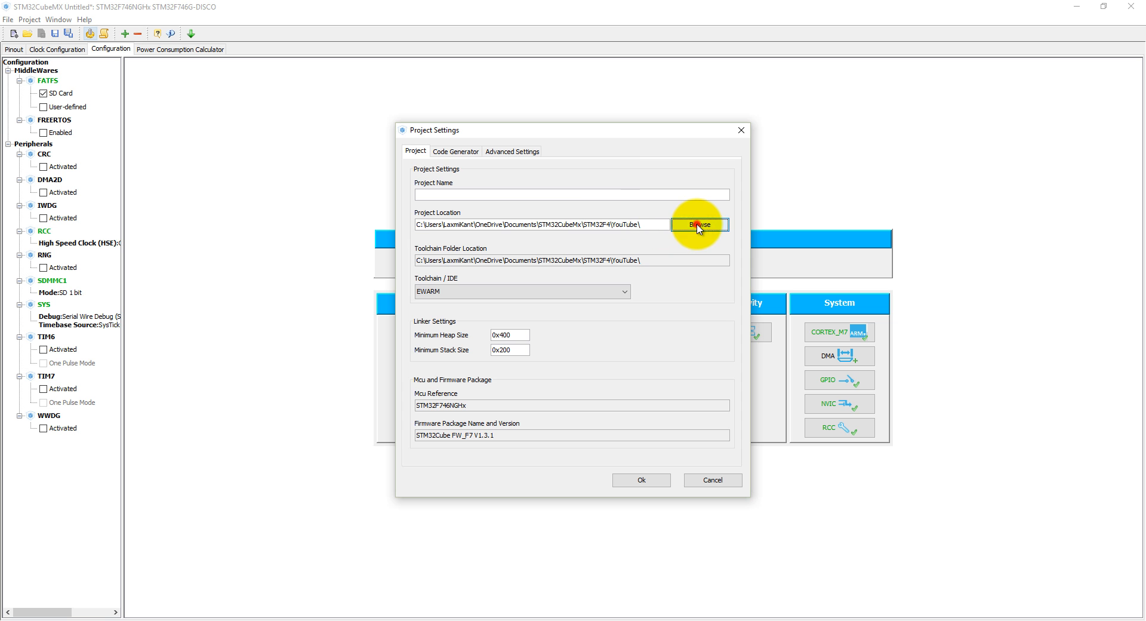
{"action": "left_click", "coordinate": [698, 224]}
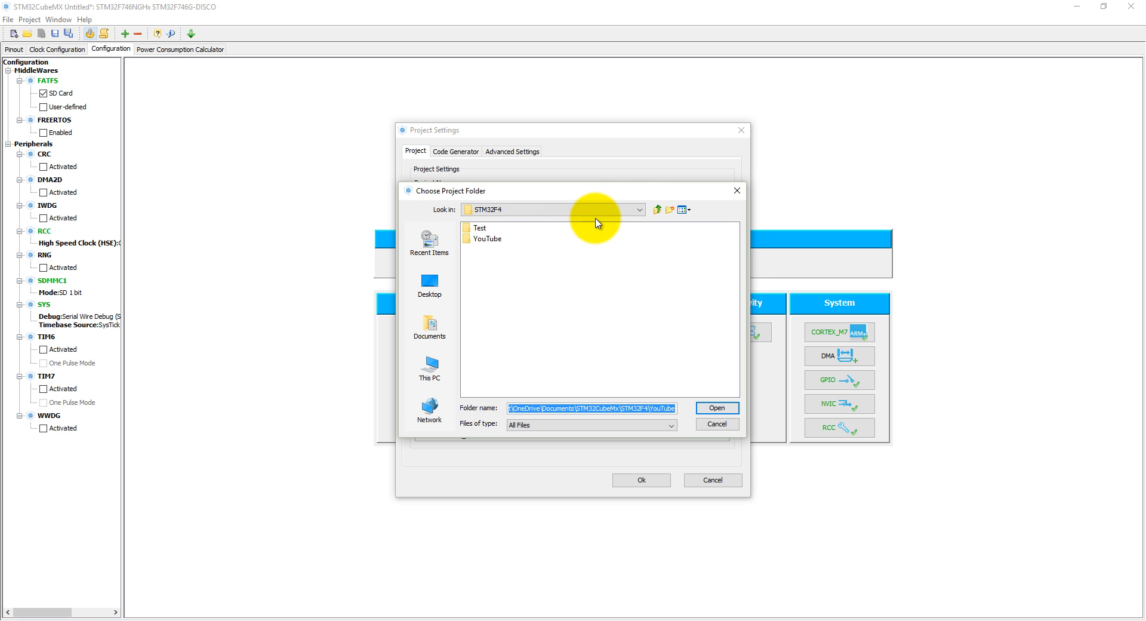
{"action": "left_click", "coordinate": [656, 209]}
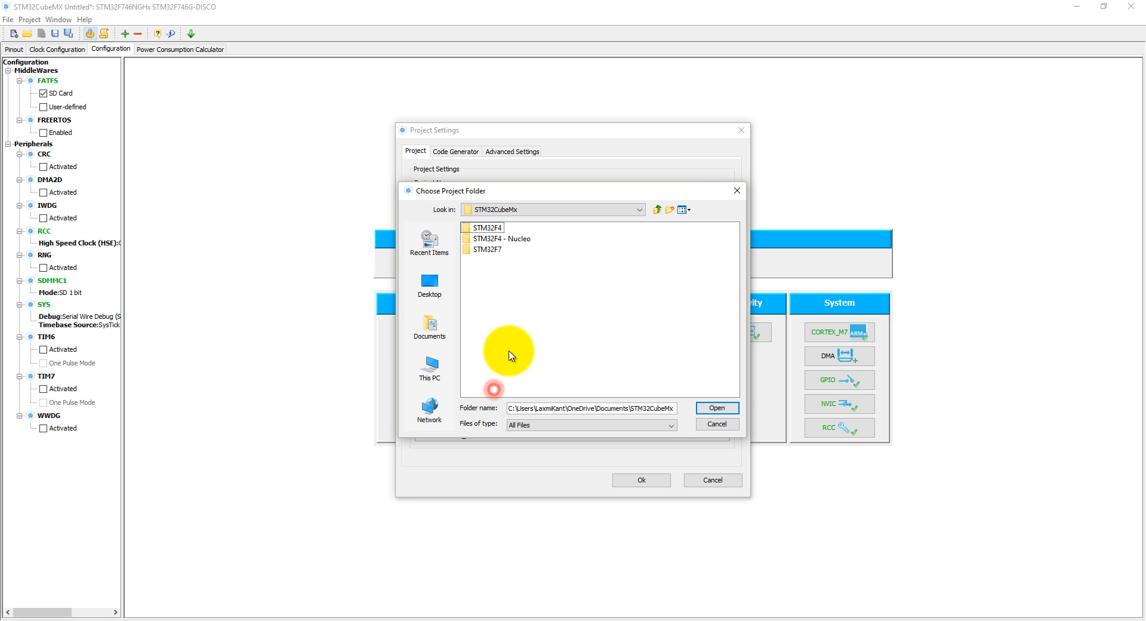
{"action": "double_click", "coordinate": [486, 249]}
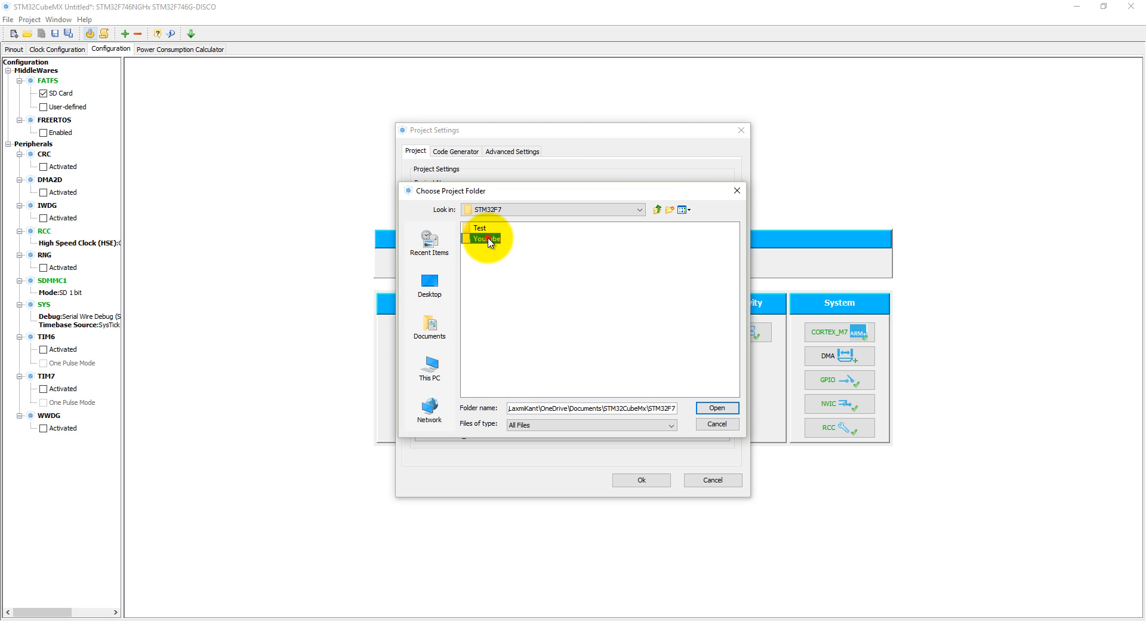
{"action": "left_click", "coordinate": [717, 407]}
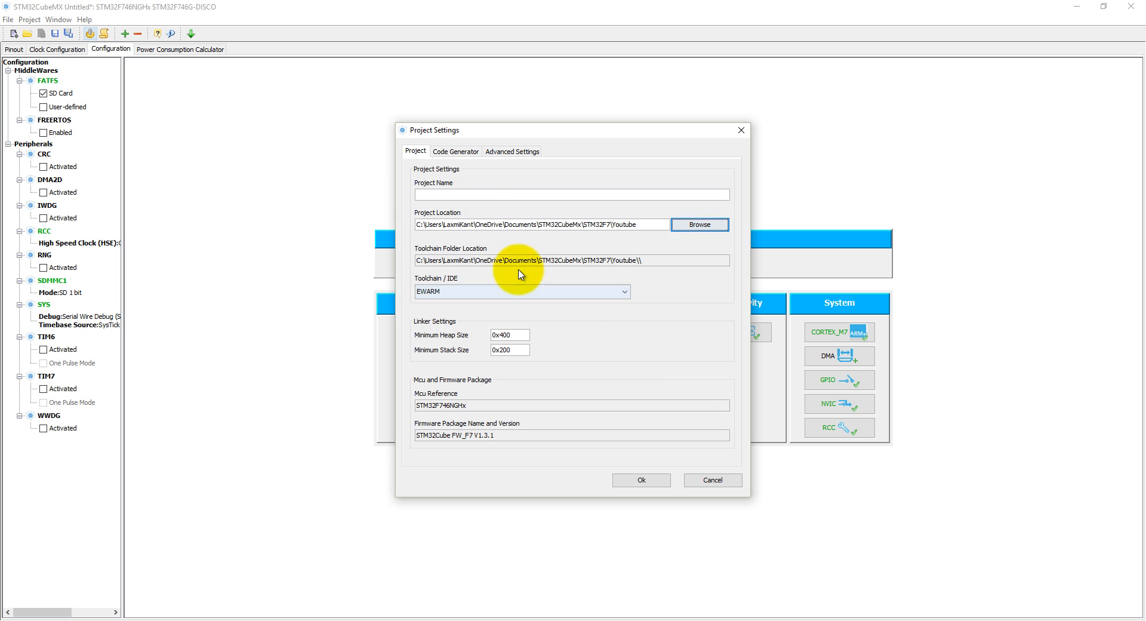
Step: Name the project uSD_Card and choose MDK-ARM V5 as the toolchain
{"action": "type", "text": "SD"}
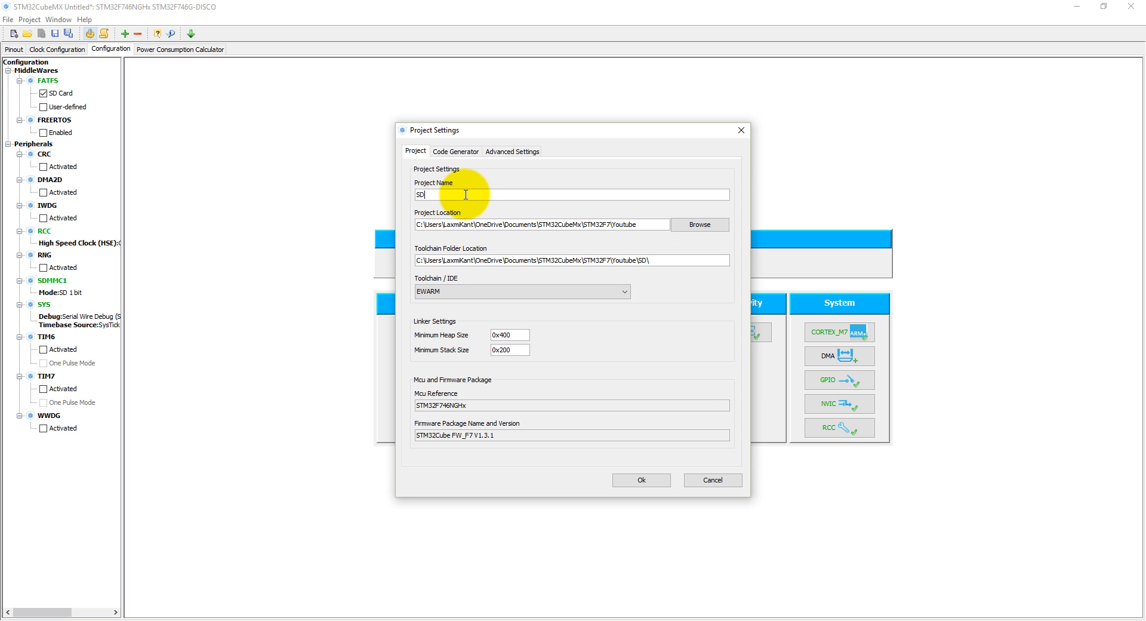
{"action": "type", "text": "uS"}
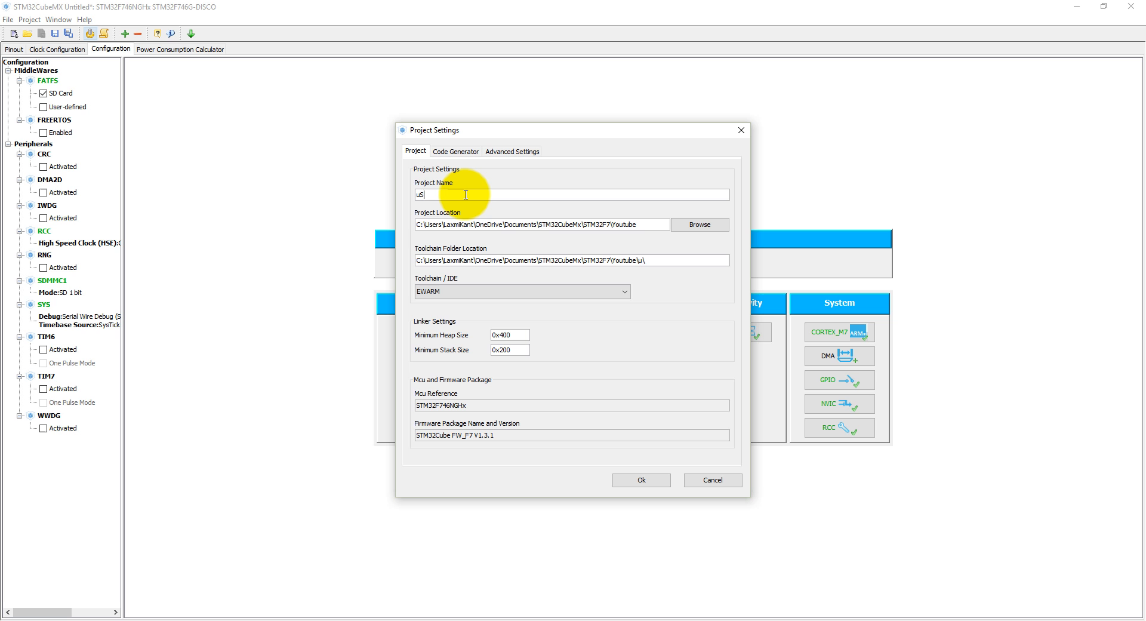
{"action": "type", "text": "D_CA"}
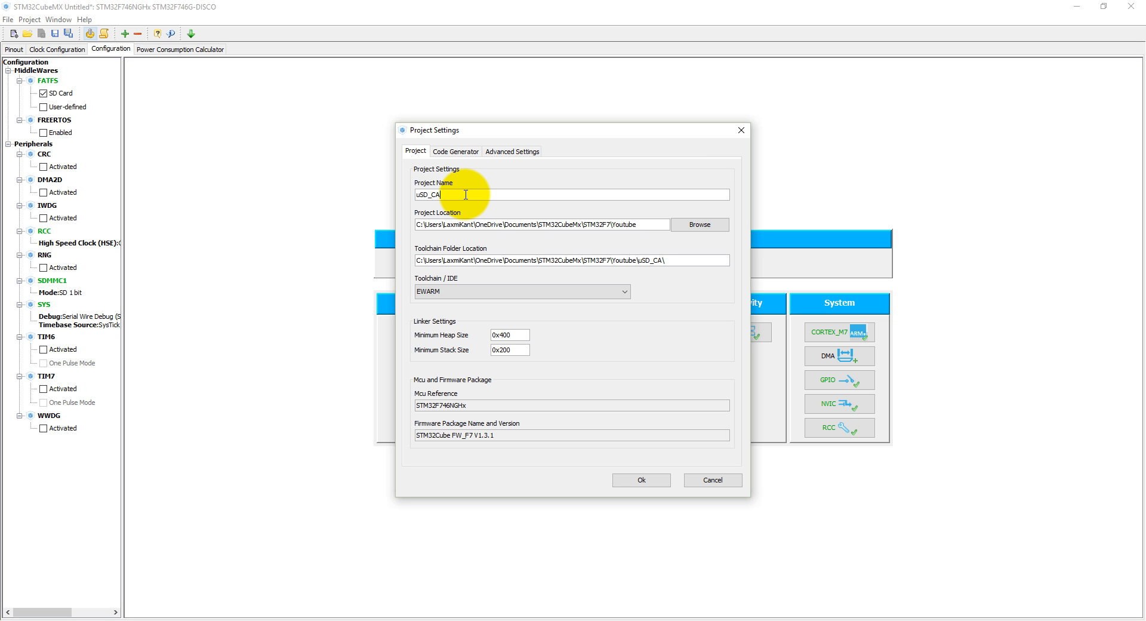
{"action": "key", "text": "Backspace"}
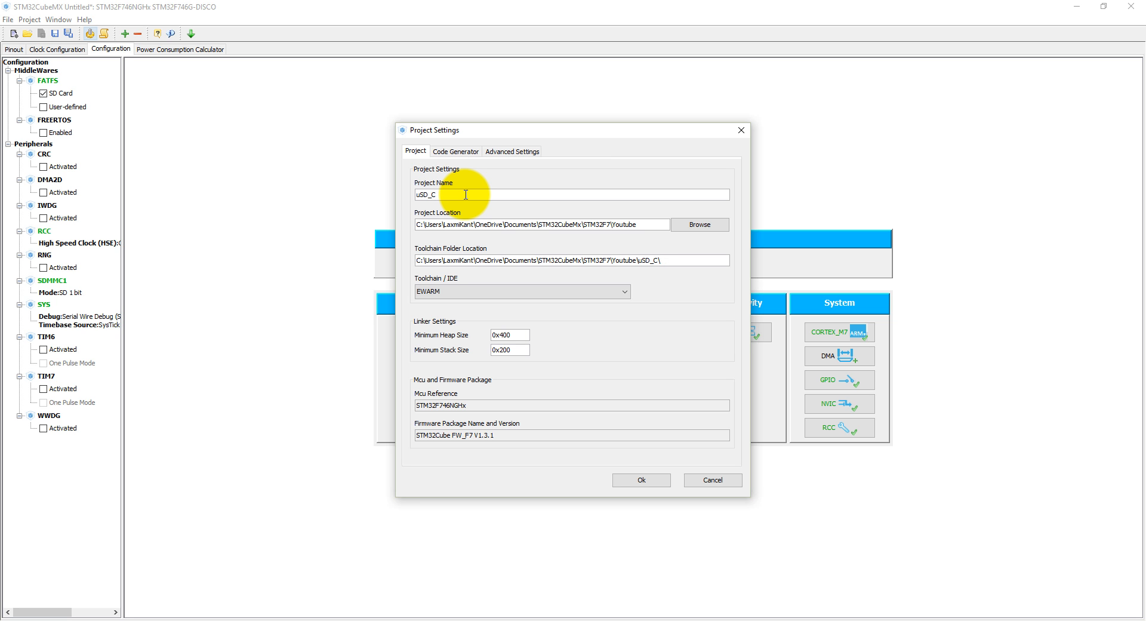
{"action": "type", "text": "ard"}
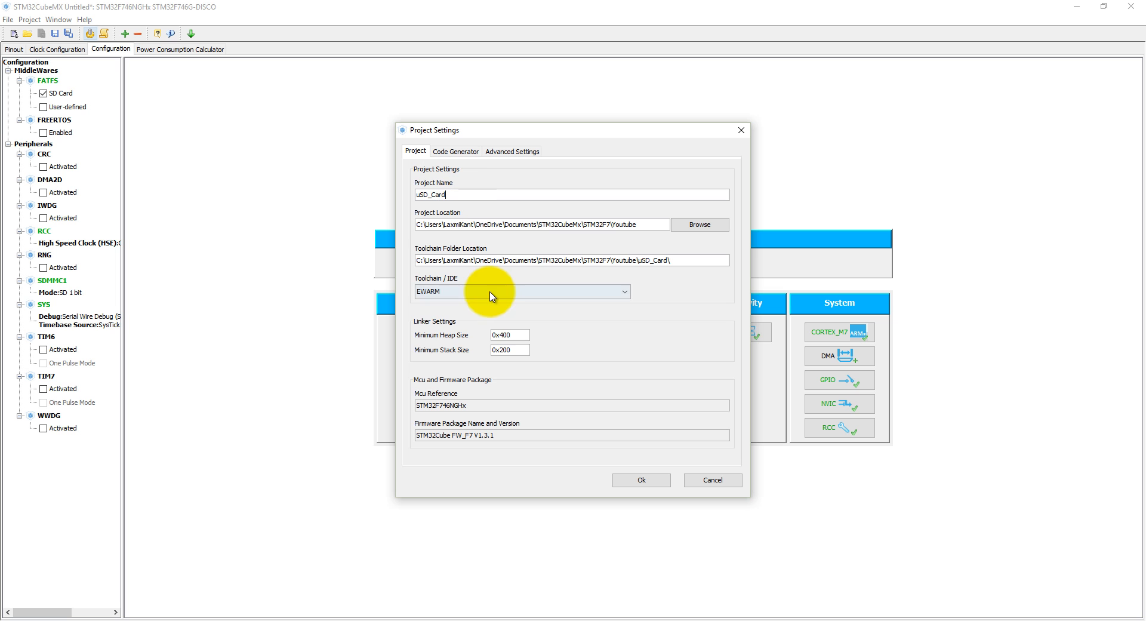
{"action": "left_click", "coordinate": [520, 291]}
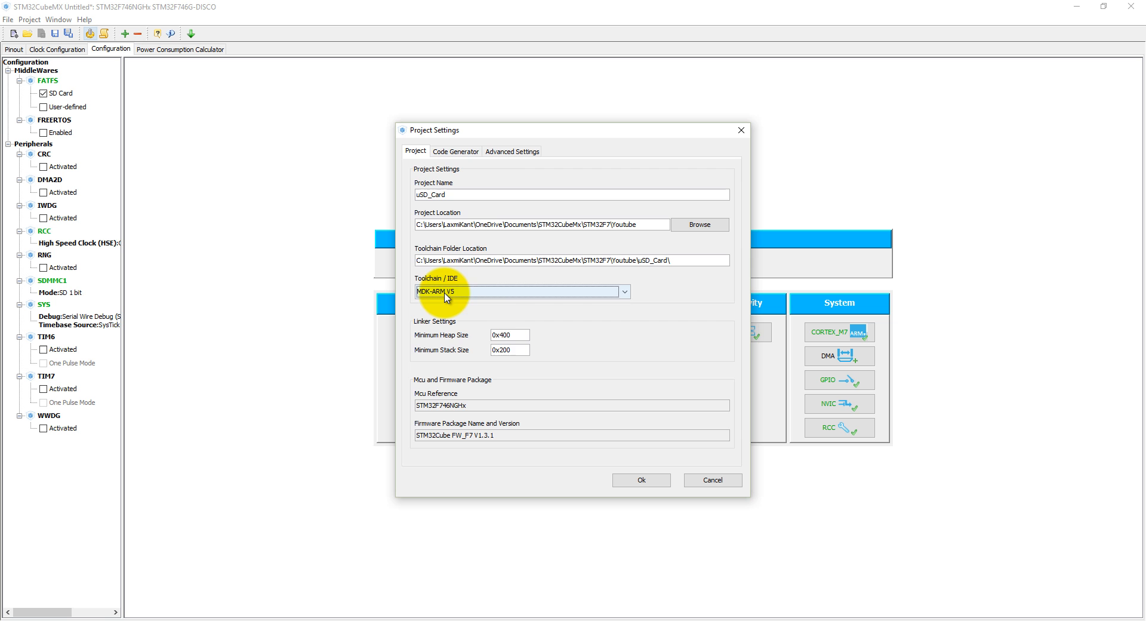
{"action": "left_click", "coordinate": [455, 152]}
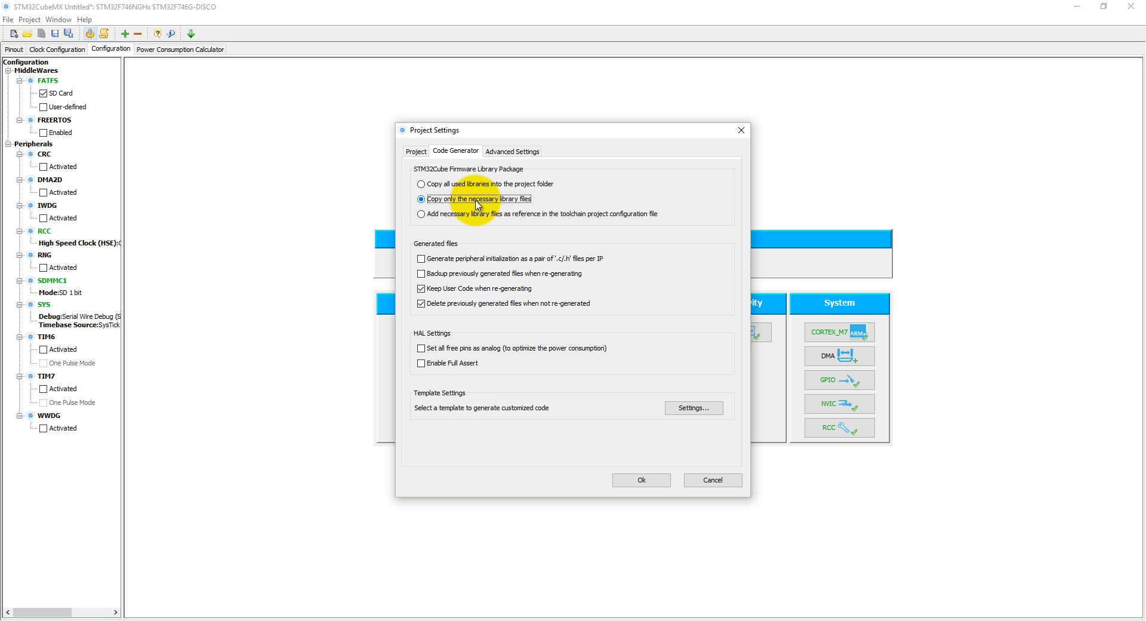
Step: Copy only necessary library files, set minimum stack size 0x8000, and generate the code
{"action": "left_click", "coordinate": [415, 151]}
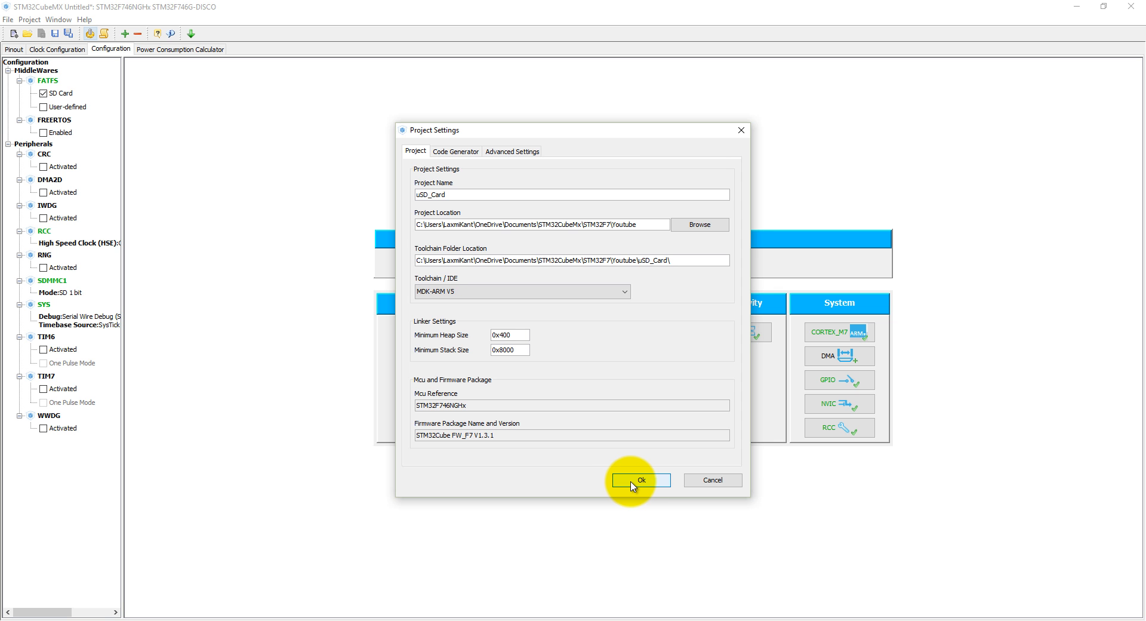
{"action": "left_click", "coordinate": [639, 480]}
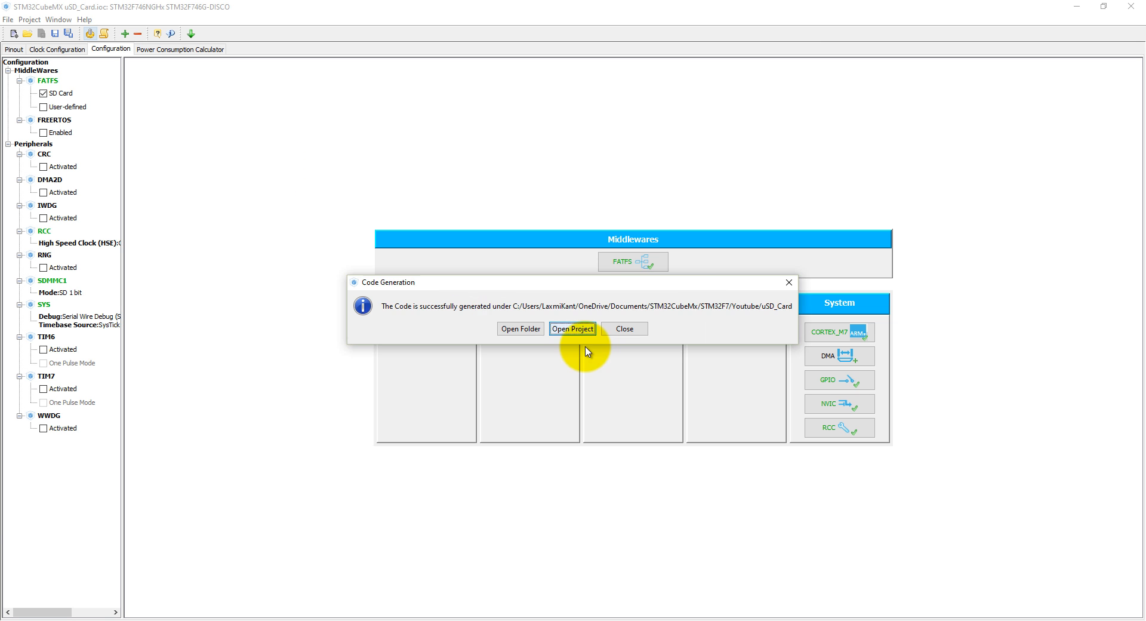
Step: Open uSD_Card in Keil µVision and expand the STM32F7xx_HAL_Driver and Application/MDK-ARM groups
{"action": "left_click", "coordinate": [572, 328]}
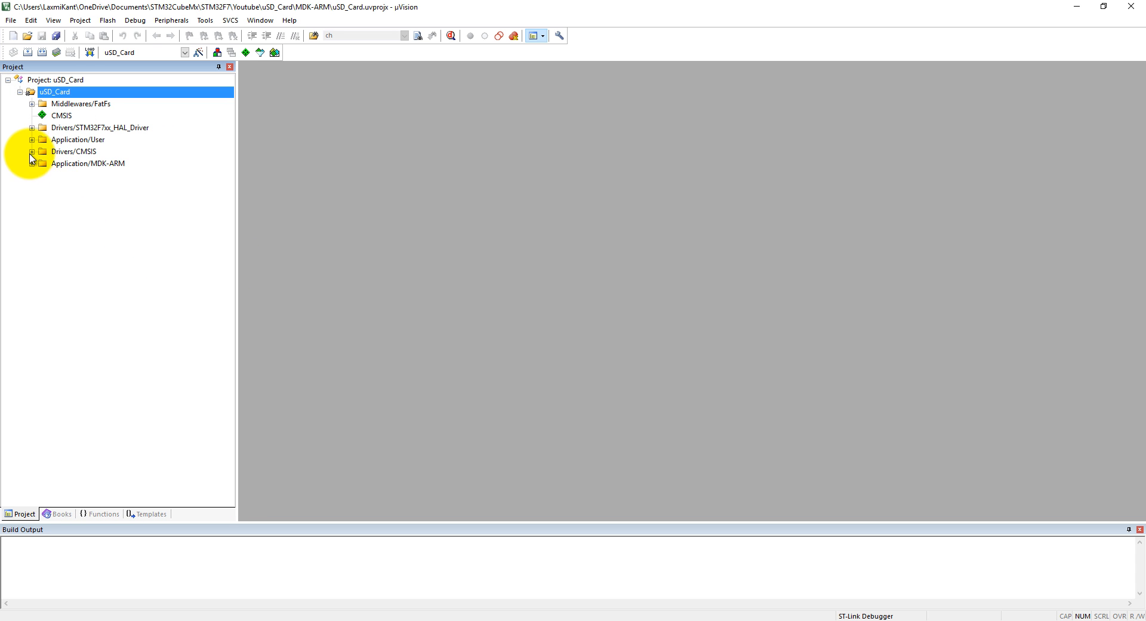
{"action": "left_click", "coordinate": [33, 127]}
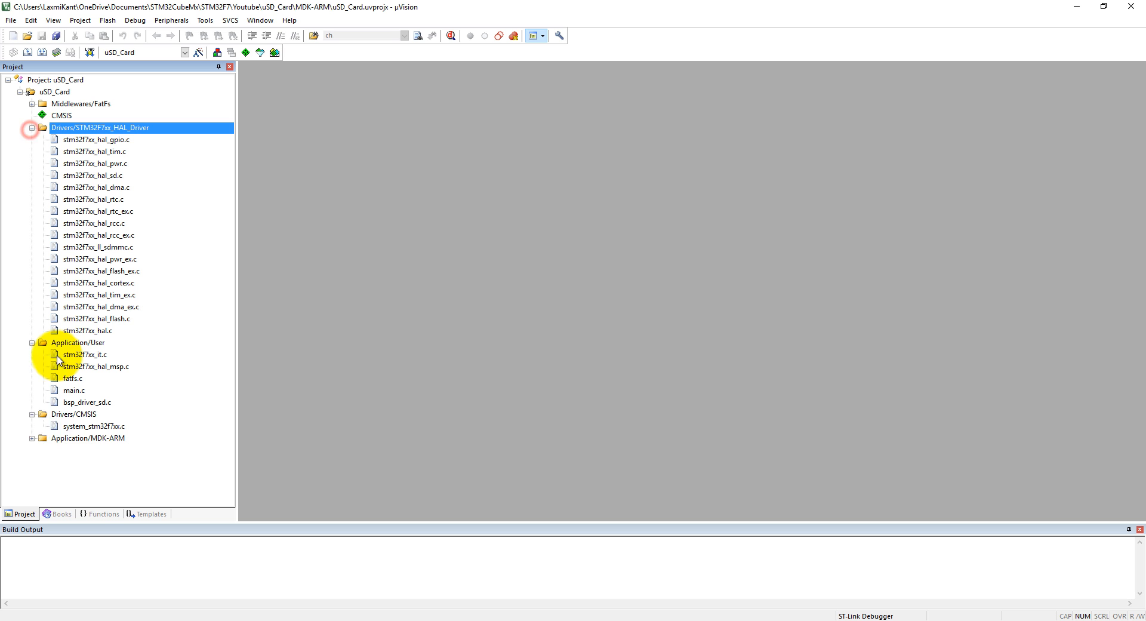
{"action": "left_click", "coordinate": [32, 437]}
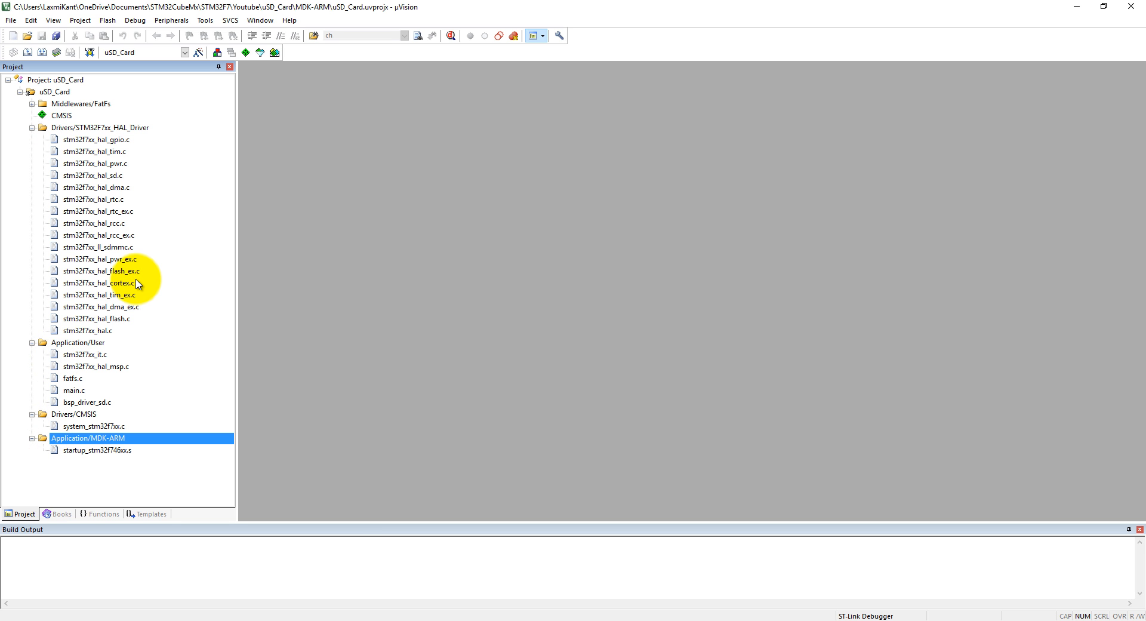
{"action": "mouse_move", "coordinate": [110, 332]}
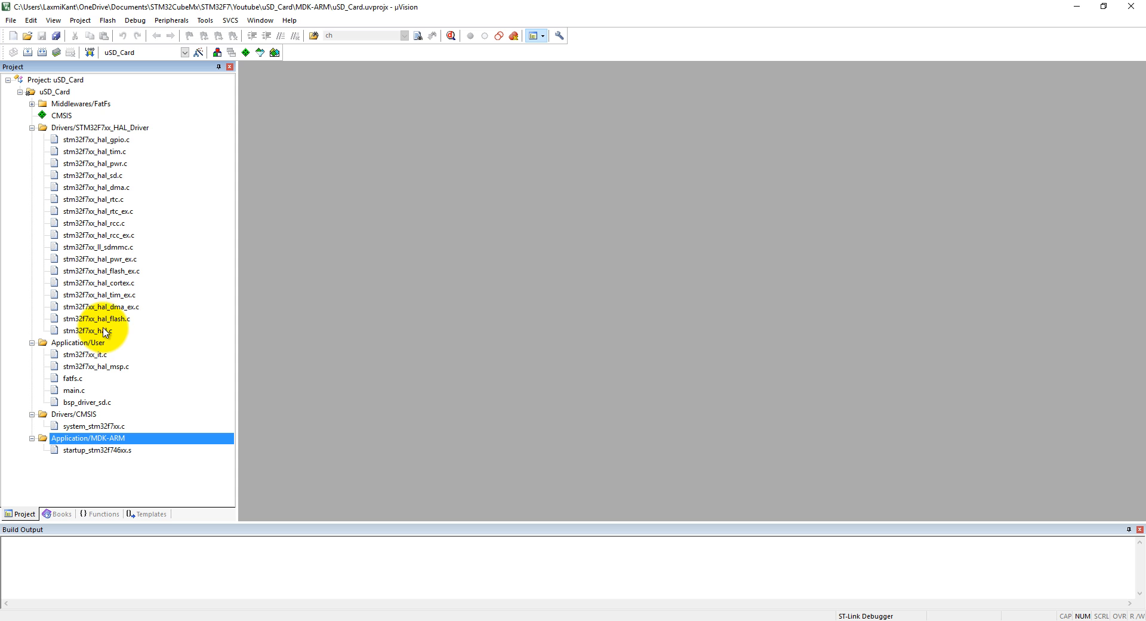
{"action": "mouse_move", "coordinate": [101, 253]}
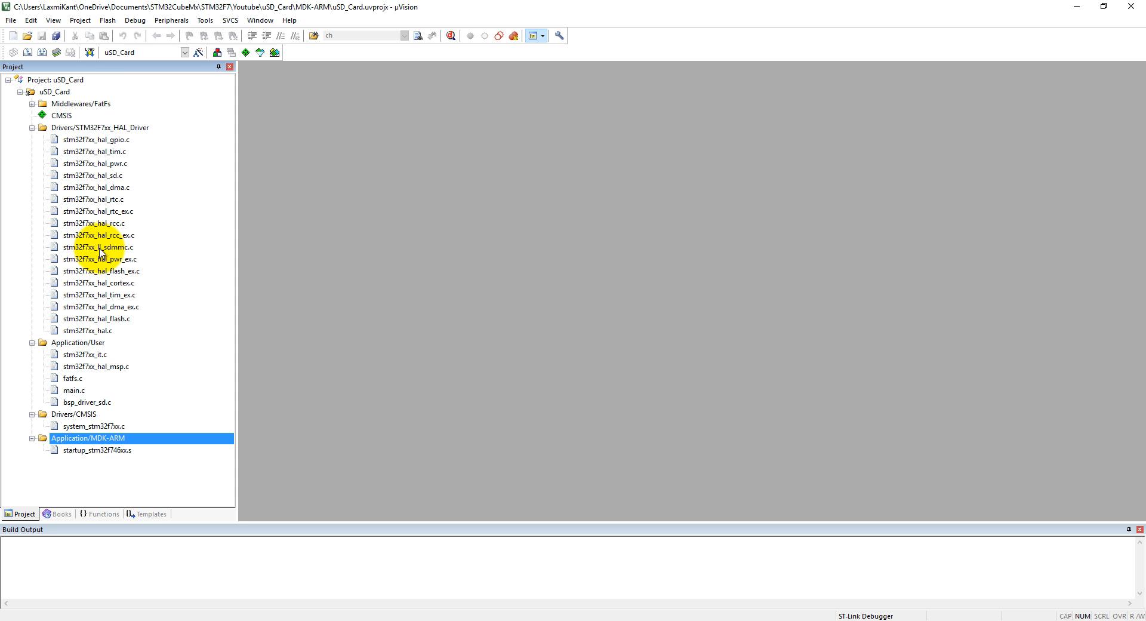
Step: Read through stm32f7xx_ll_sdmmc.c's init and FIFO functions, then open main.c
{"action": "double_click", "coordinate": [97, 246]}
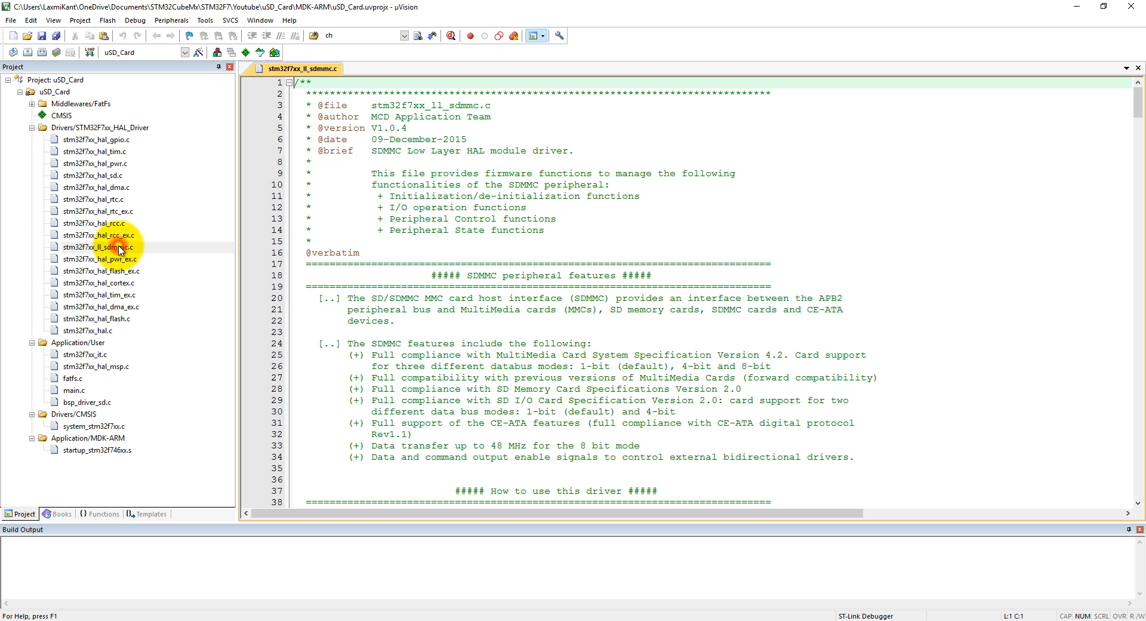
{"action": "scroll", "scroll_direction": "down", "scroll_amount": 3}
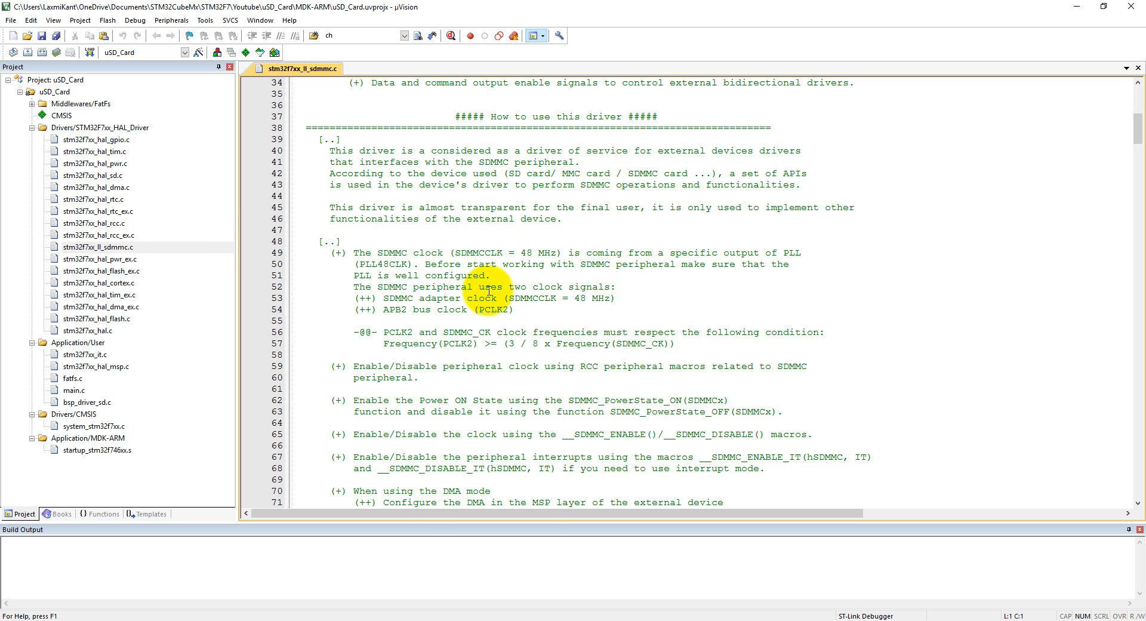
{"action": "scroll", "scroll_direction": "up", "scroll_amount": 3}
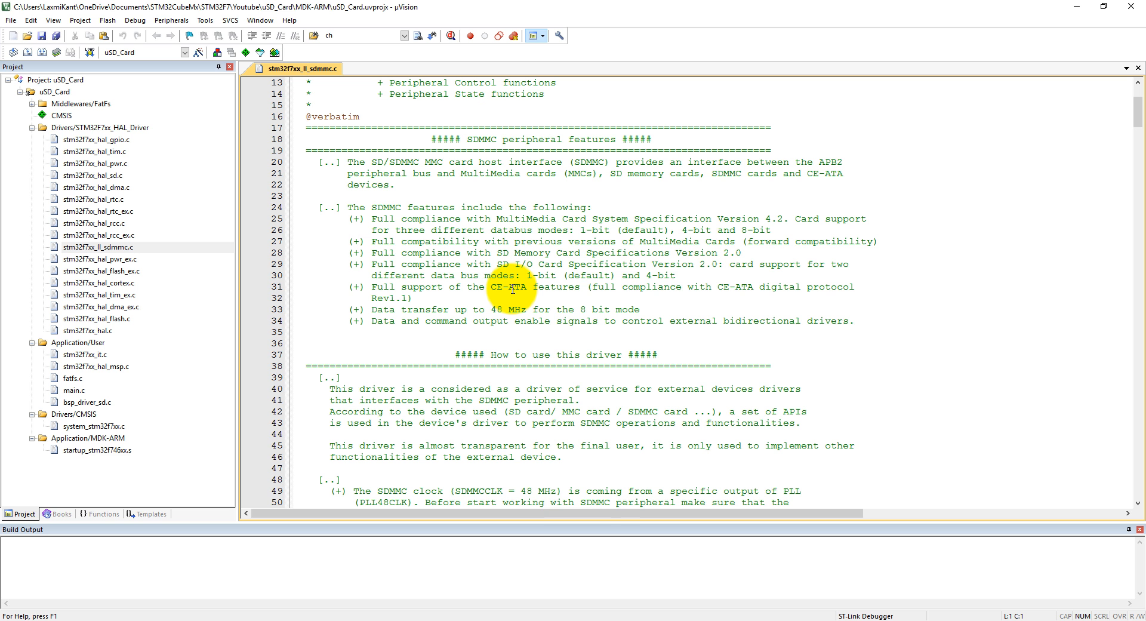
{"action": "scroll", "scroll_direction": "down", "scroll_amount": 3}
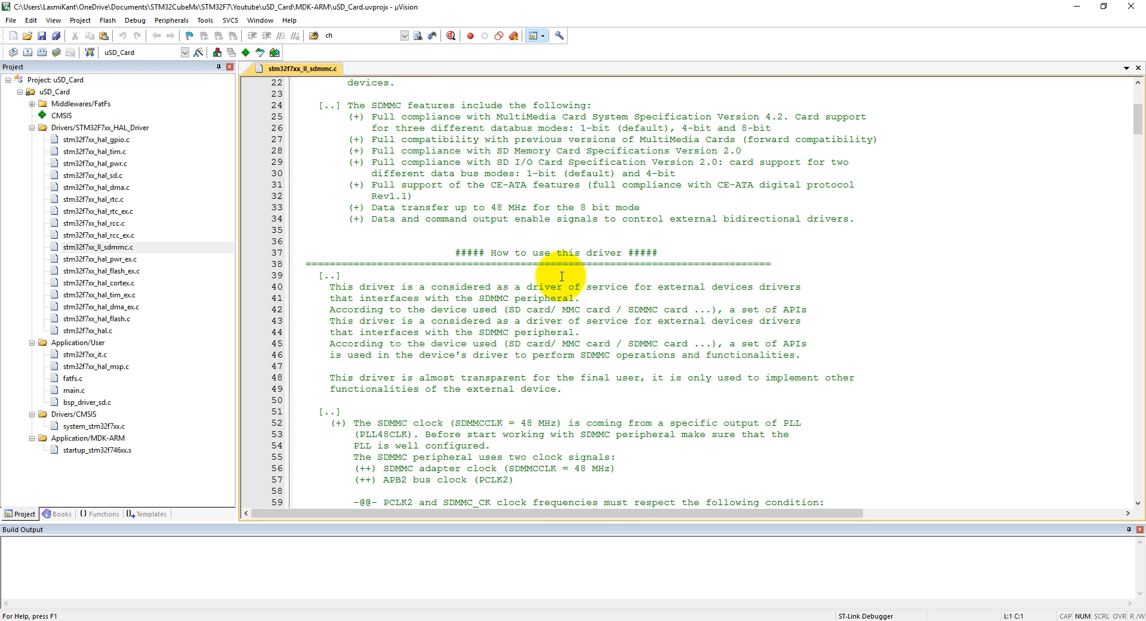
{"action": "scroll", "scroll_direction": "down", "scroll_amount": 3}
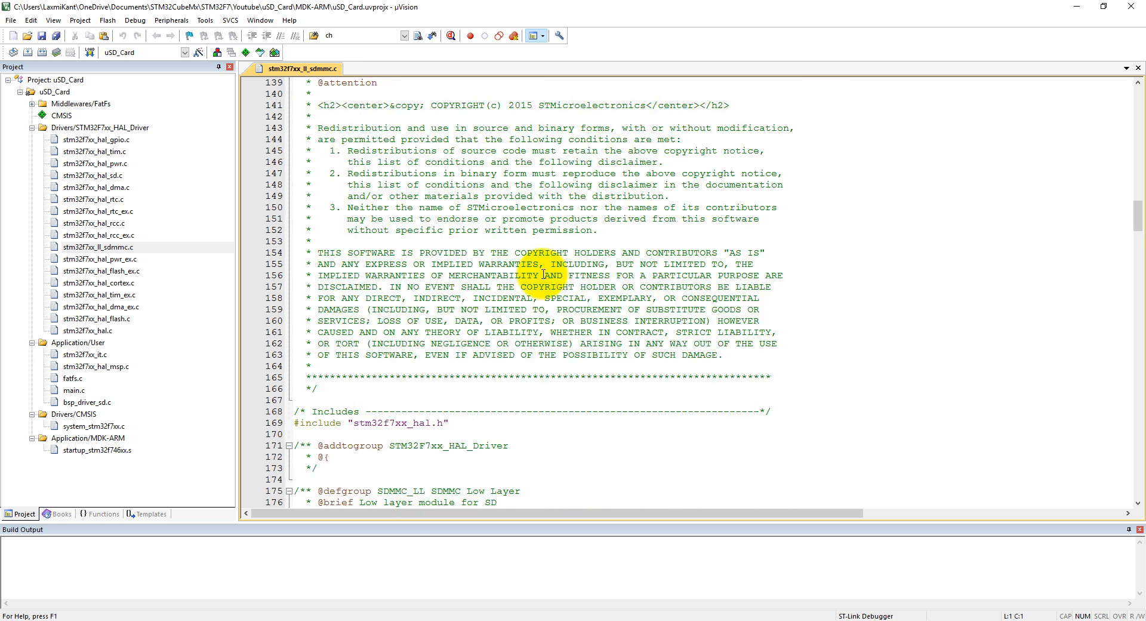
{"action": "scroll", "scroll_direction": "down", "scroll_amount": 3}
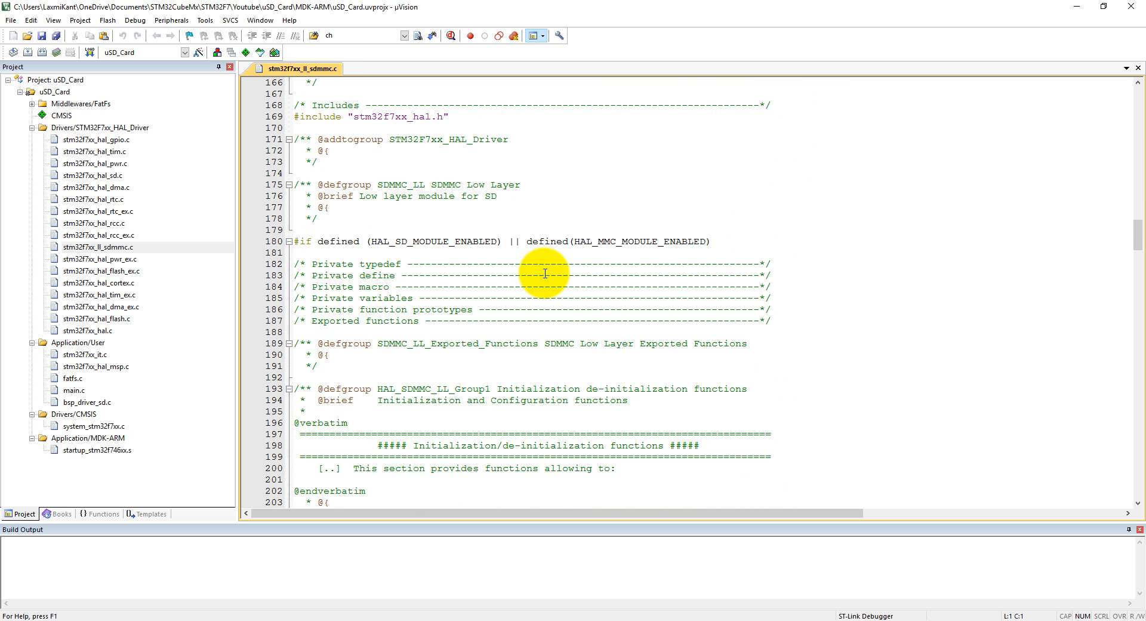
{"action": "scroll", "scroll_direction": "down", "scroll_amount": 3}
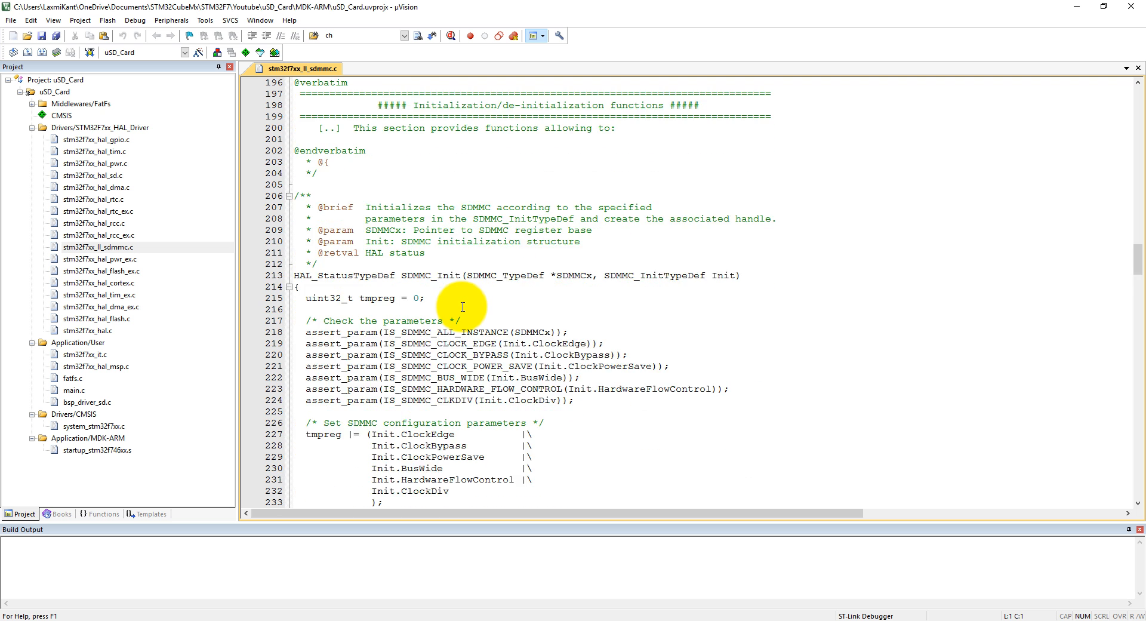
{"action": "scroll", "scroll_direction": "down", "scroll_amount": 3}
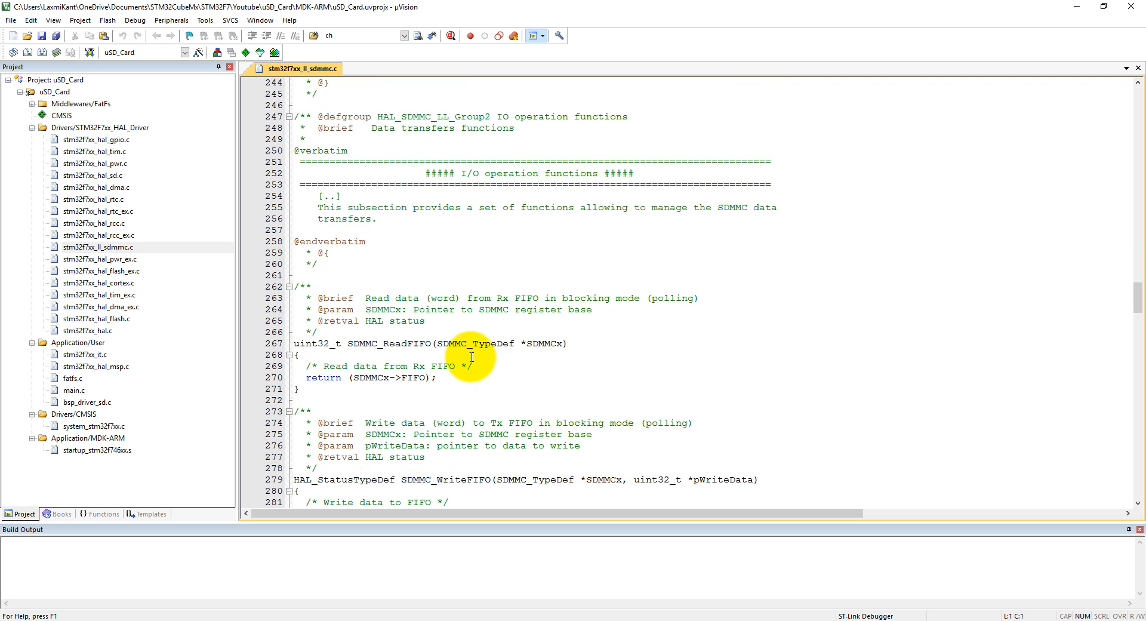
{"action": "scroll", "scroll_direction": "down", "scroll_amount": 3}
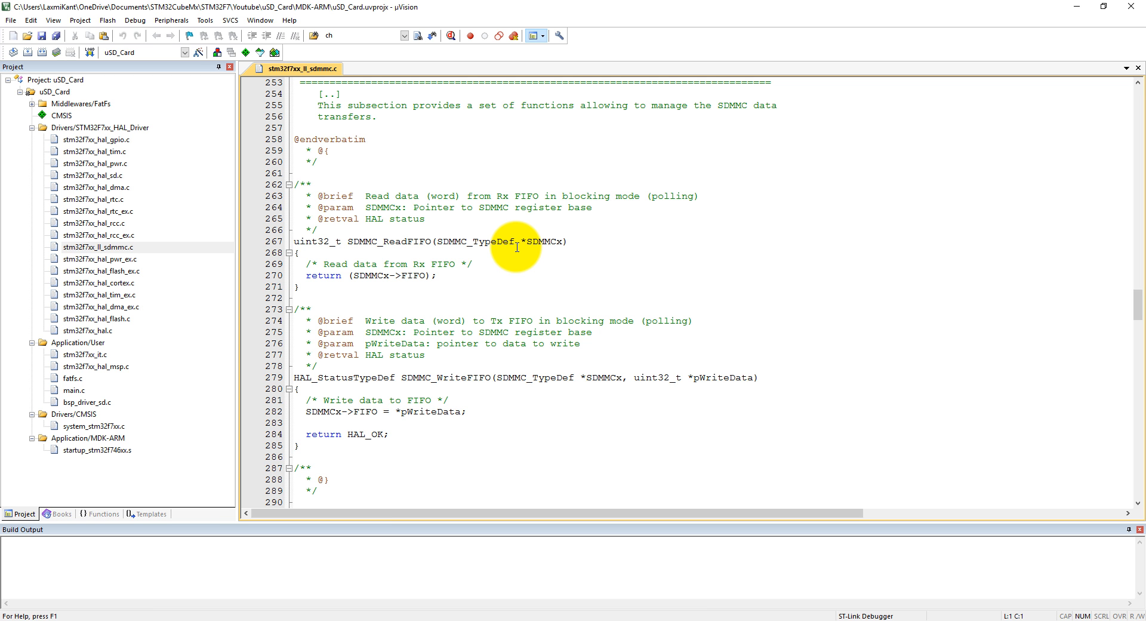
{"action": "mouse_move", "coordinate": [417, 276]}
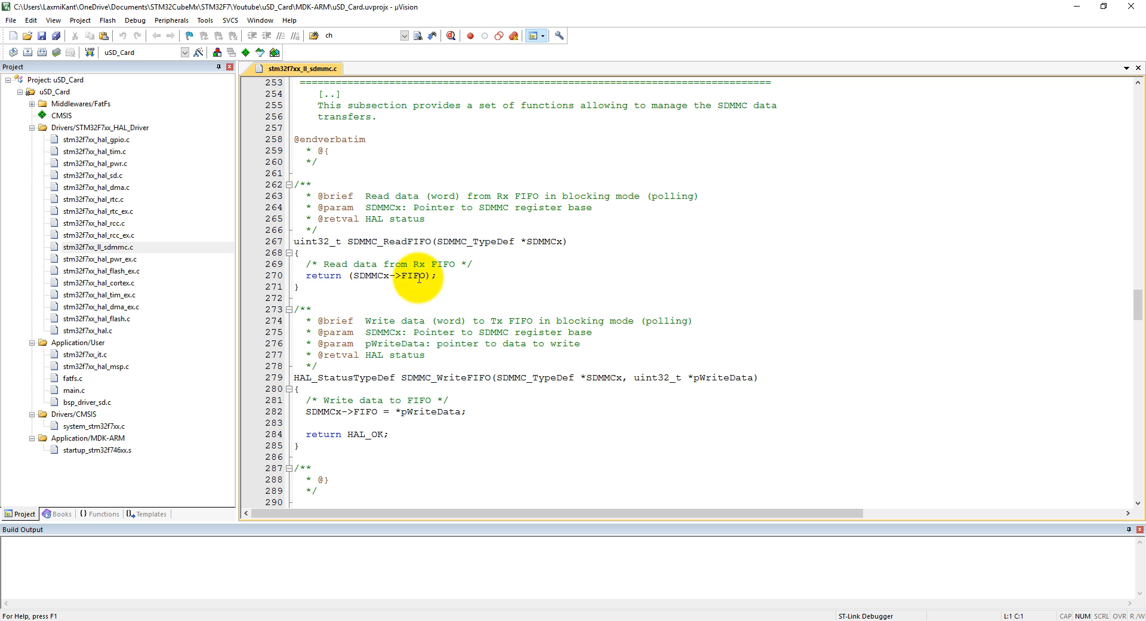
{"action": "mouse_move", "coordinate": [435, 211]}
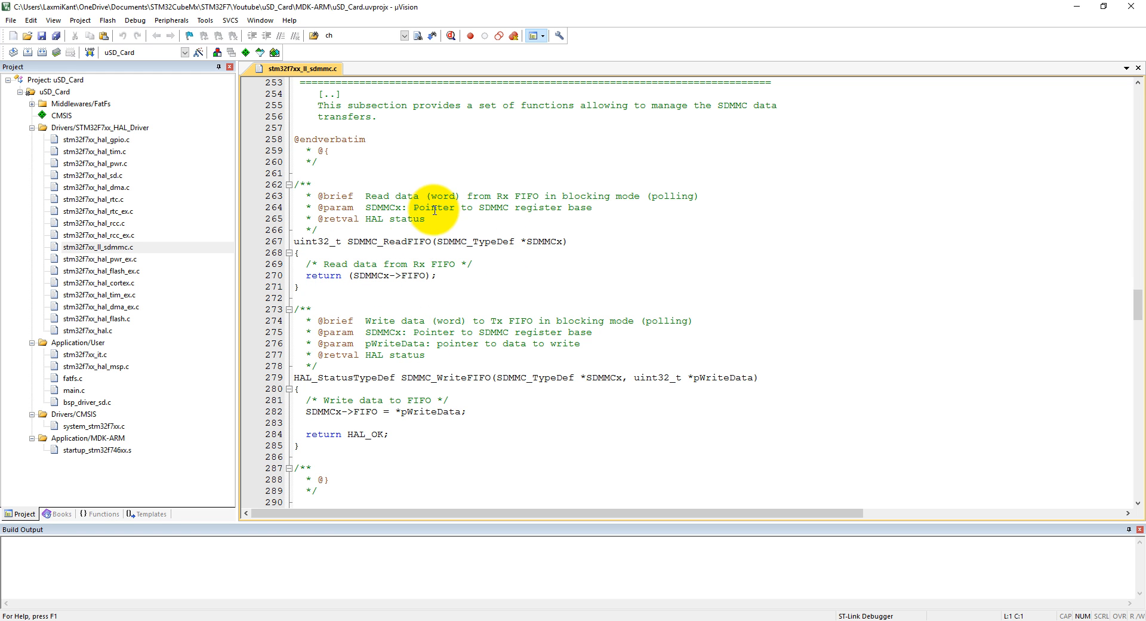
{"action": "mouse_move", "coordinate": [414, 245]}
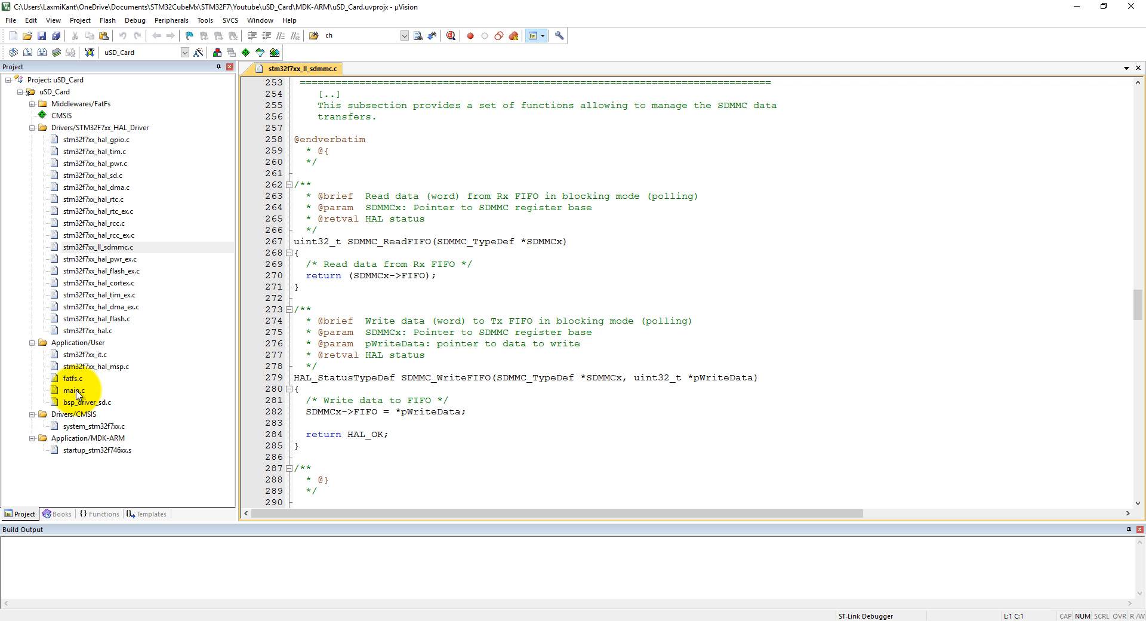
{"action": "double_click", "coordinate": [74, 390]}
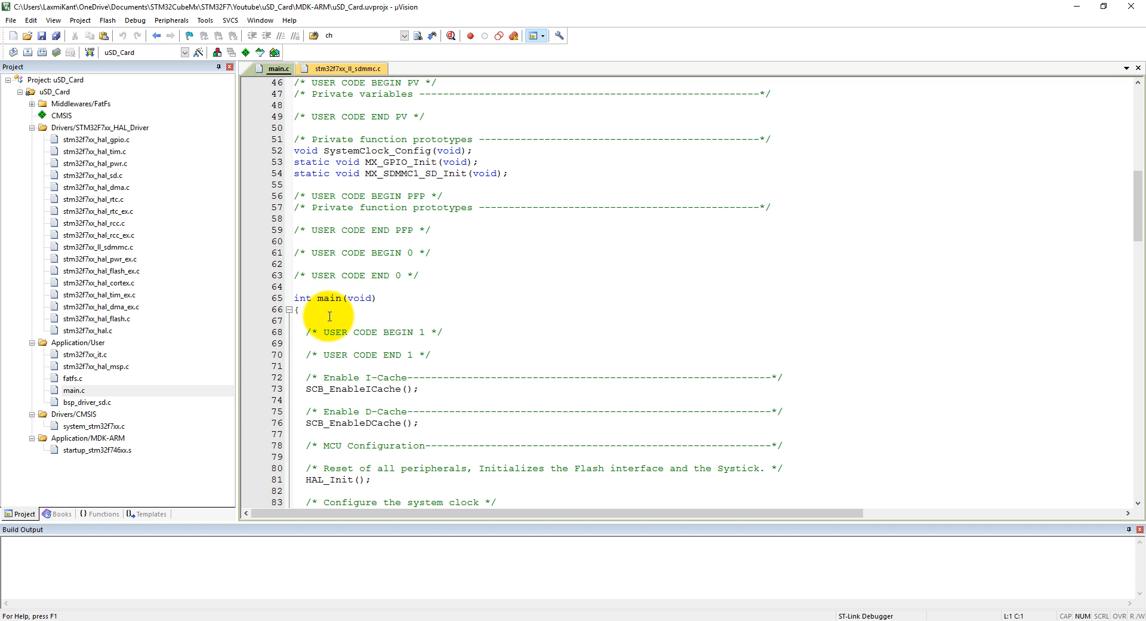